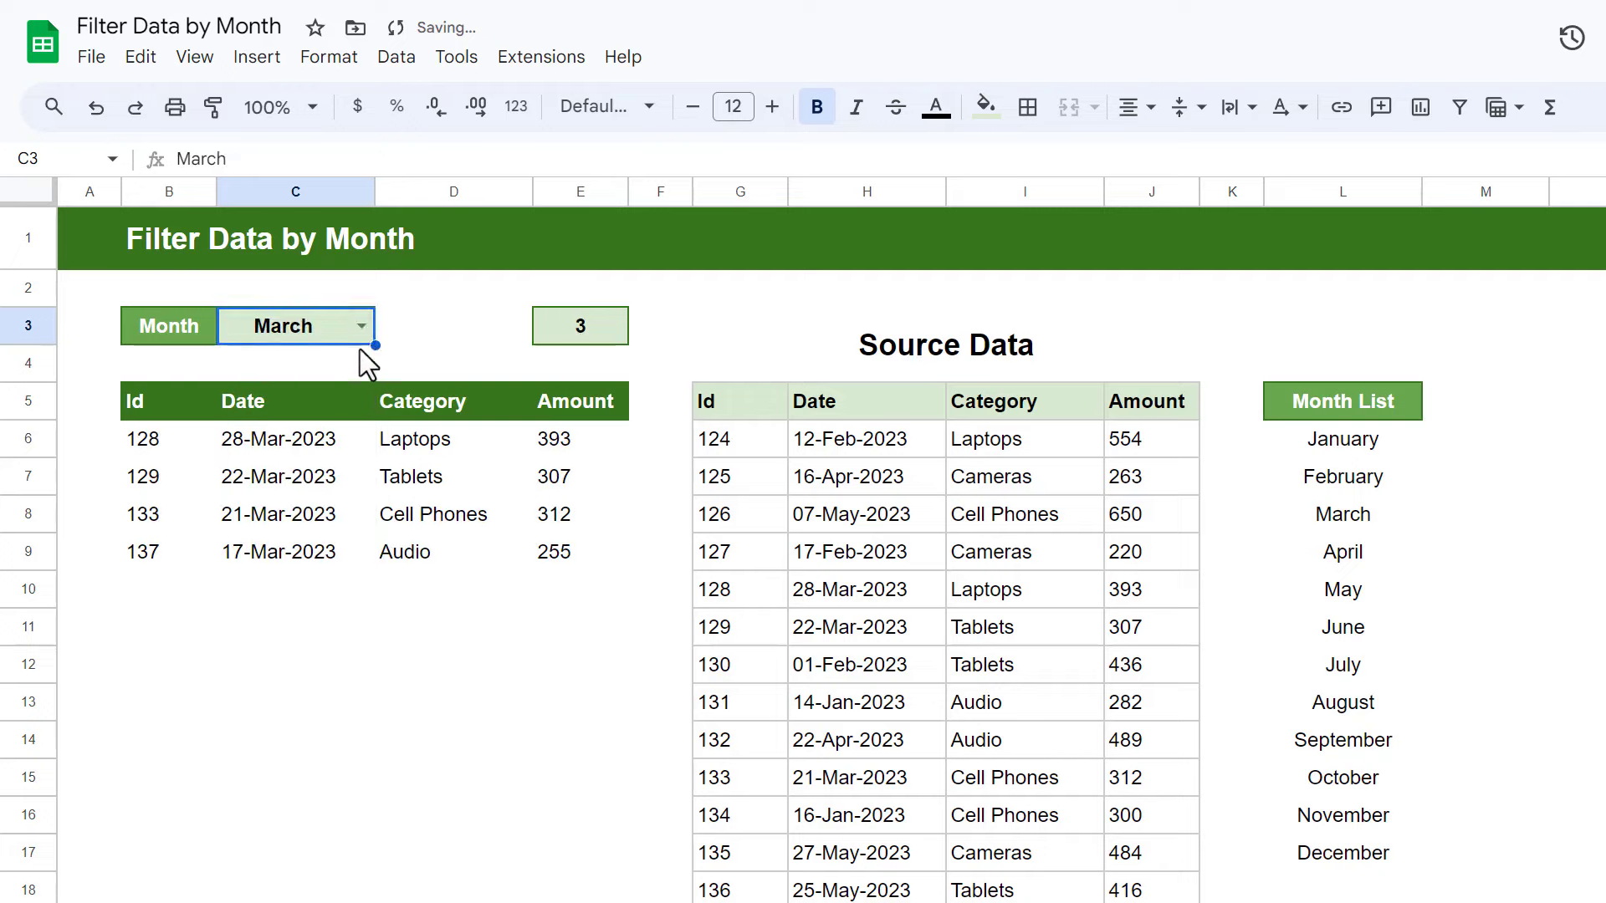
- Choose May in the C3 month dropdown so only the May 2023 orders are listed
{"action": "left_click", "coordinate": [296, 326]}
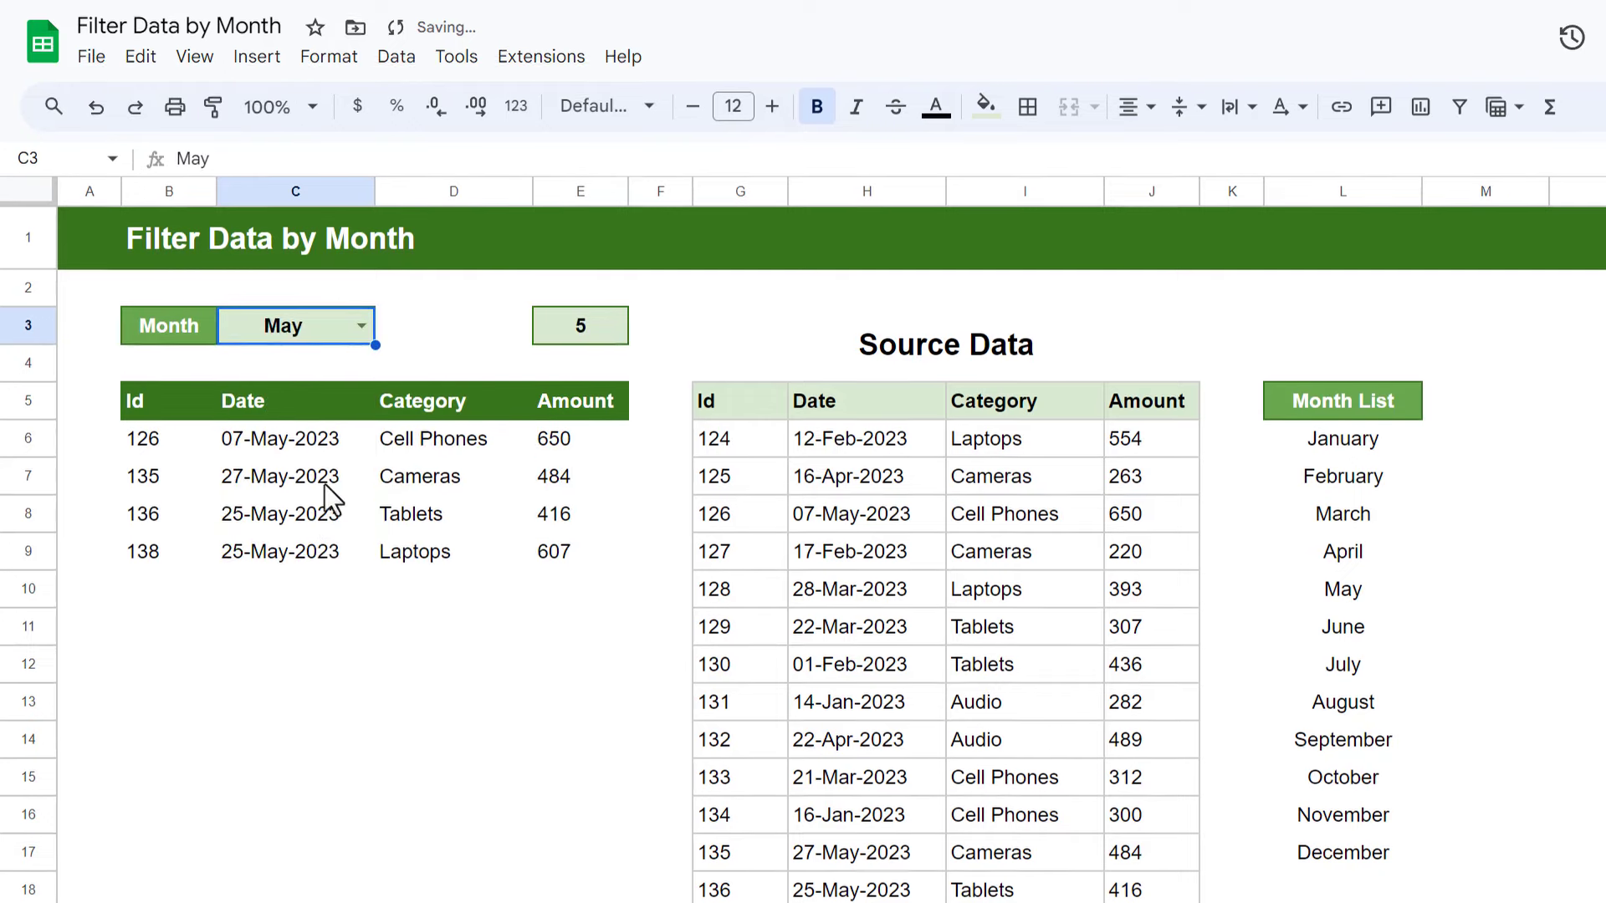
{"action": "scroll", "scroll_direction": "down", "scroll_amount": 3}
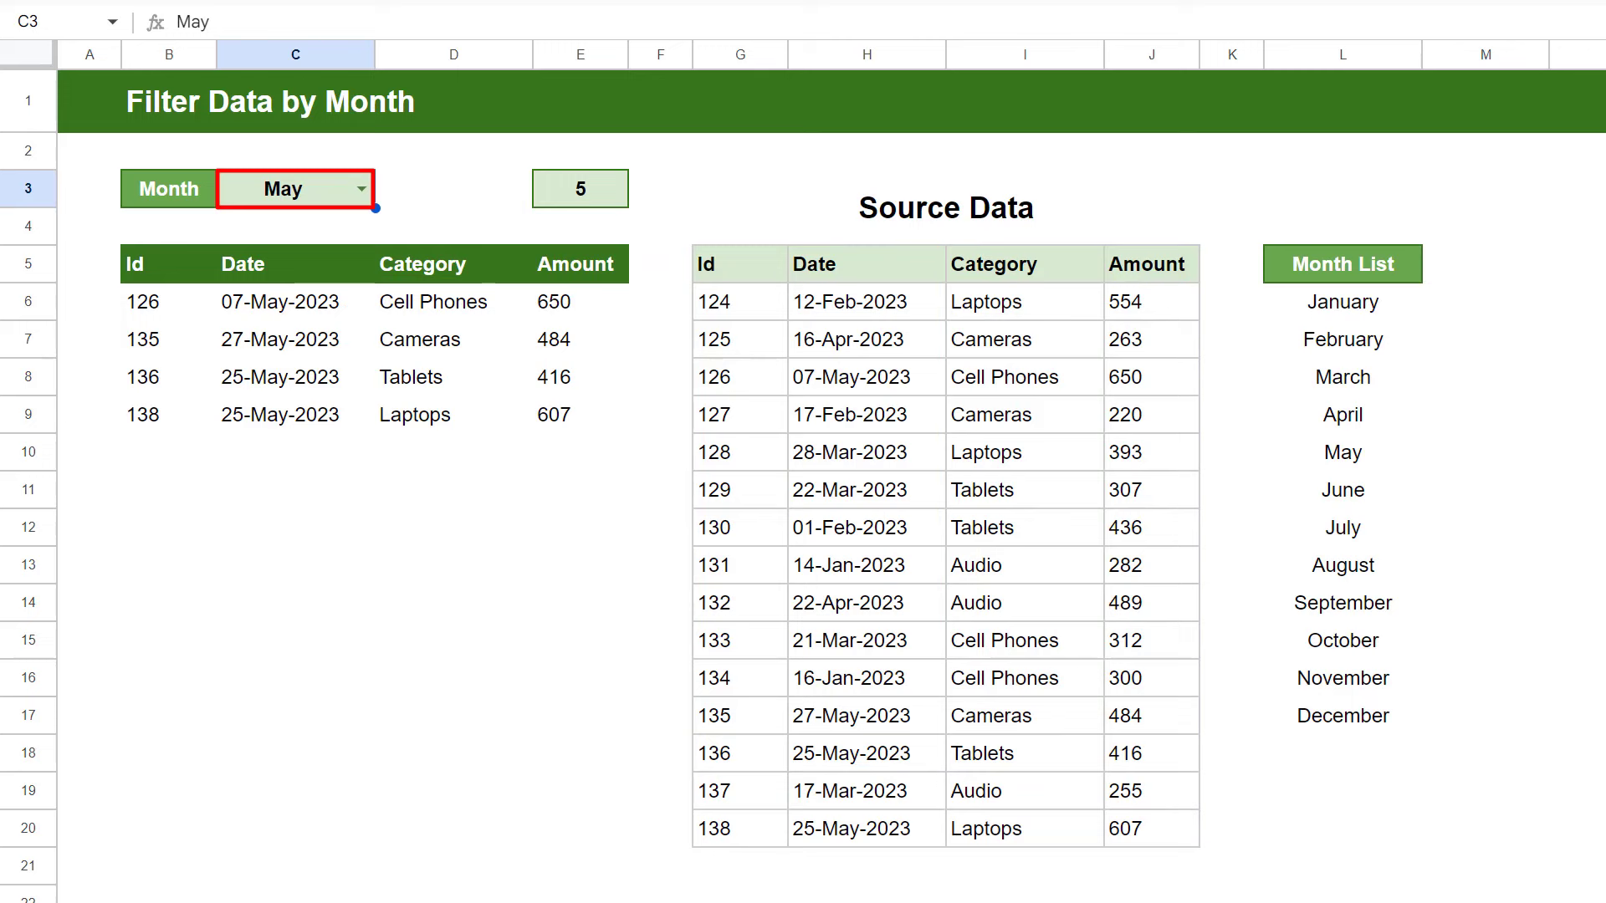
- Clear the month choice, month number, results and Month List, keeping only headers
{"action": "left_click", "coordinate": [579, 189]}
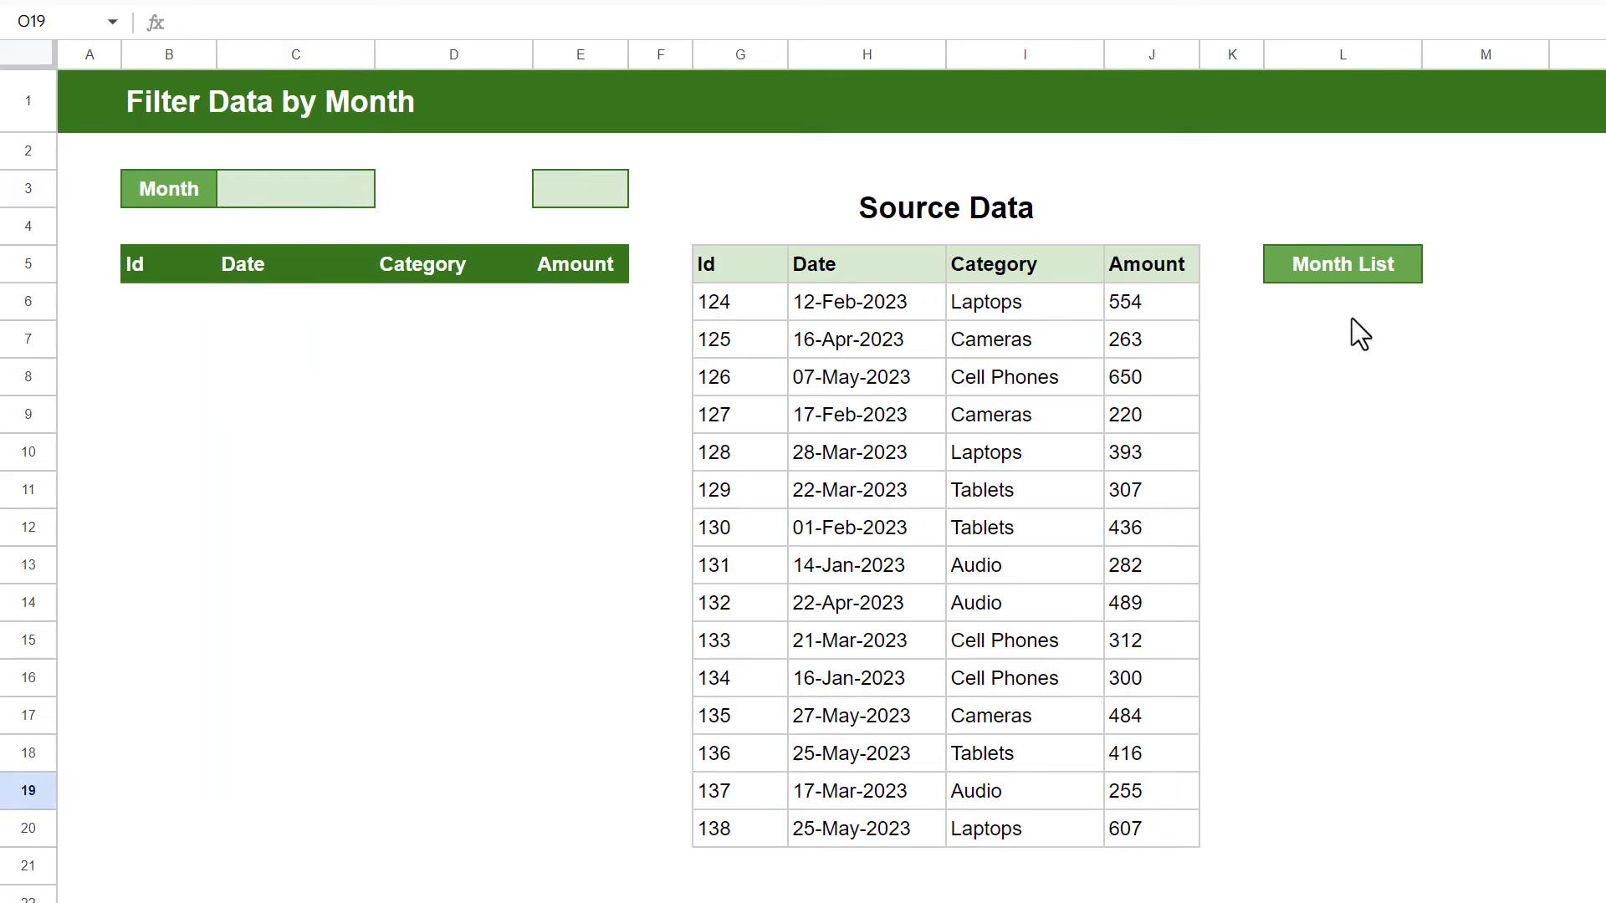
{"action": "mouse_move", "coordinate": [1359, 326]}
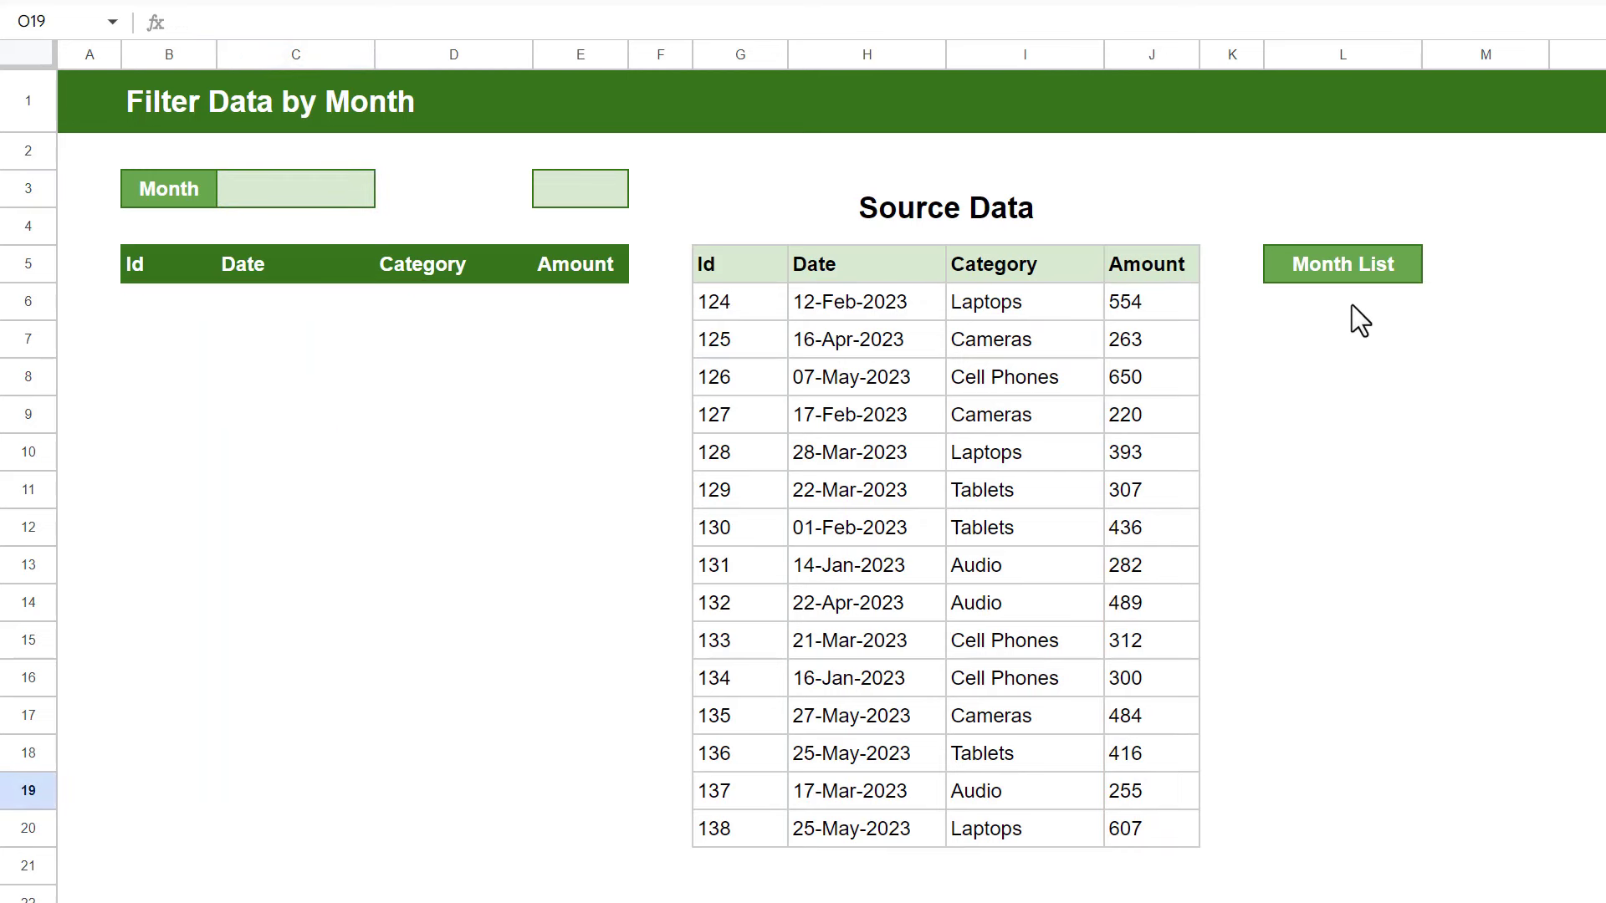
- Enter January in L6 as the first entry of the Month List
{"action": "left_click", "coordinate": [1343, 301]}
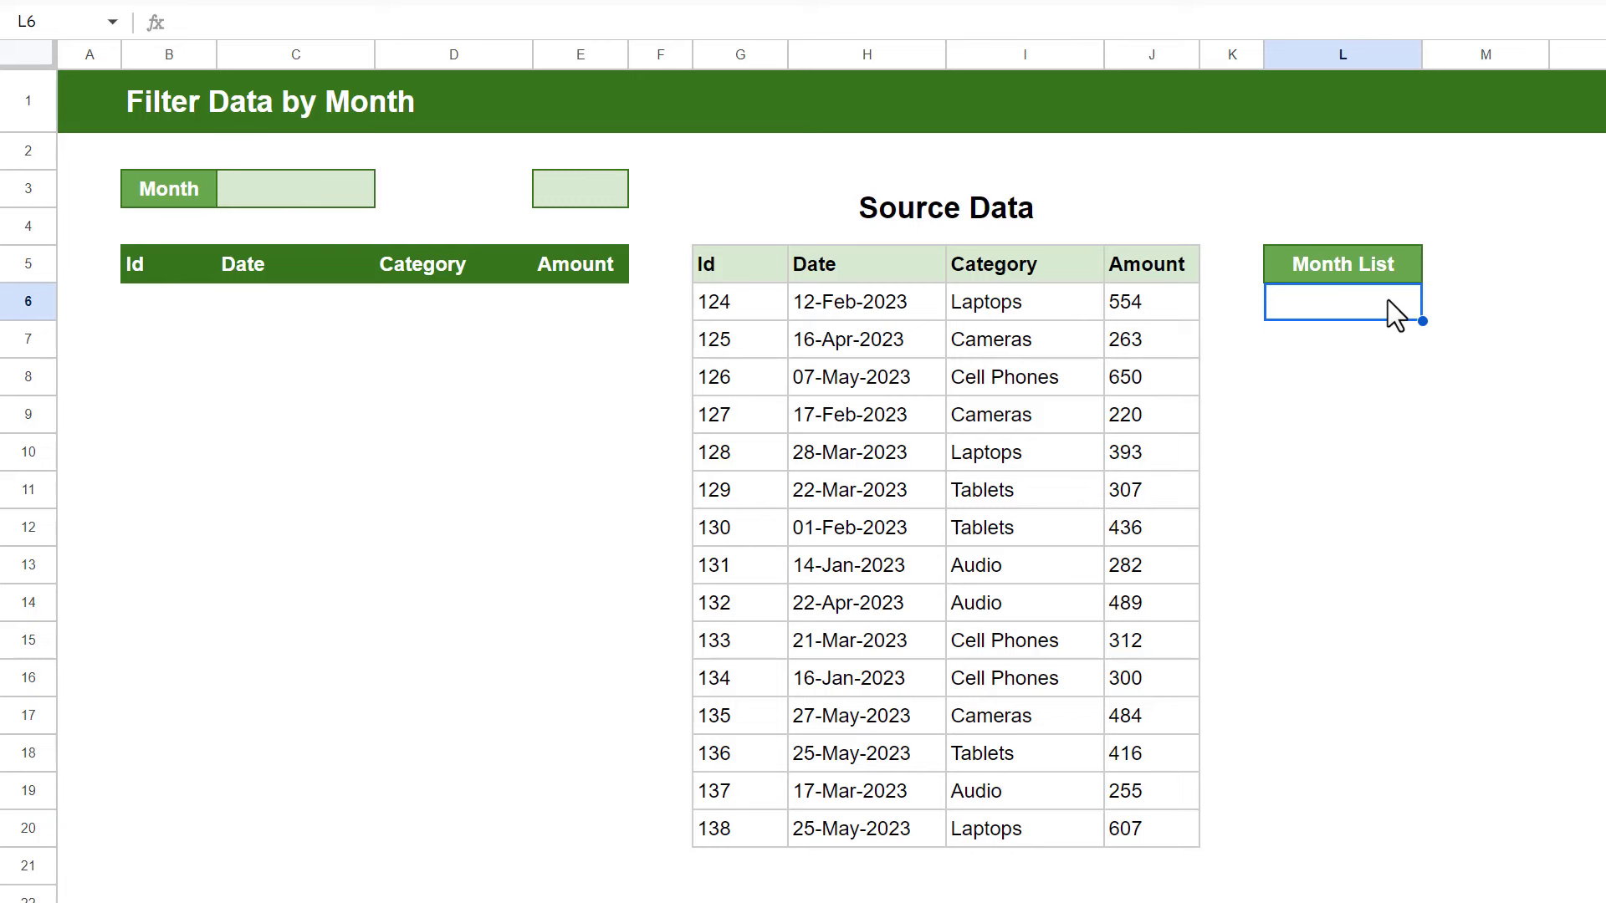
{"action": "type", "text": "January"}
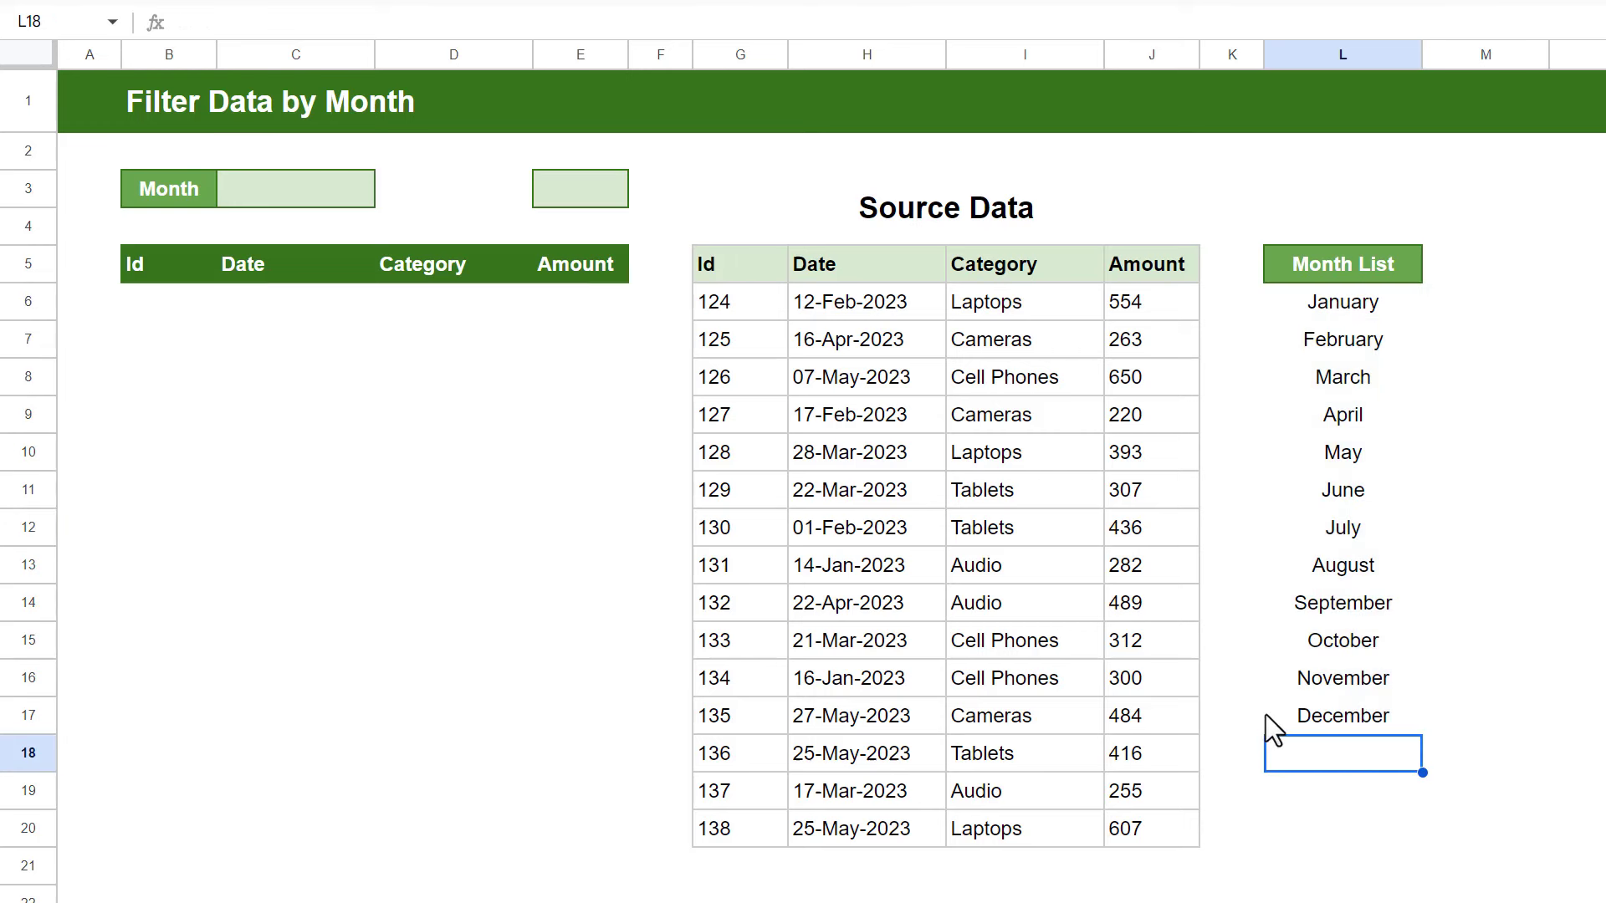
{"action": "mouse_move", "coordinate": [424, 410]}
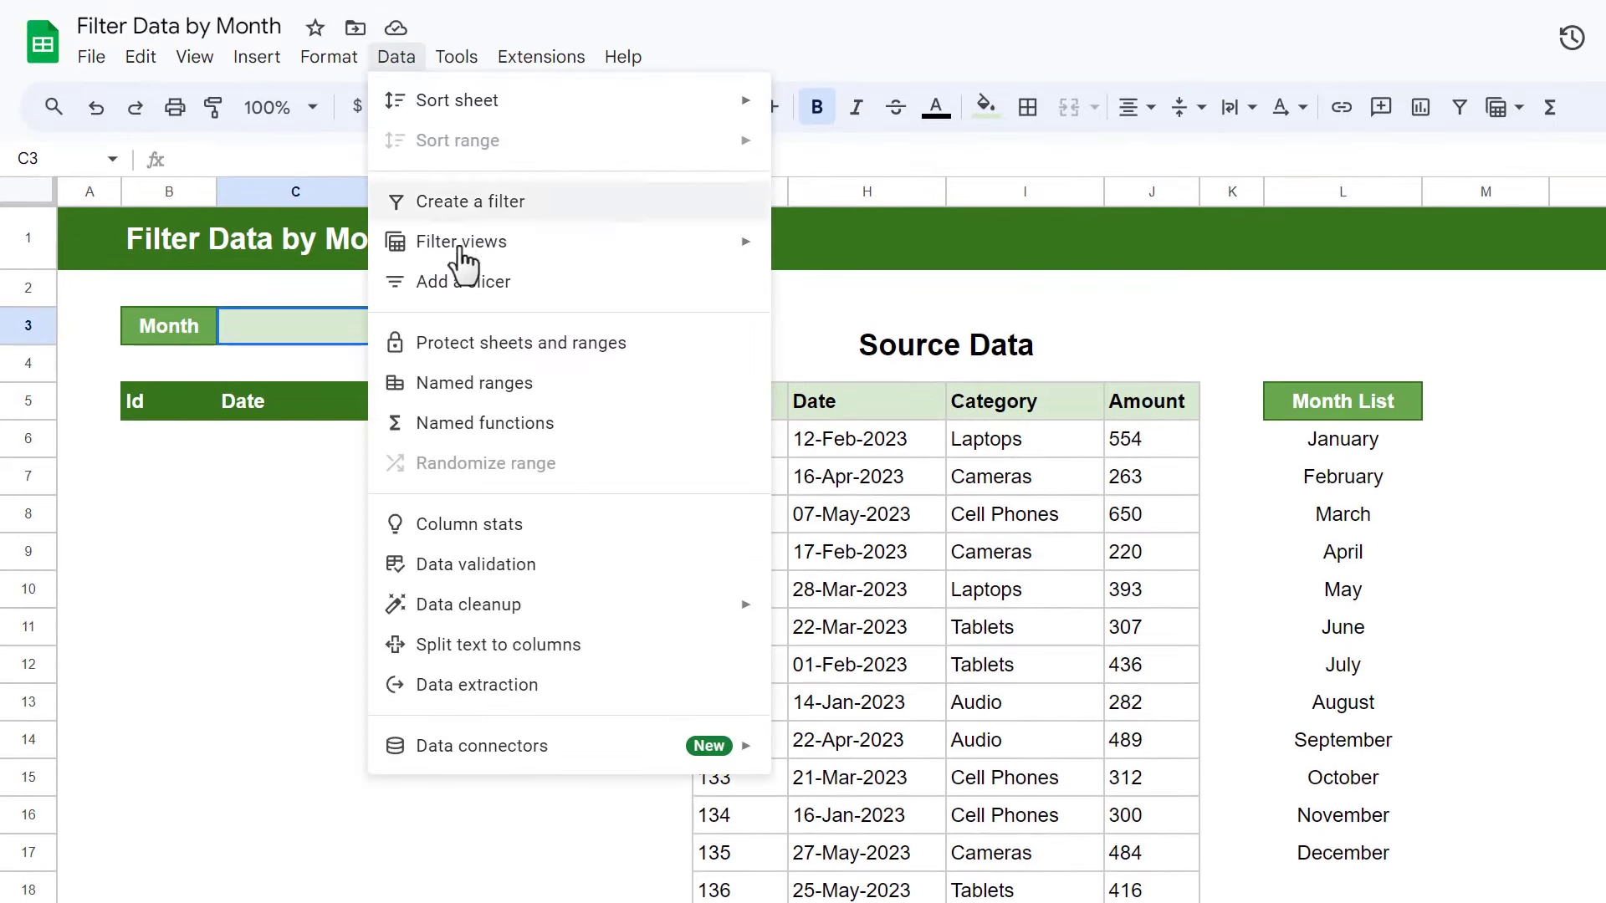
- Set C3's validation criteria to Dropdown (from a range) using L6:L17, January–December
{"action": "left_click", "coordinate": [475, 563]}
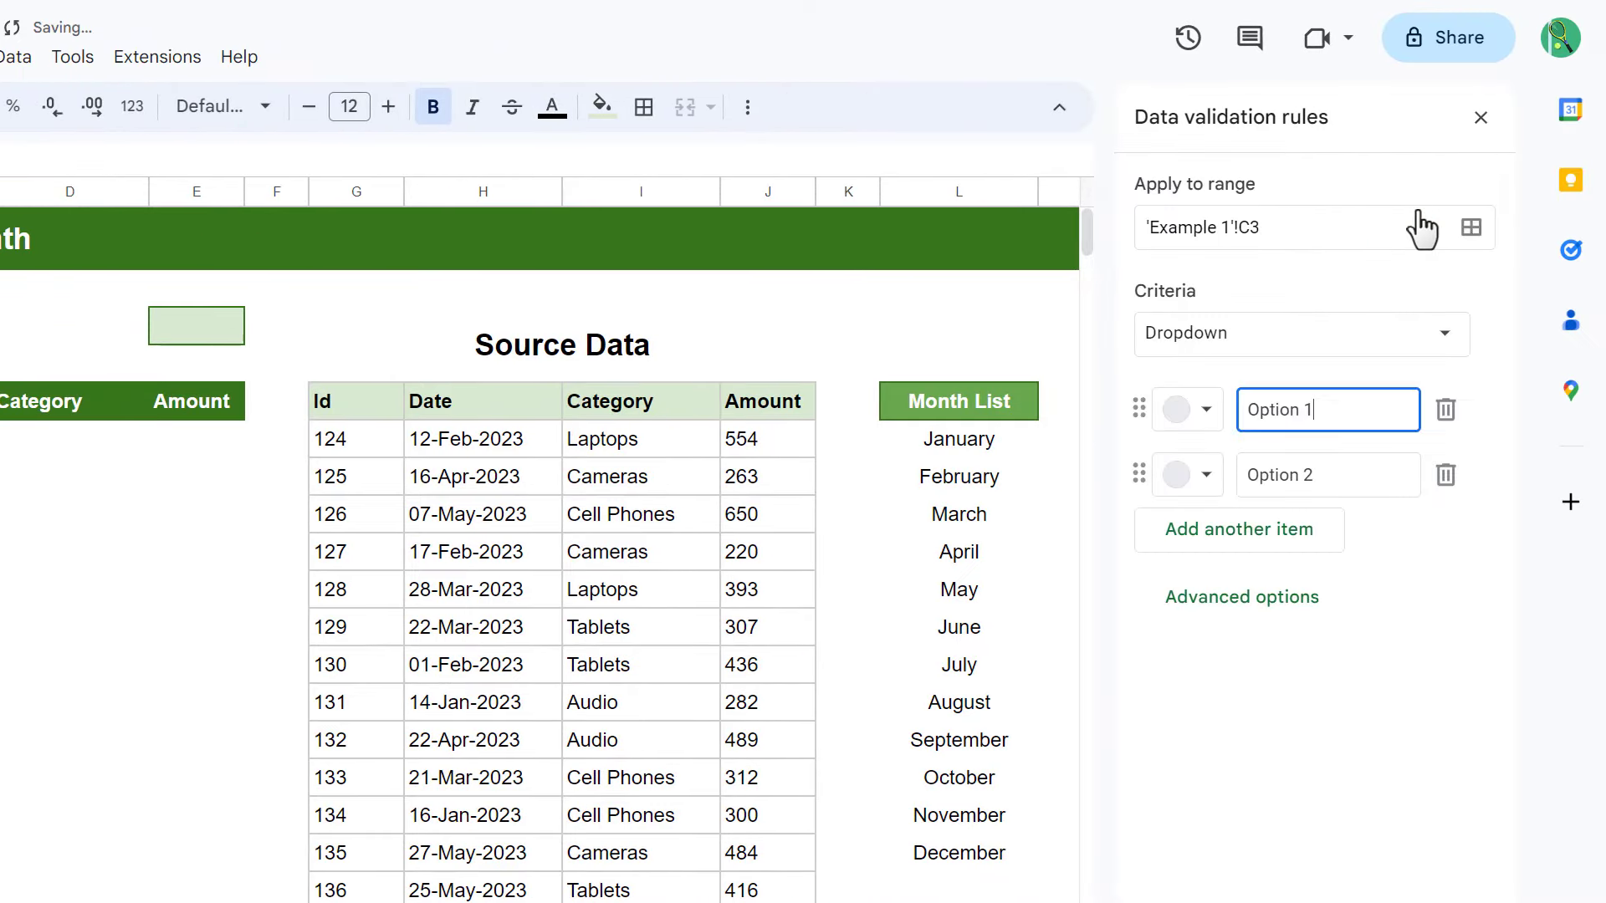
{"action": "left_click", "coordinate": [1301, 333]}
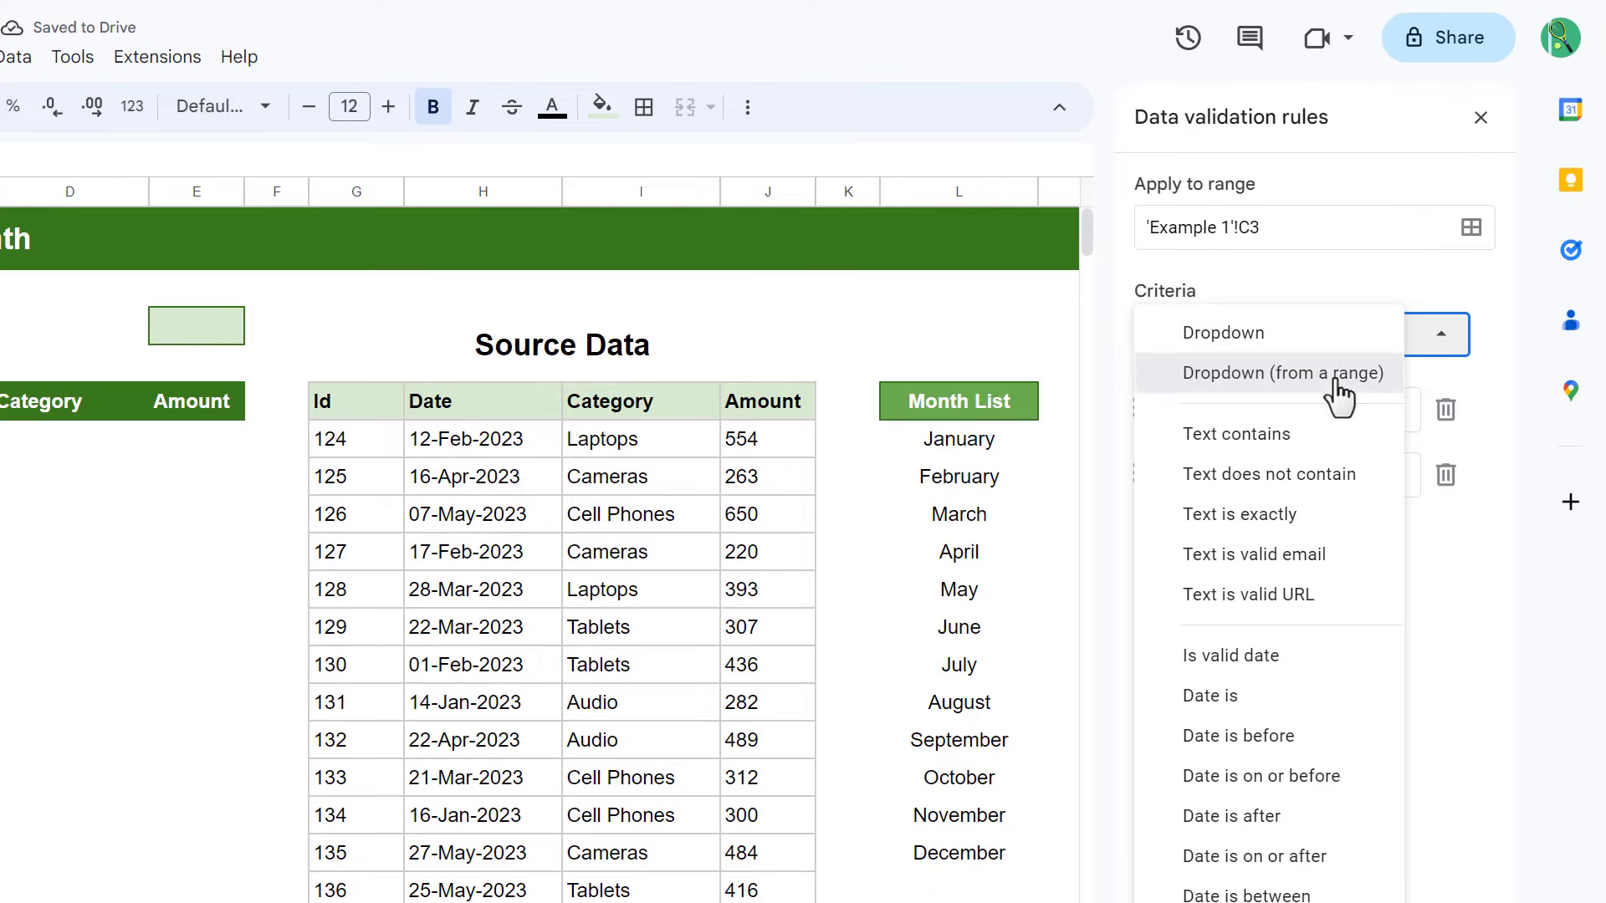
{"action": "left_click", "coordinate": [1283, 373]}
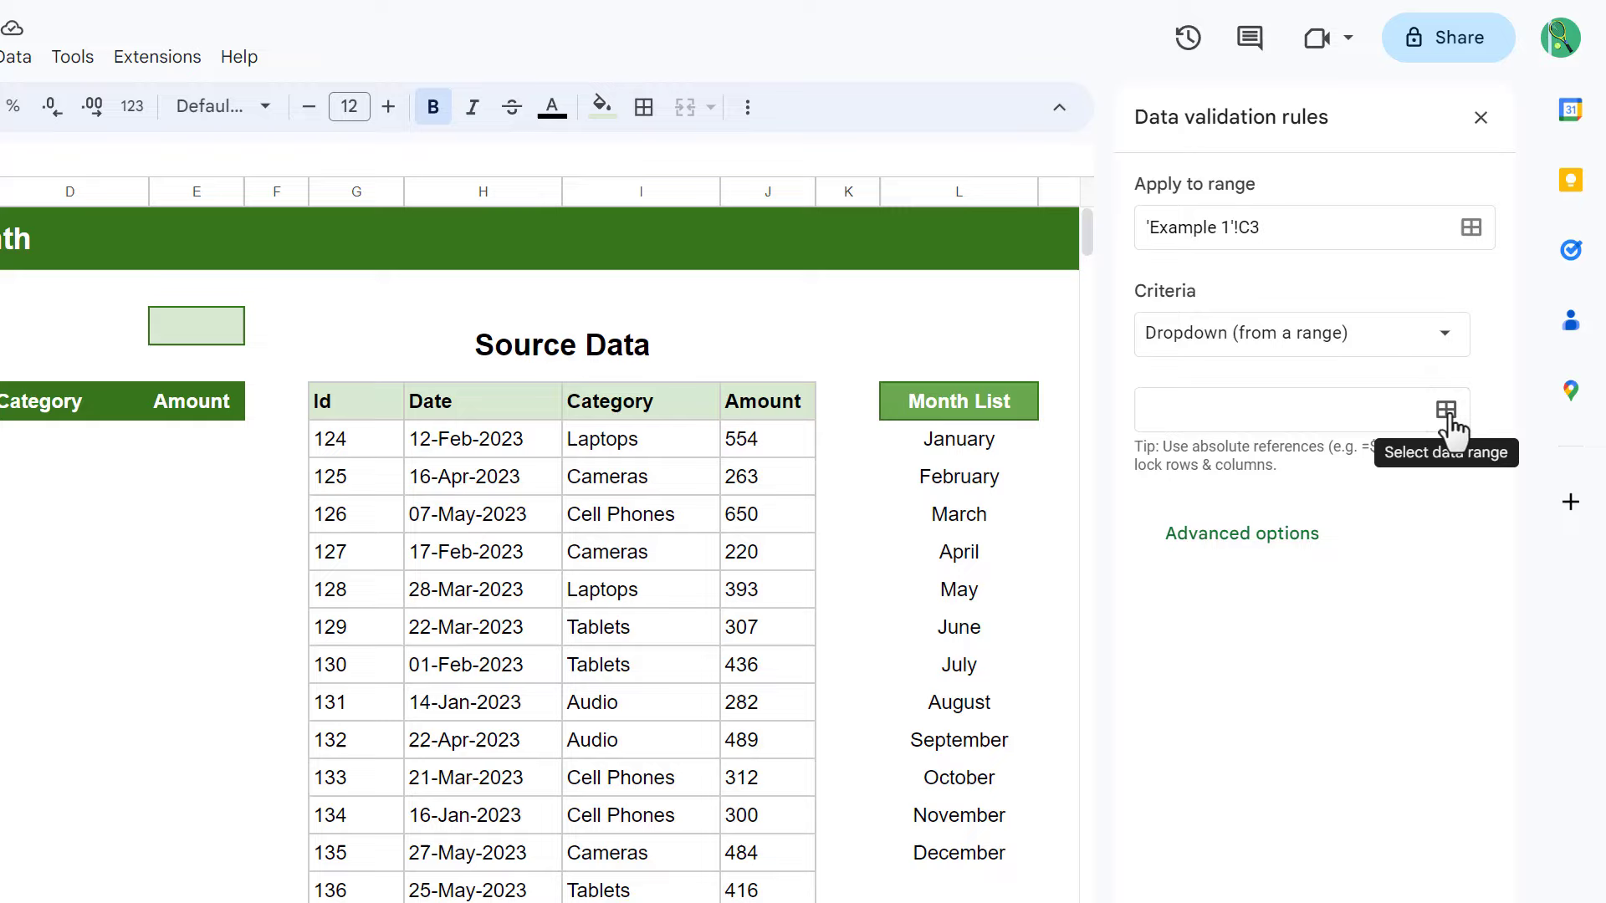
{"action": "left_click", "coordinate": [1471, 411]}
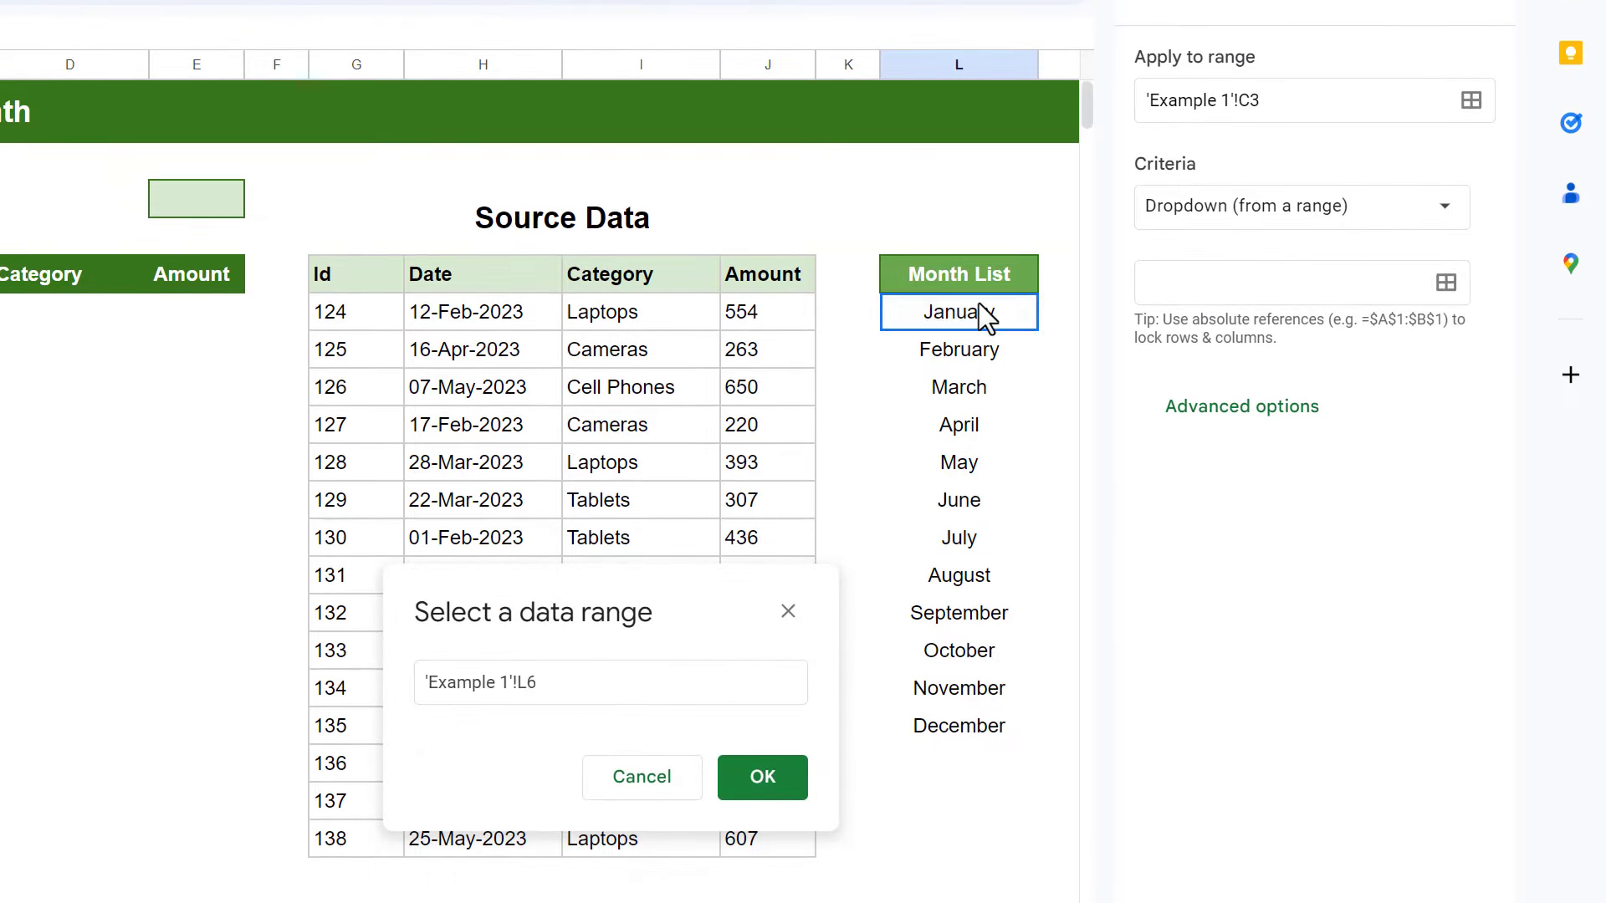
{"action": "left_click_drag", "start_coordinate": [959, 313], "coordinate": [959, 724]}
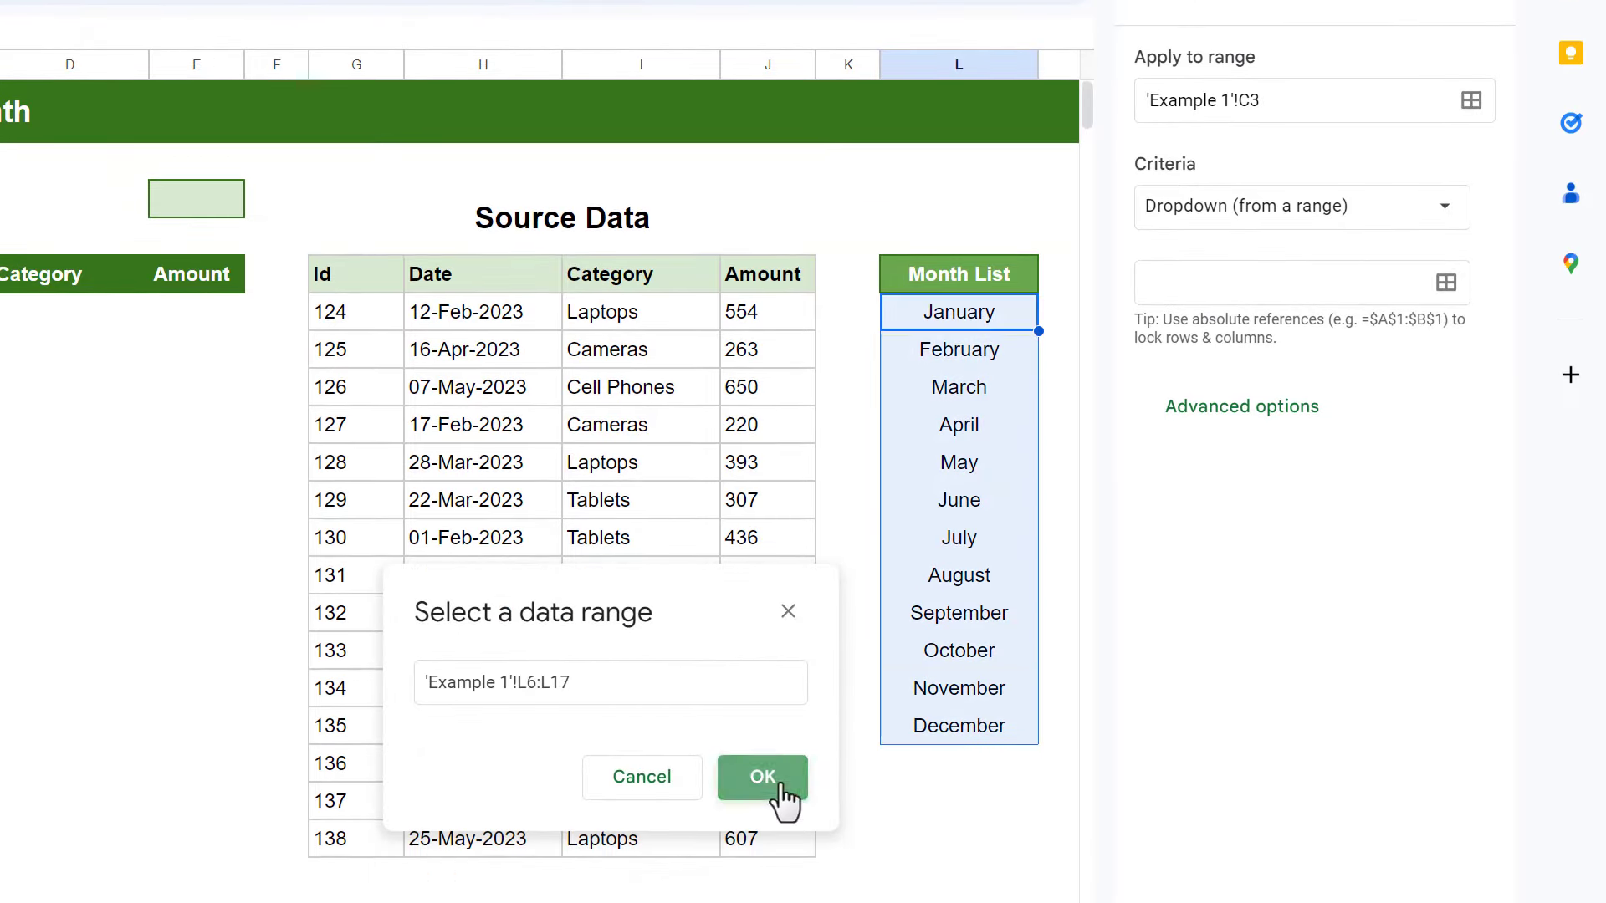
{"action": "left_click", "coordinate": [761, 778]}
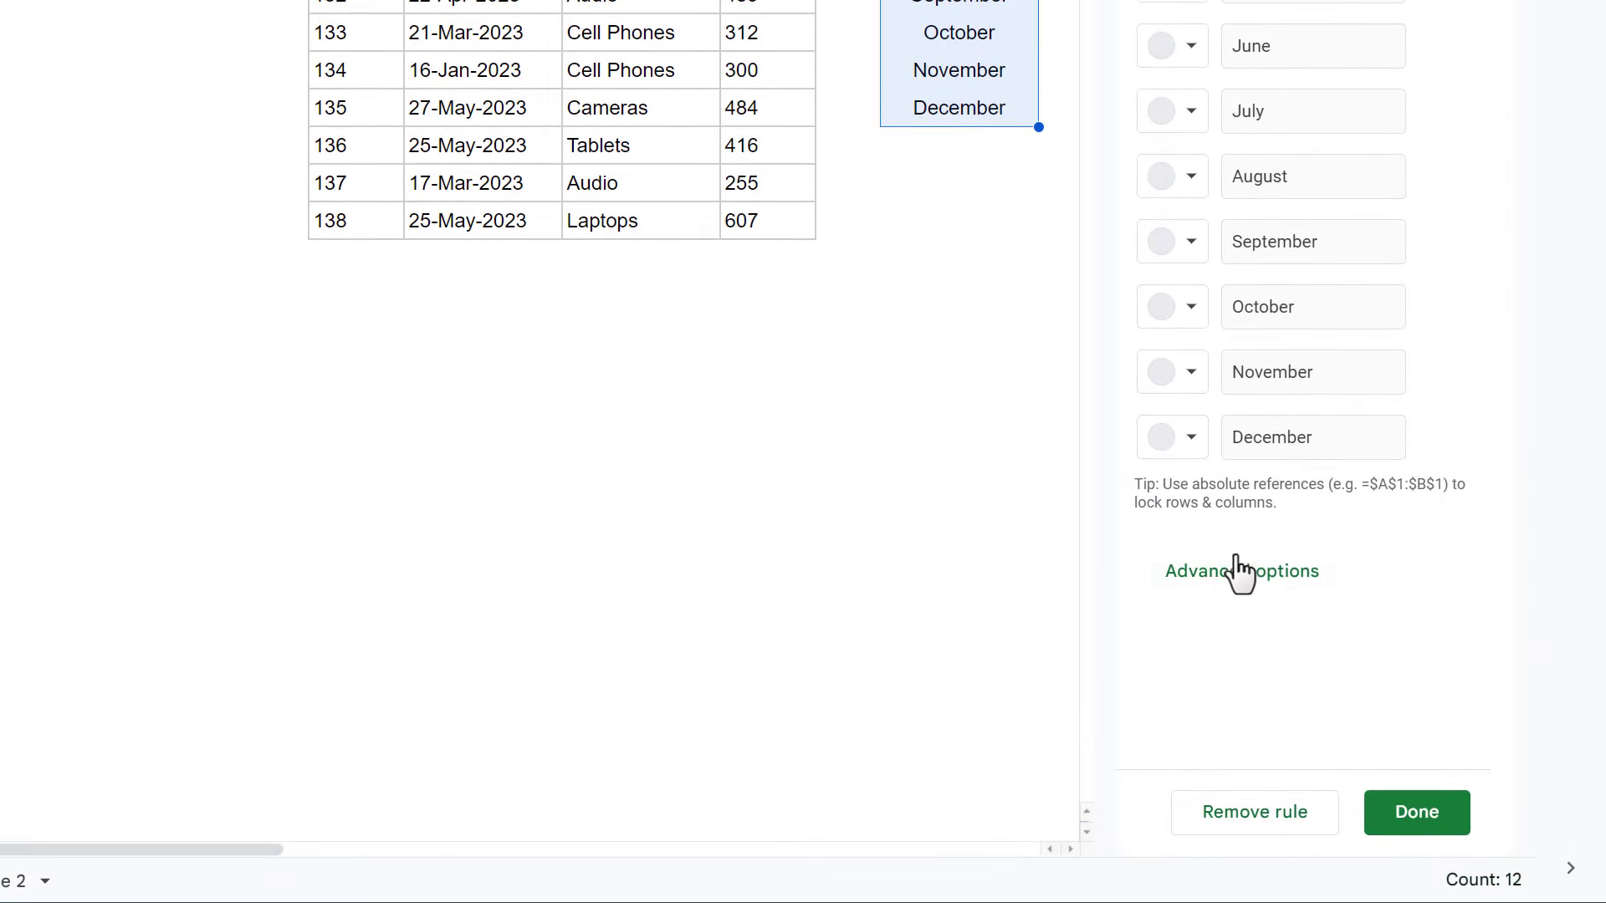
- Under Advanced options set the display style to Arrow and save the rule
{"action": "left_click", "coordinate": [1239, 570]}
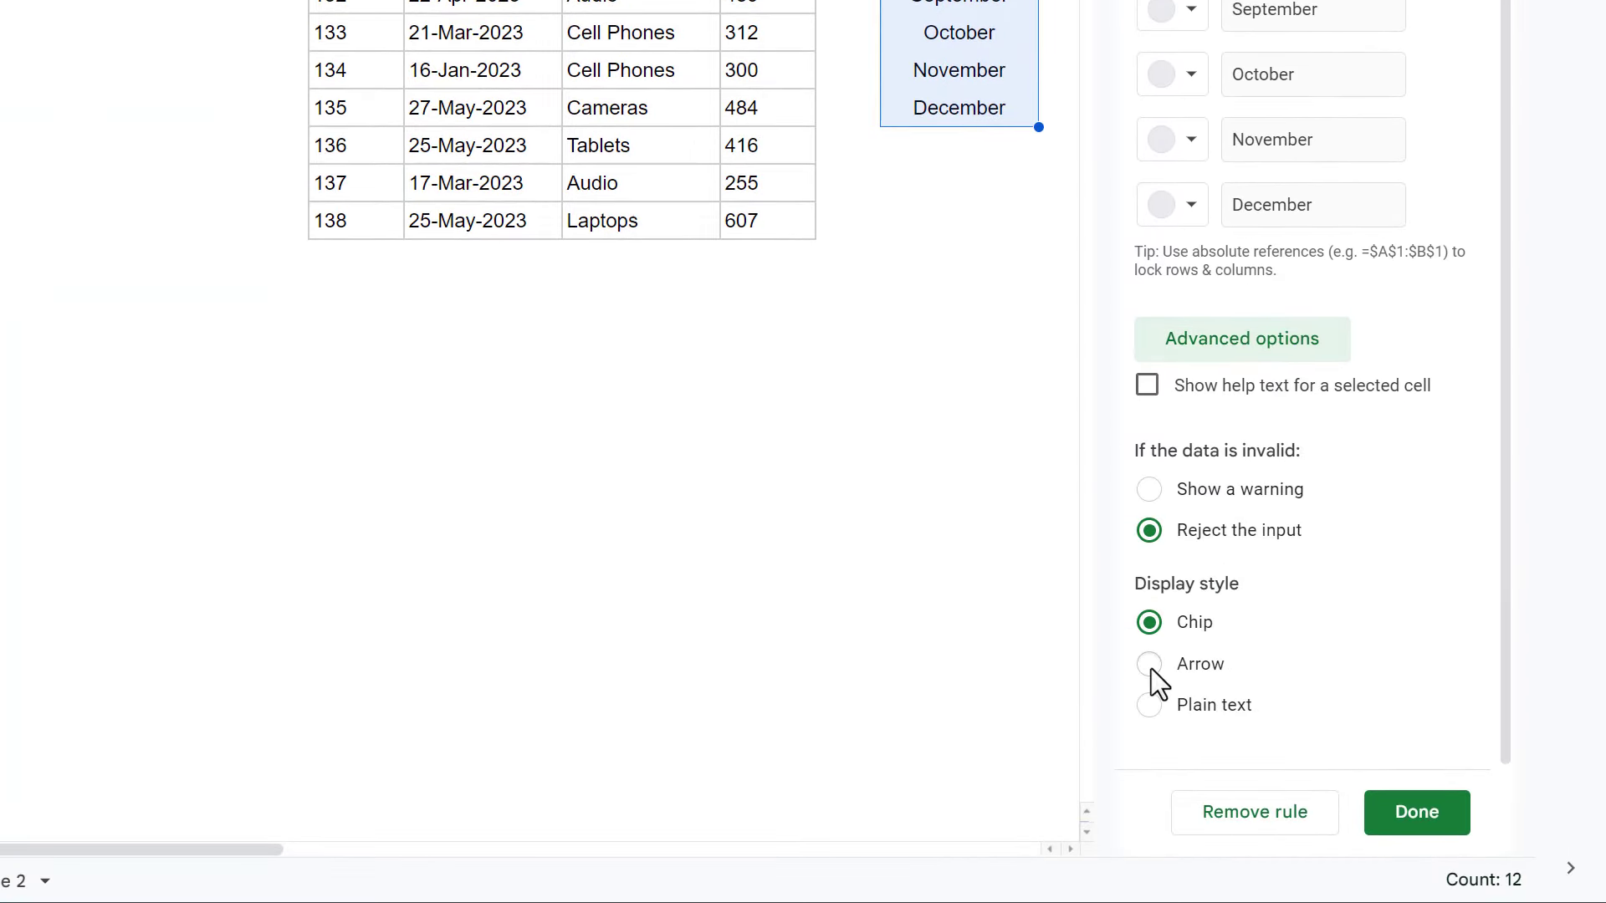
{"action": "left_click", "coordinate": [1148, 664]}
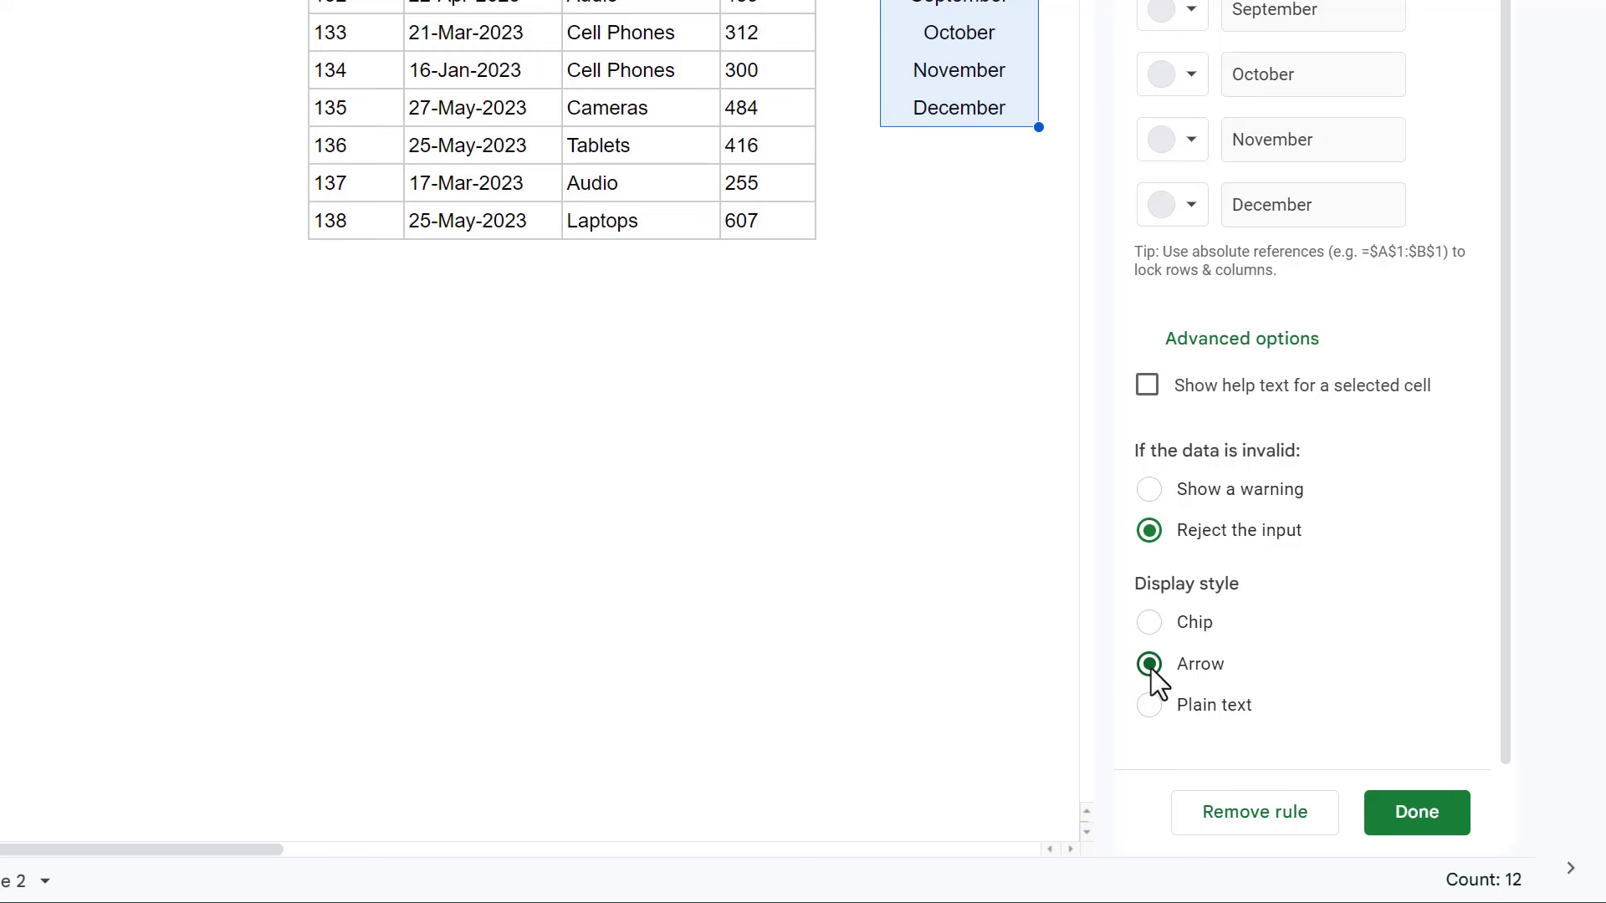
{"action": "left_click", "coordinate": [1417, 812]}
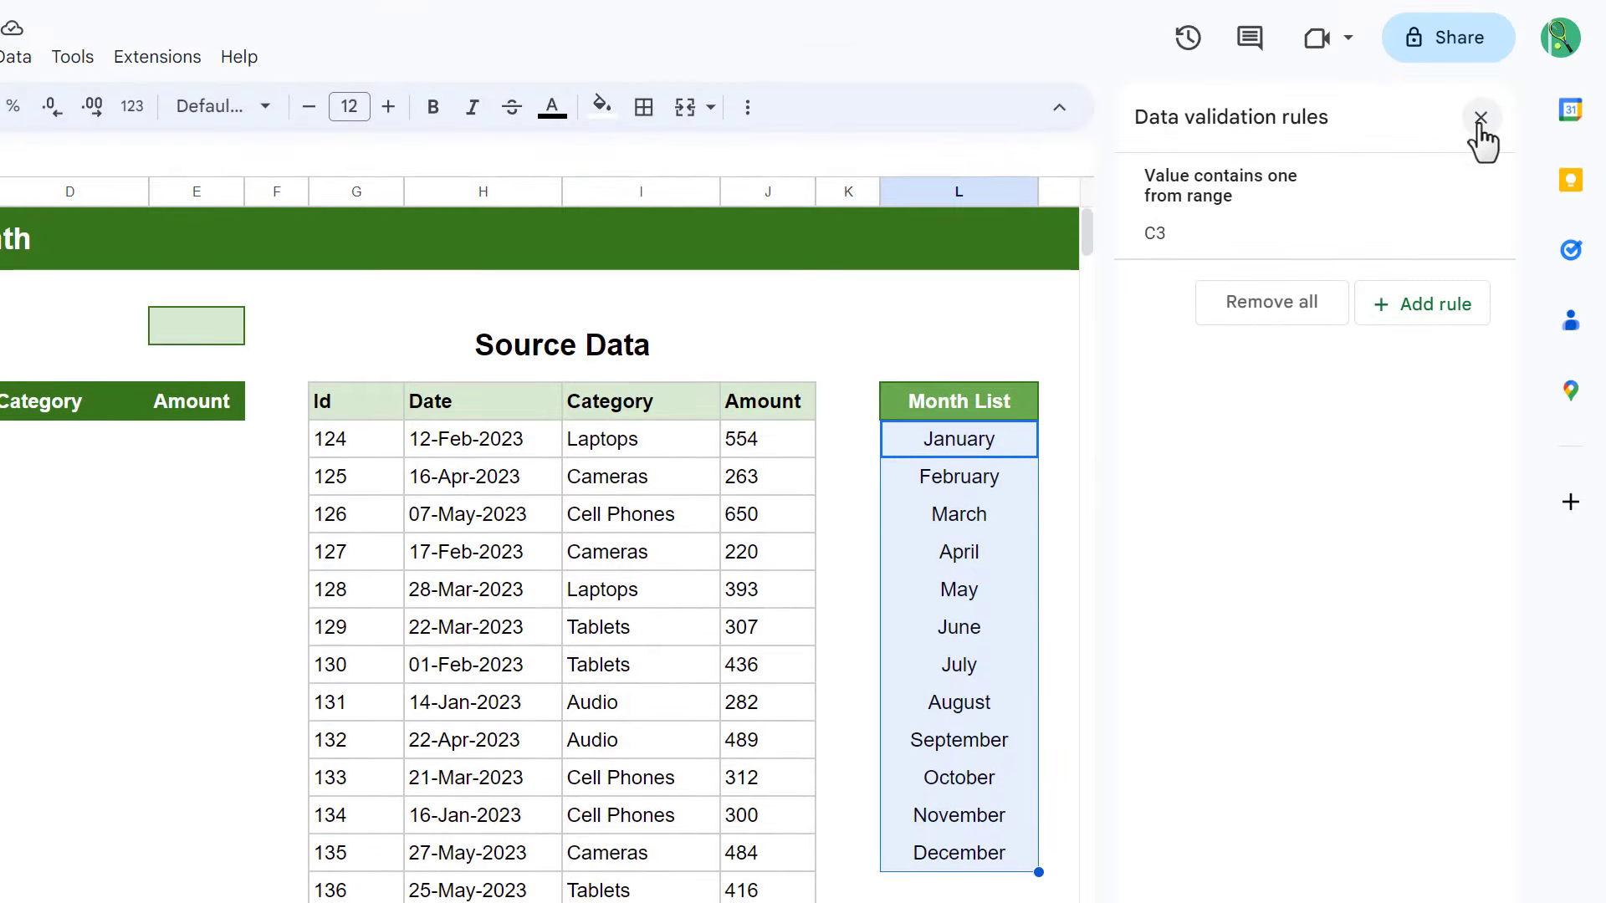
- Close the validation pane and choose March in the new C3 dropdown
{"action": "left_click", "coordinate": [1480, 116]}
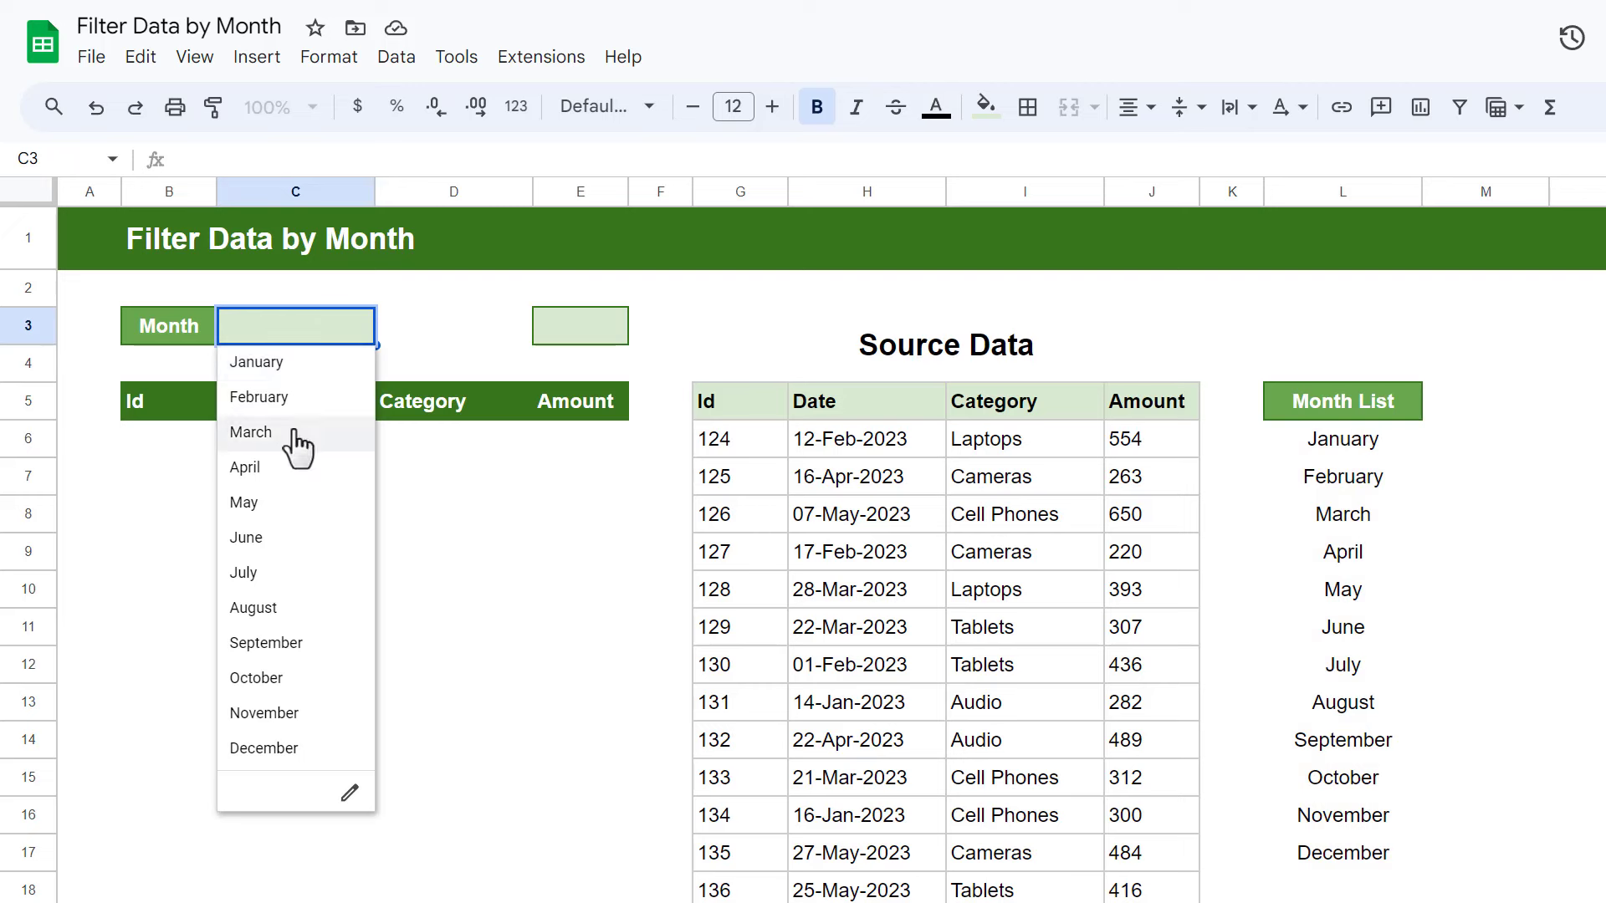
{"action": "left_click", "coordinate": [251, 431]}
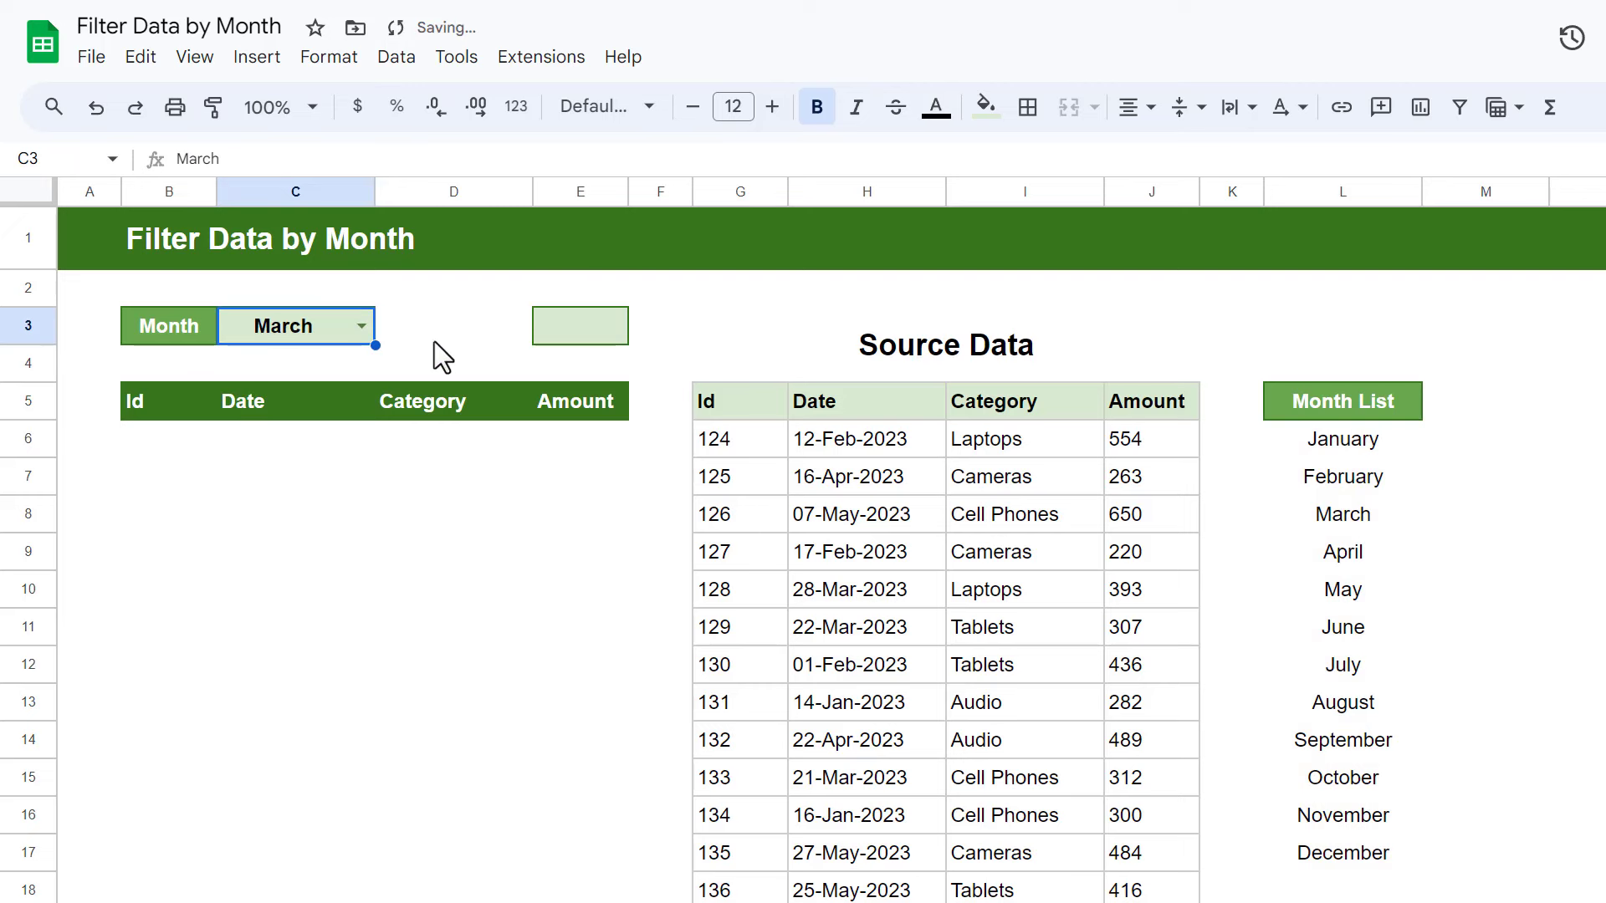
{"action": "left_click", "coordinate": [580, 326]}
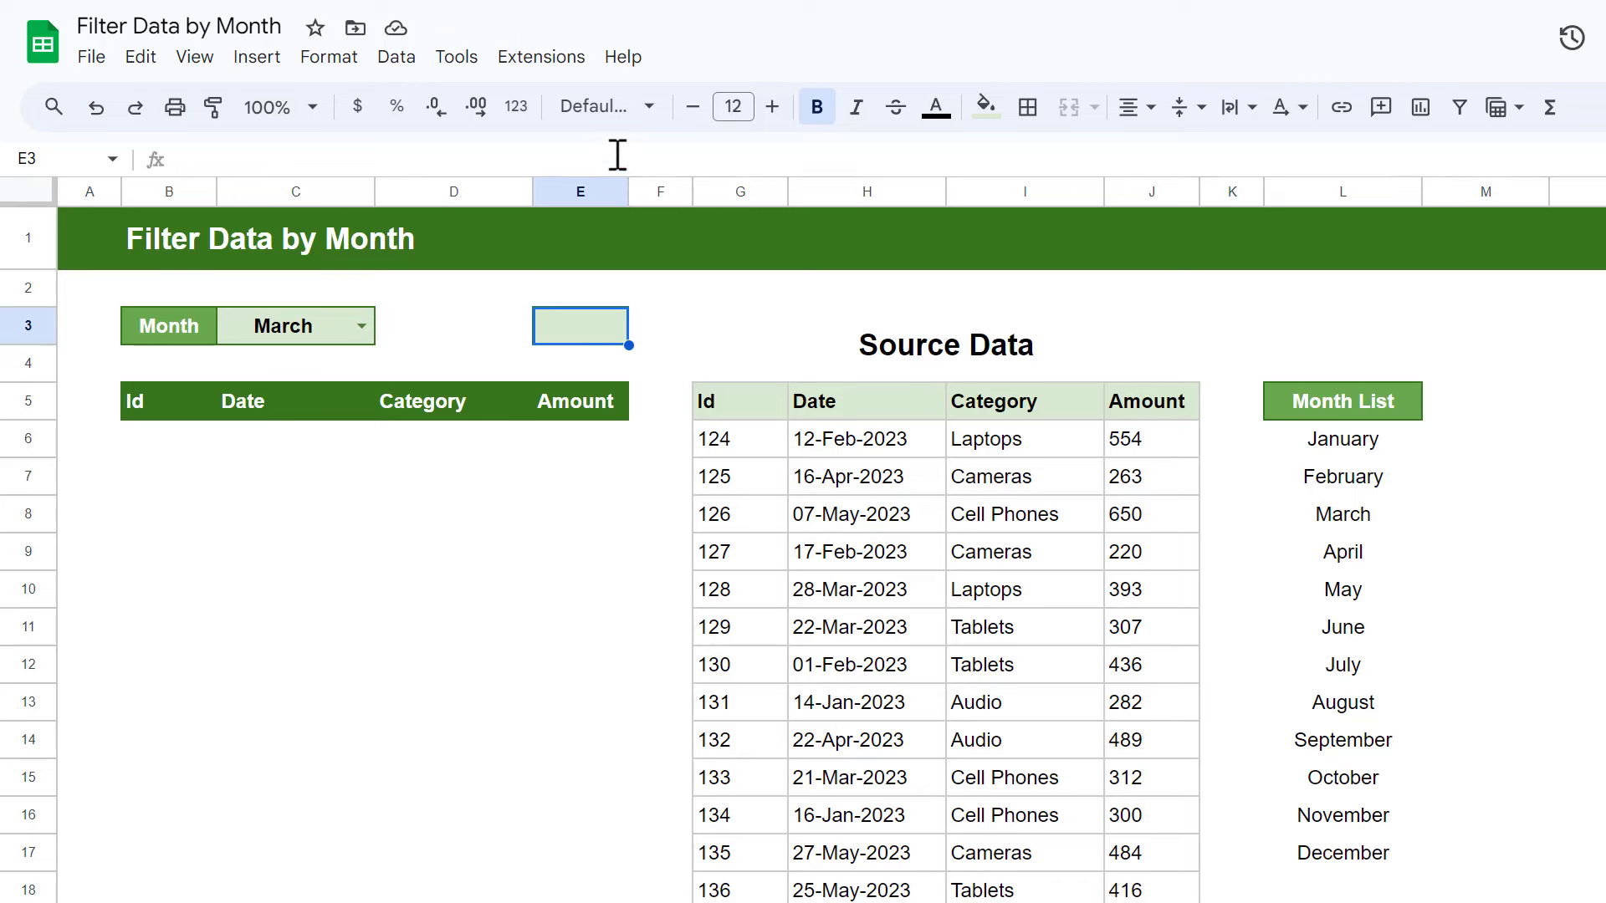
- Enter =XMATCH(C3,L6:L17) in E3, returning 3 for March
{"action": "left_click", "coordinate": [580, 327]}
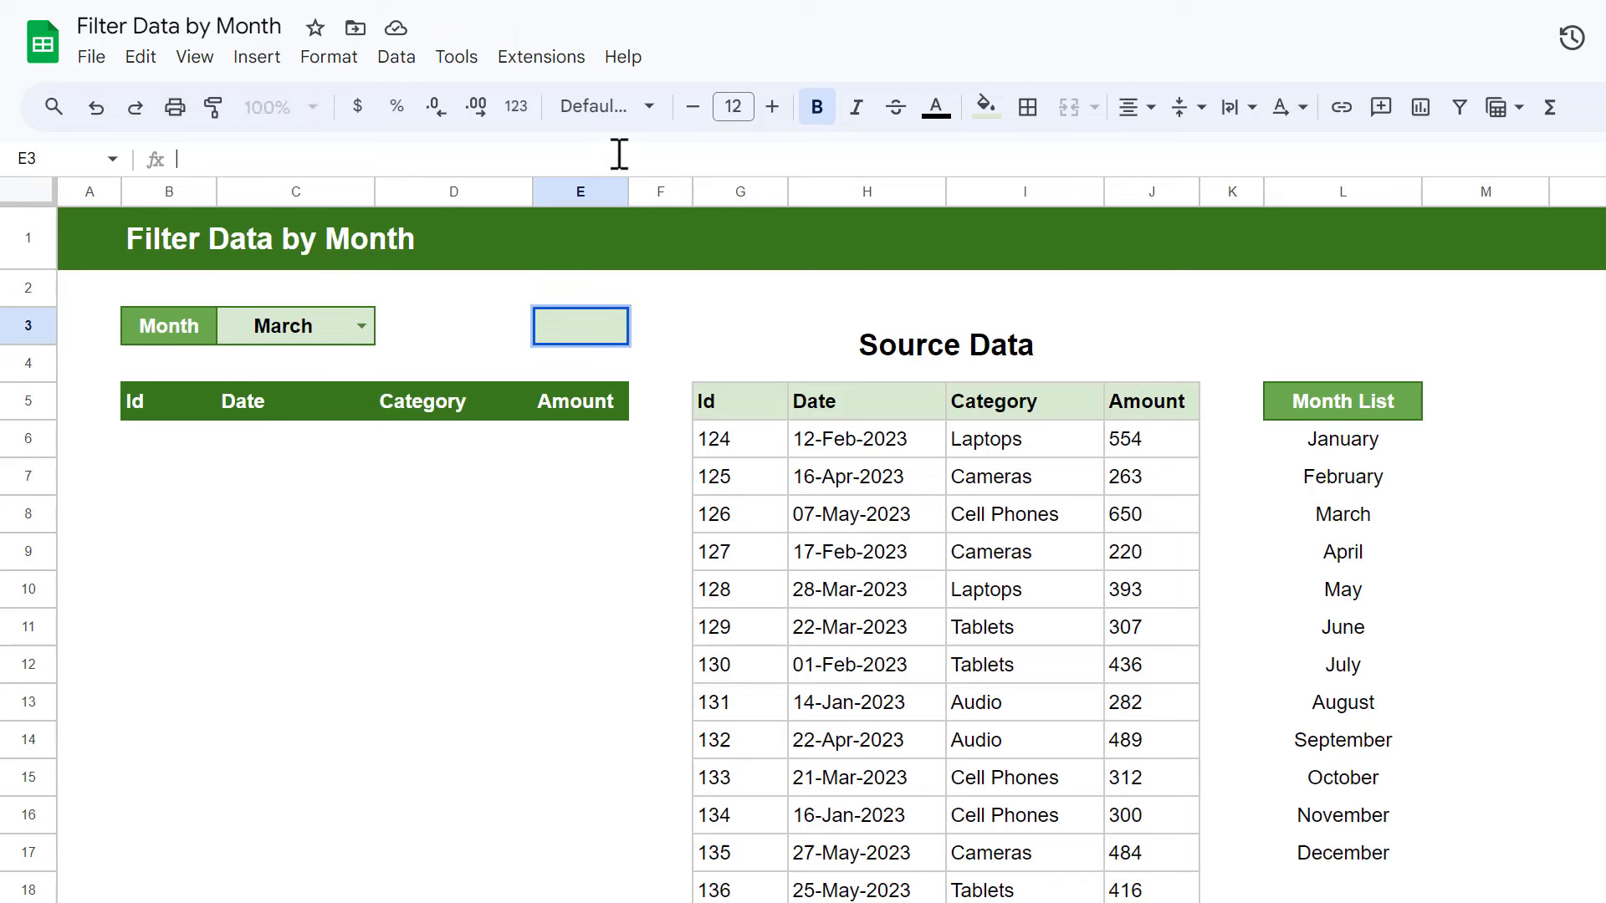
{"action": "type", "text": "=x"}
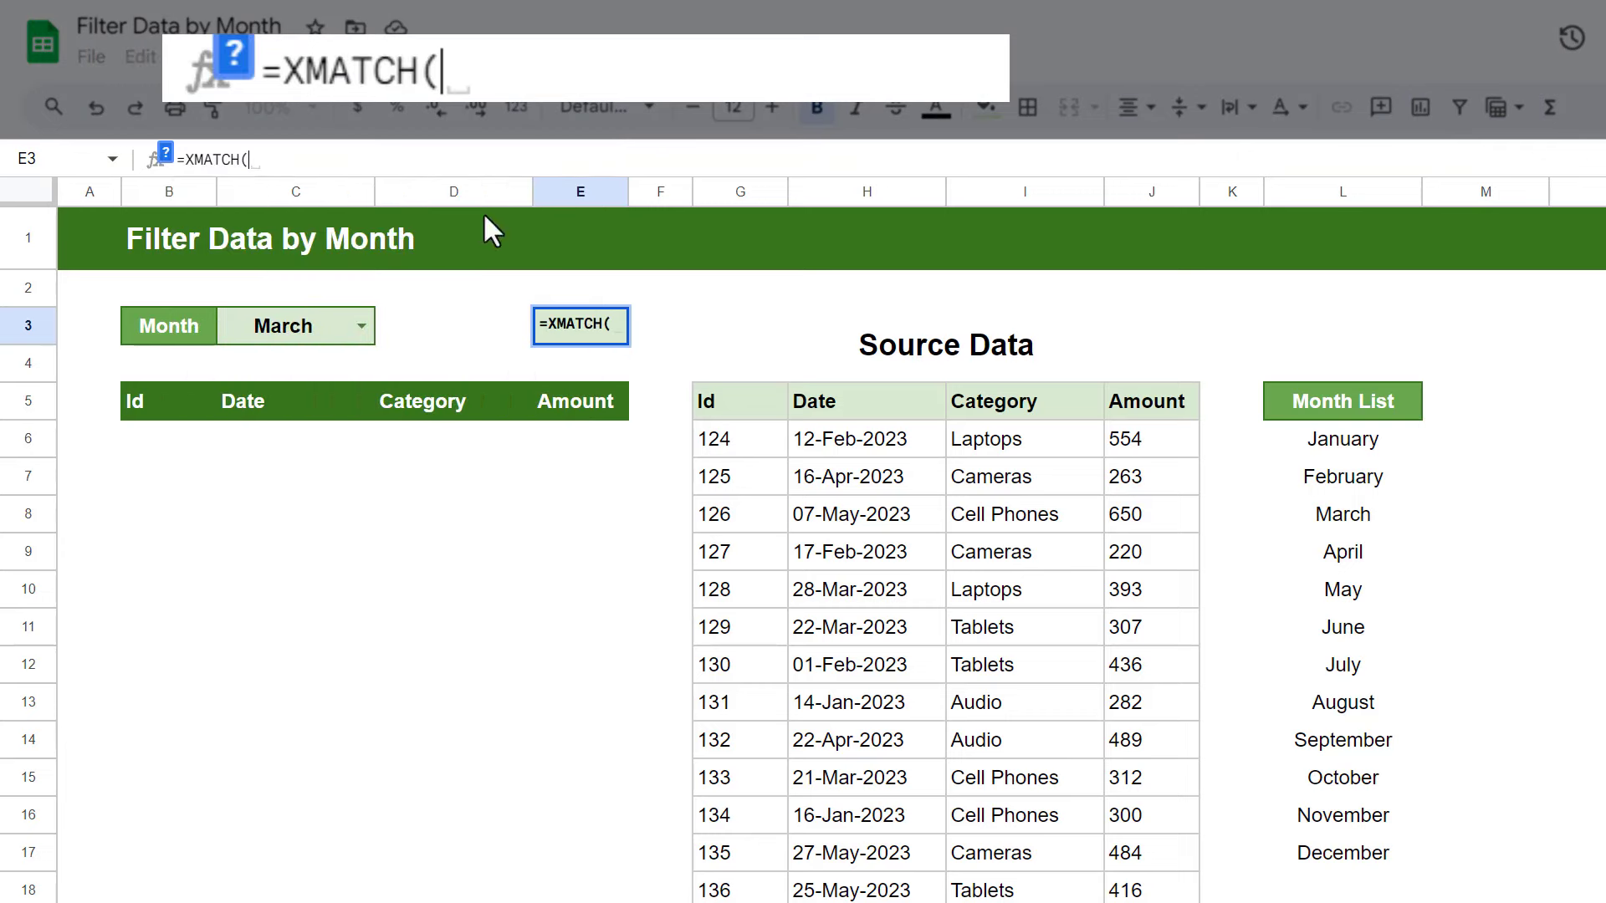
{"action": "left_click", "coordinate": [296, 327]}
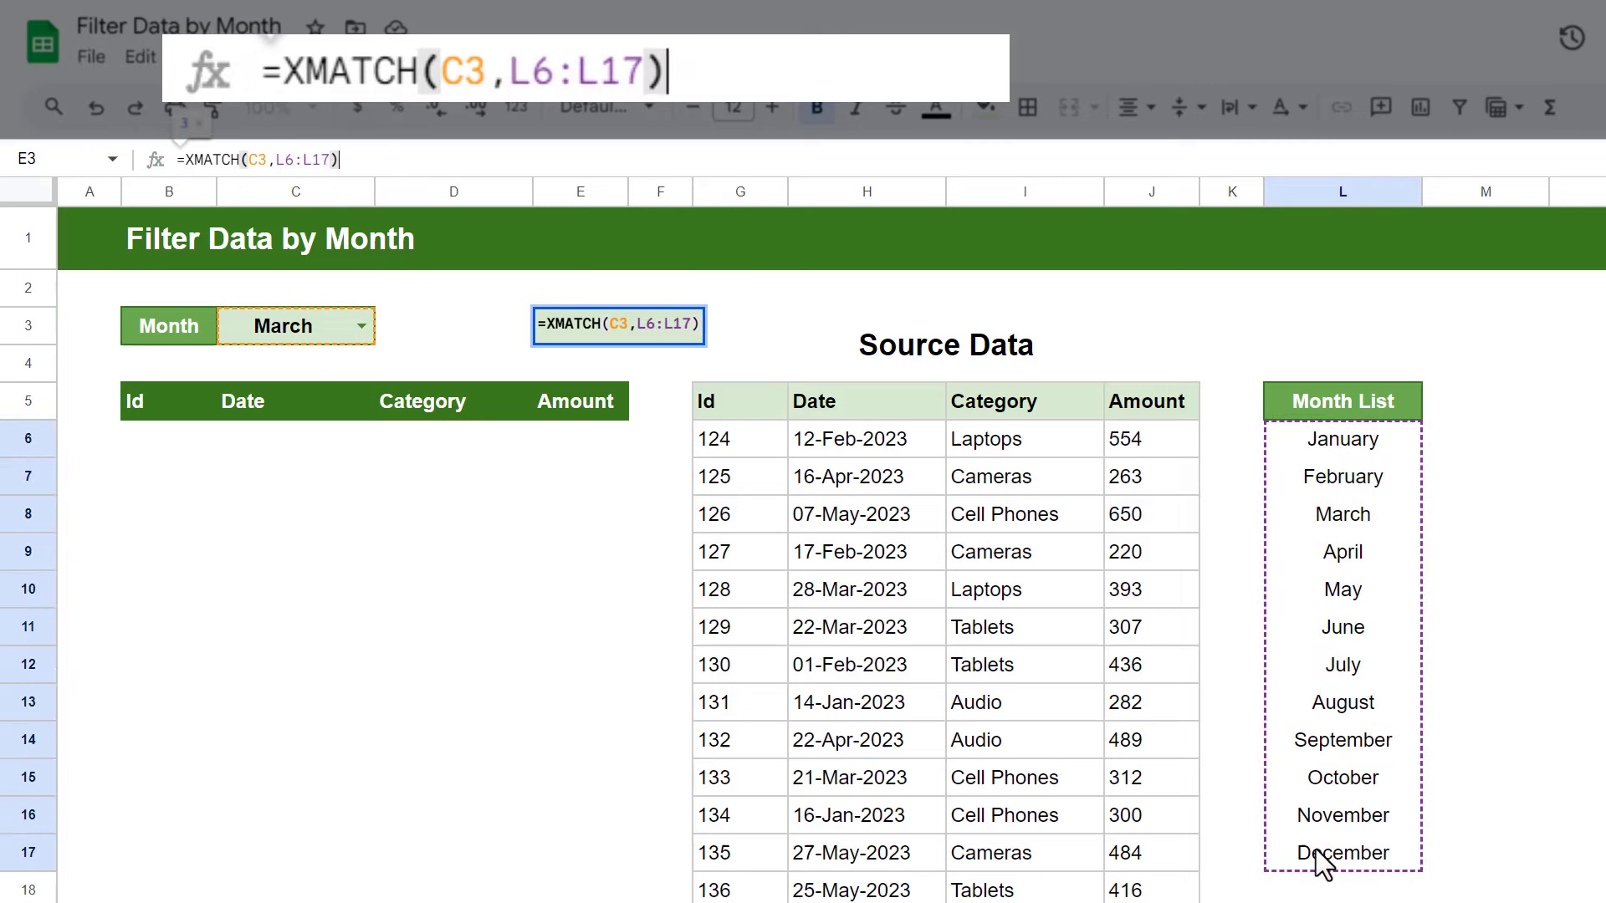
{"action": "key", "text": "Enter"}
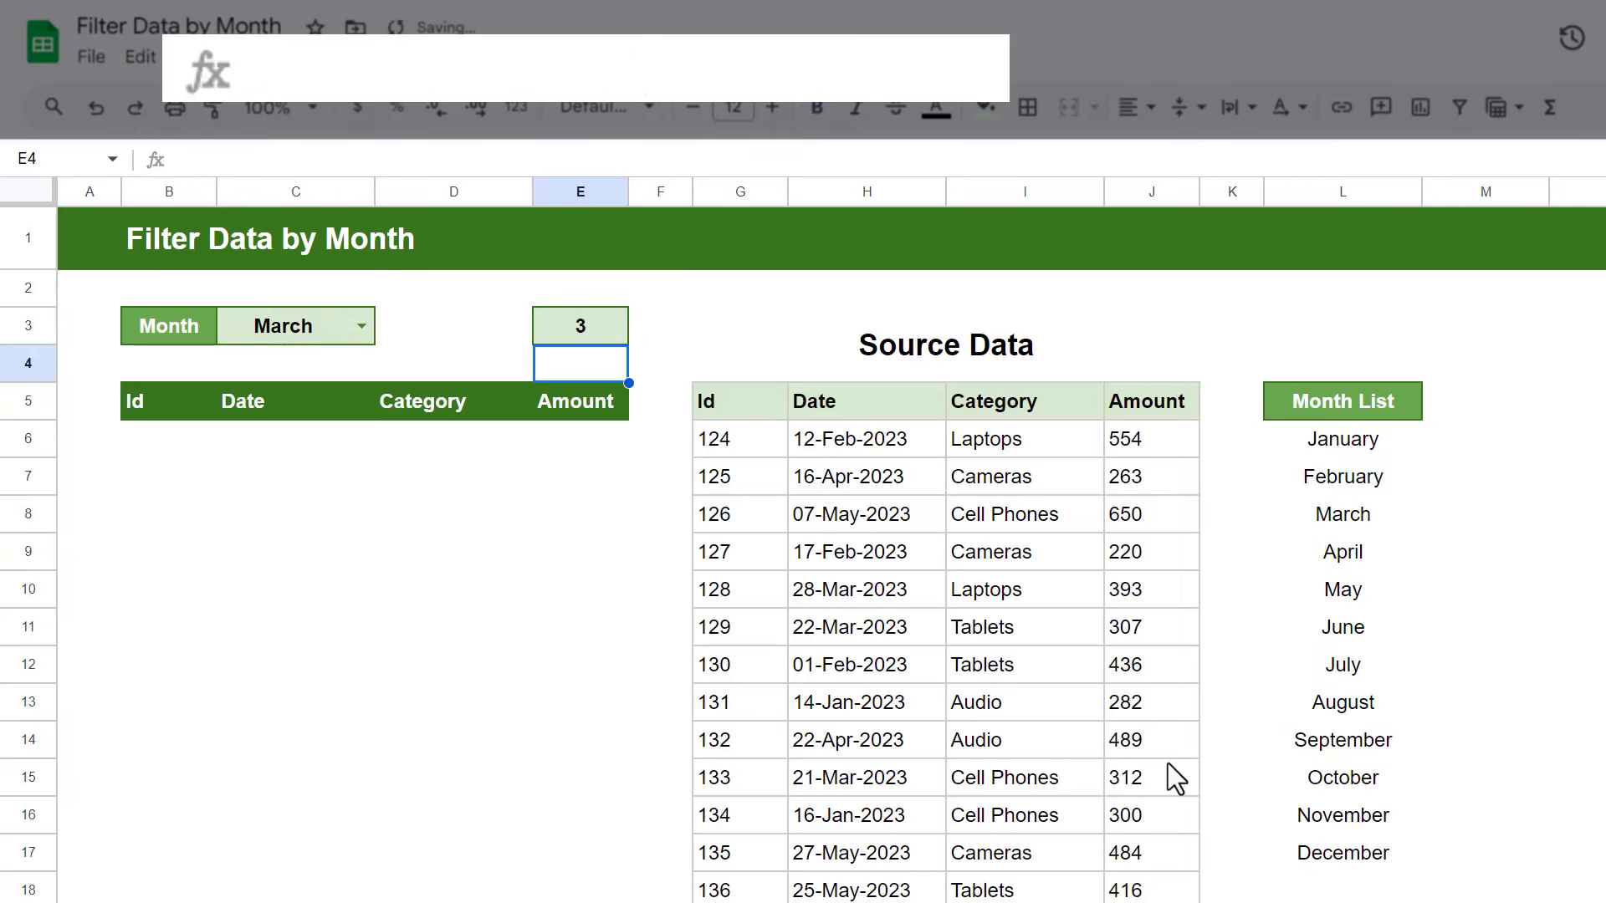
{"action": "left_click", "coordinate": [580, 326]}
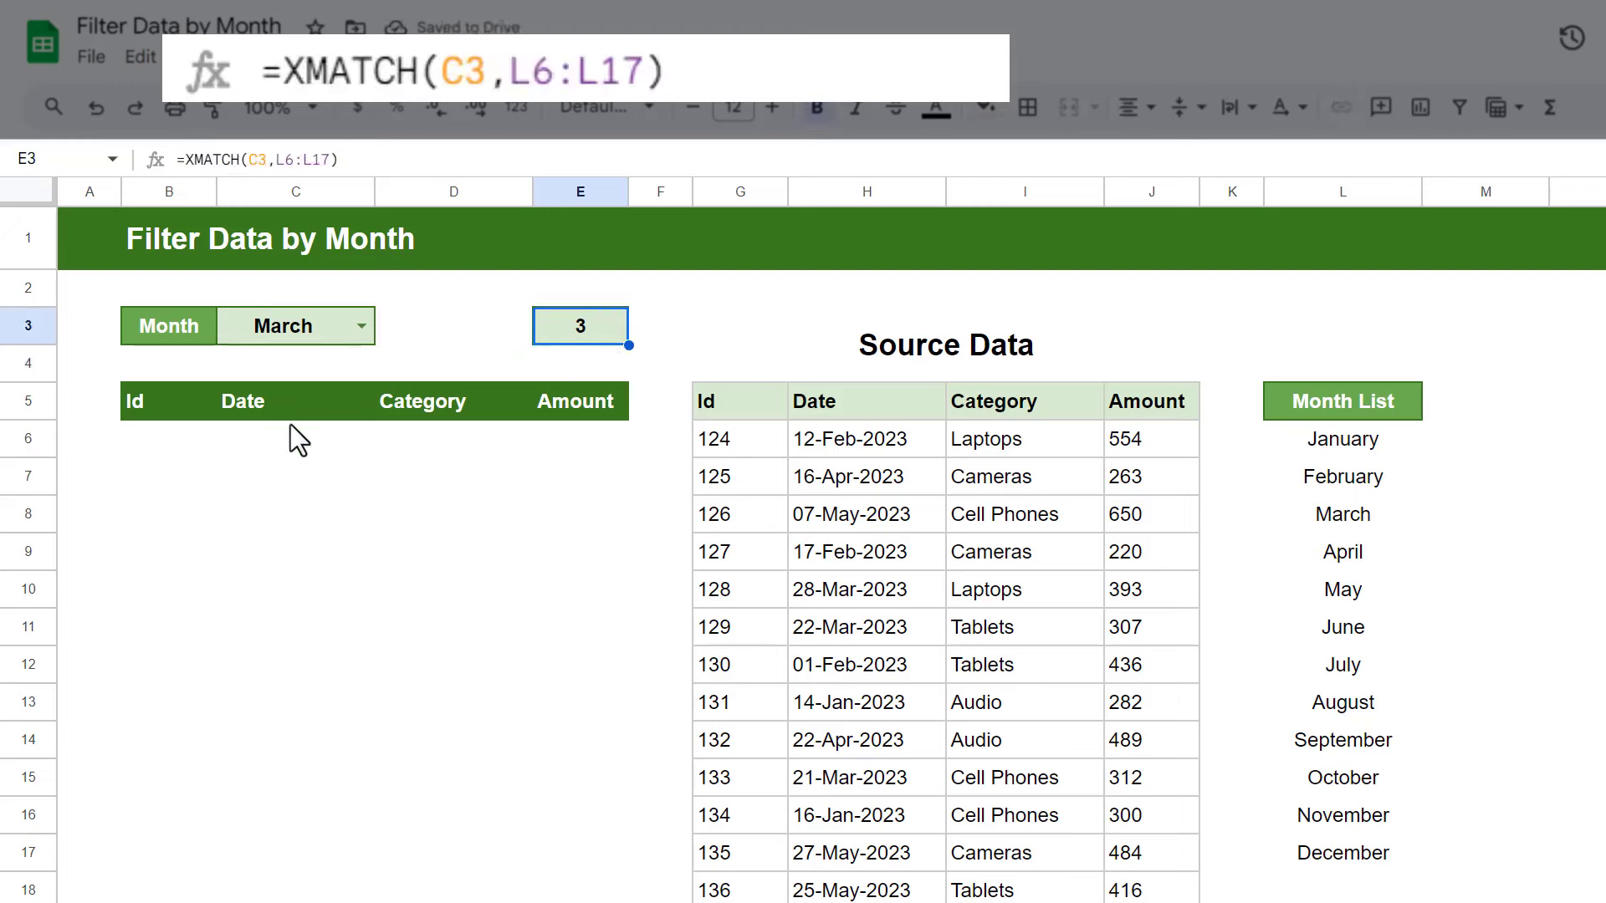
{"action": "left_click", "coordinate": [167, 438]}
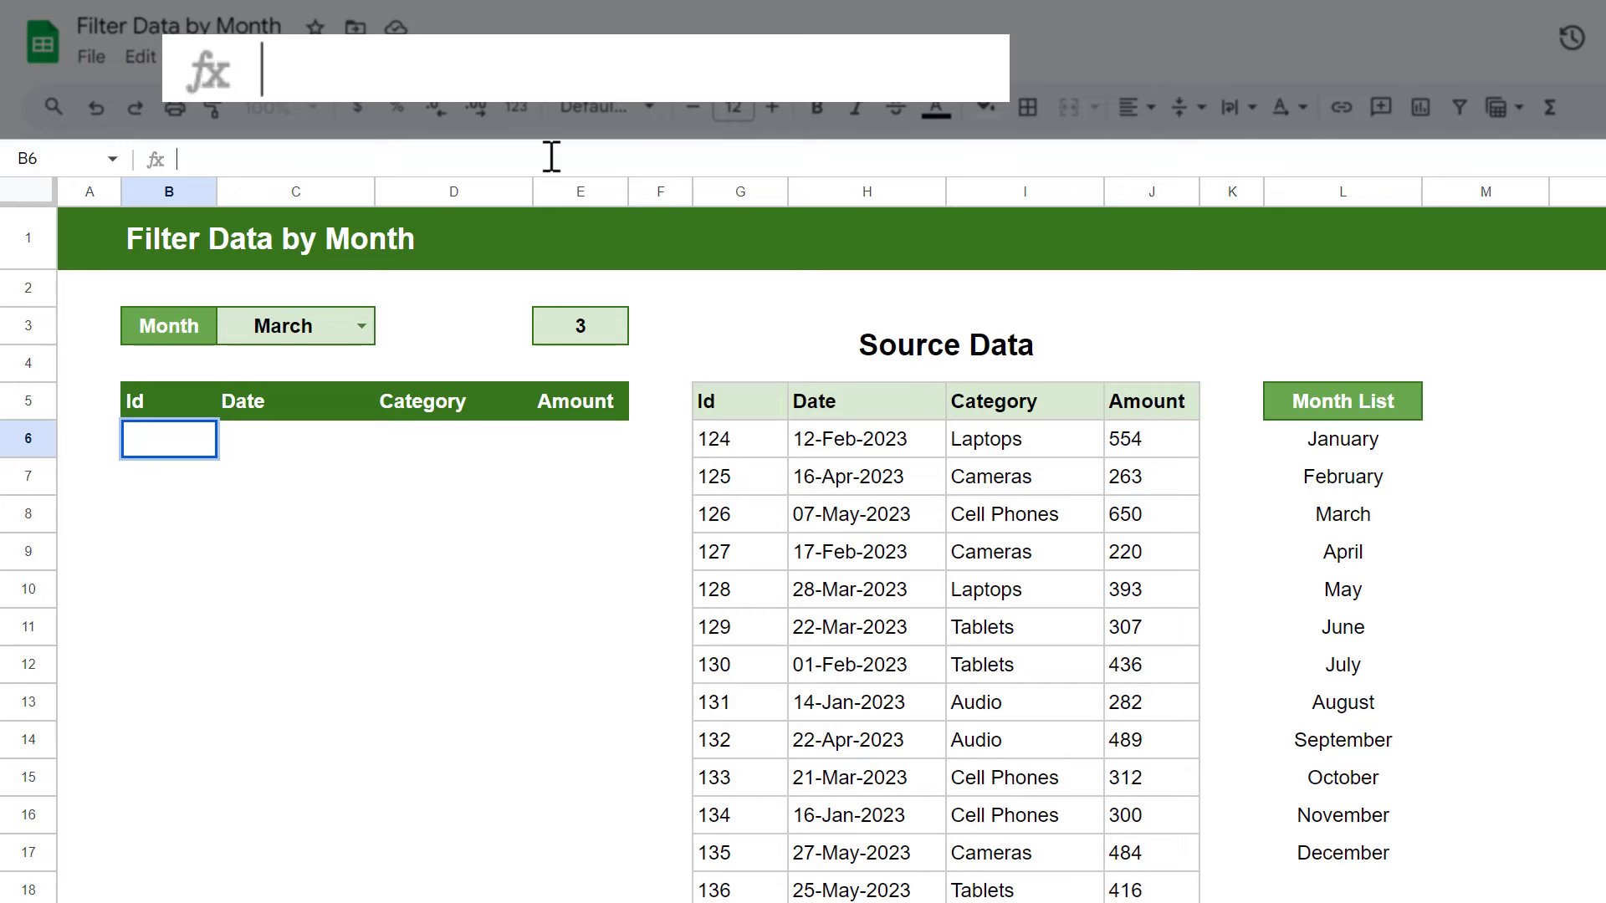
- Enter =FILTER(G6:J20,MONTH(H6:H20)=E3) in B6 to list rows of the chosen month
{"action": "type", "text": "=FILTER(G6:J20"}
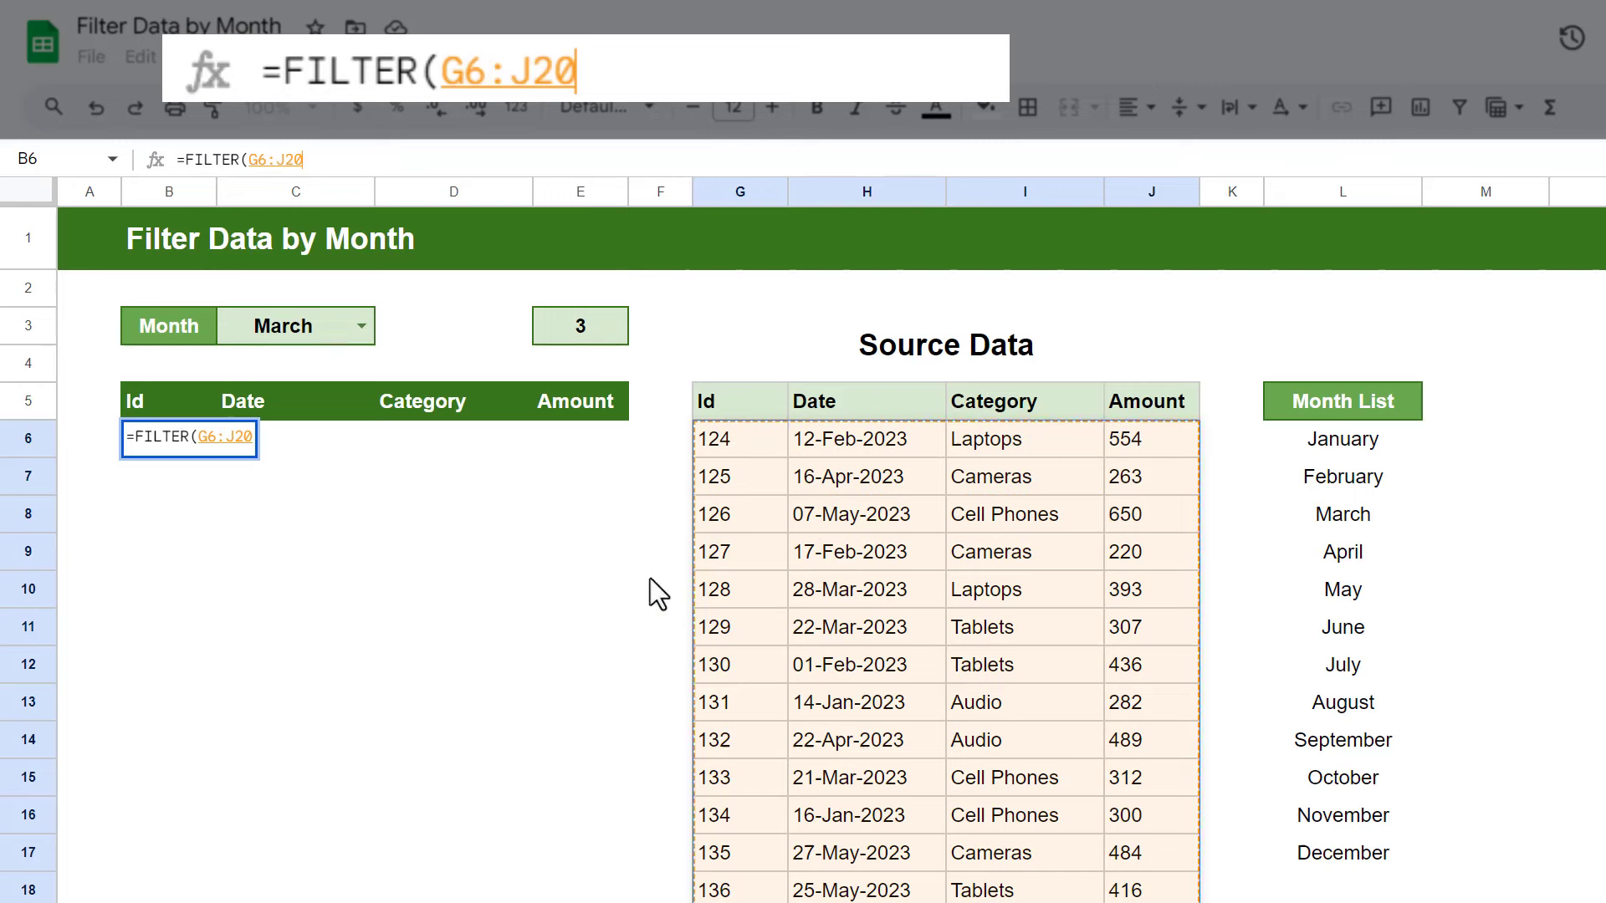
{"action": "type", "text": ","}
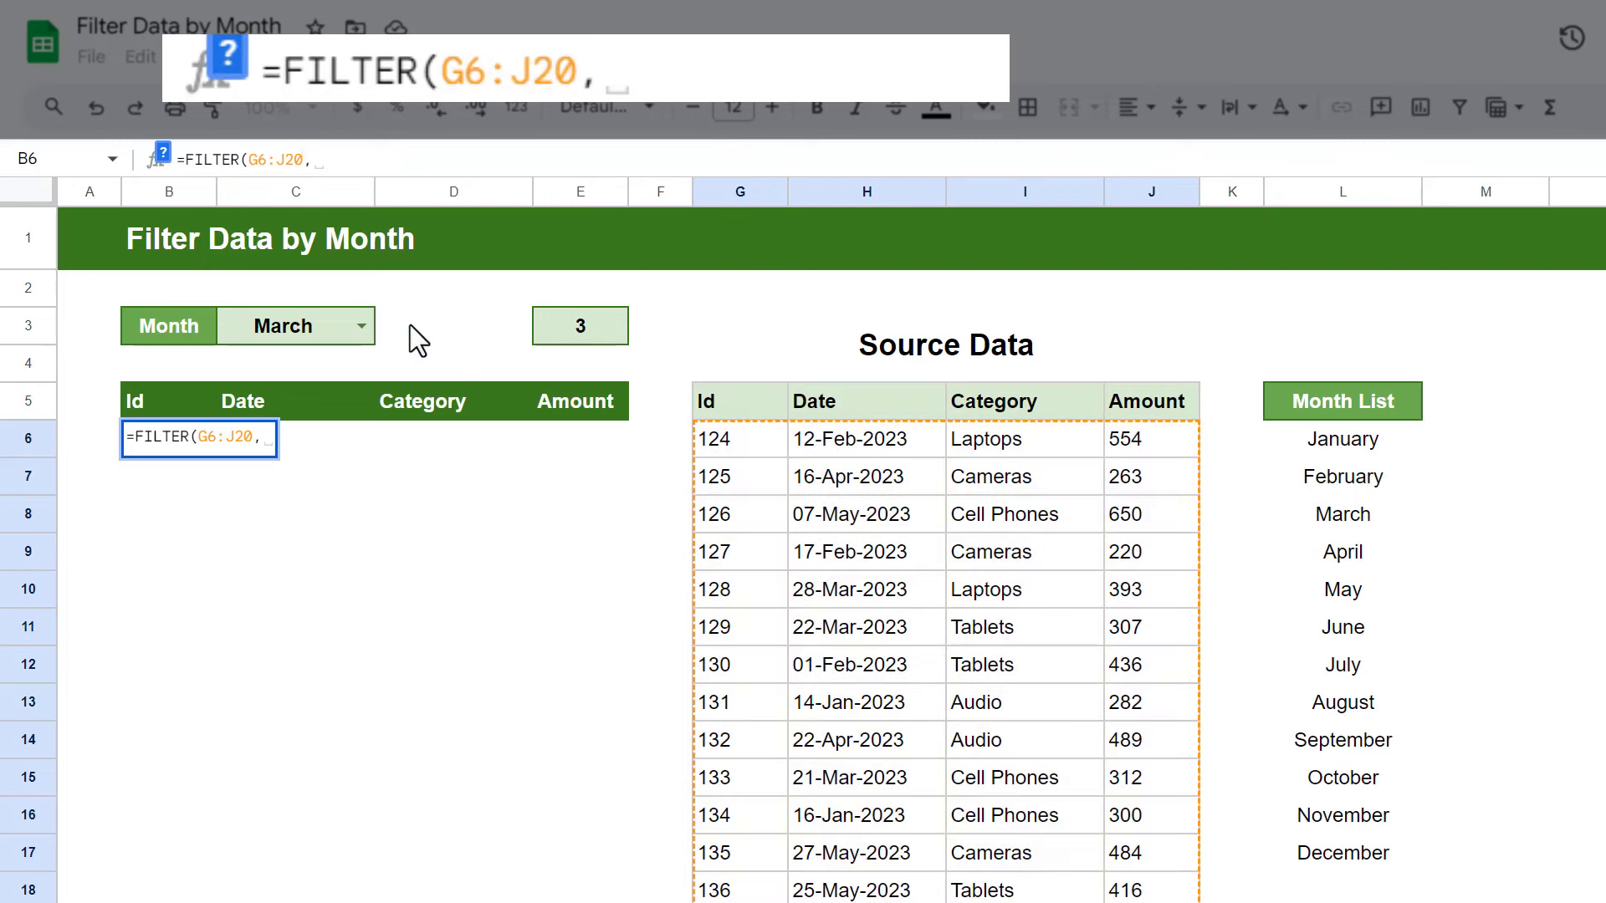
{"action": "type", "text": "MONTH(H6:H20"}
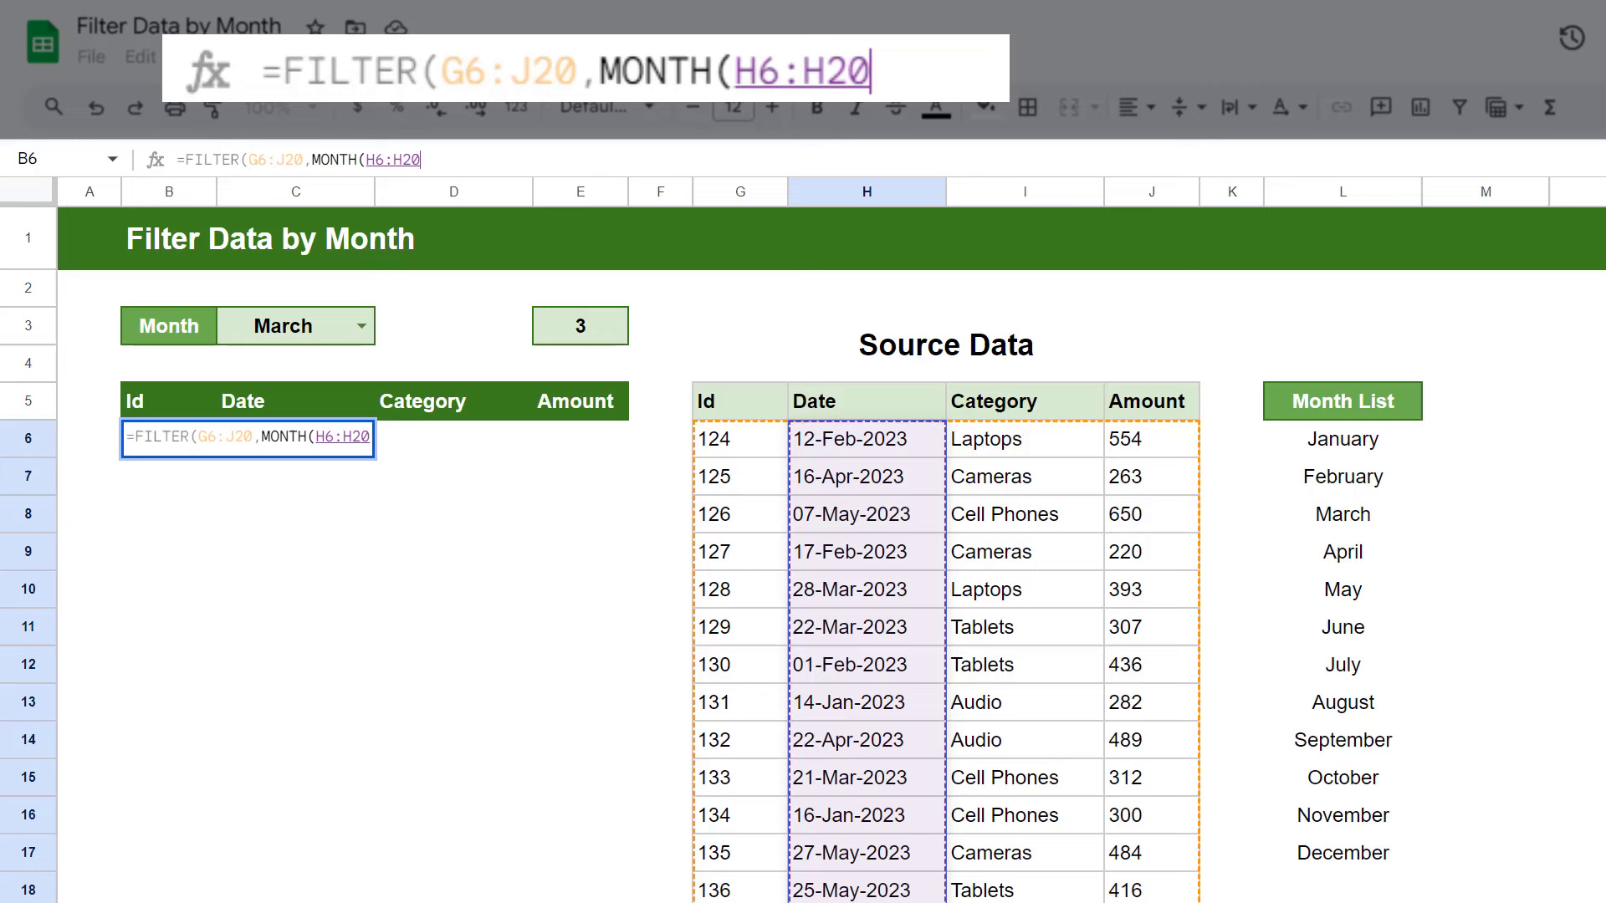
{"action": "type", "text": ")"}
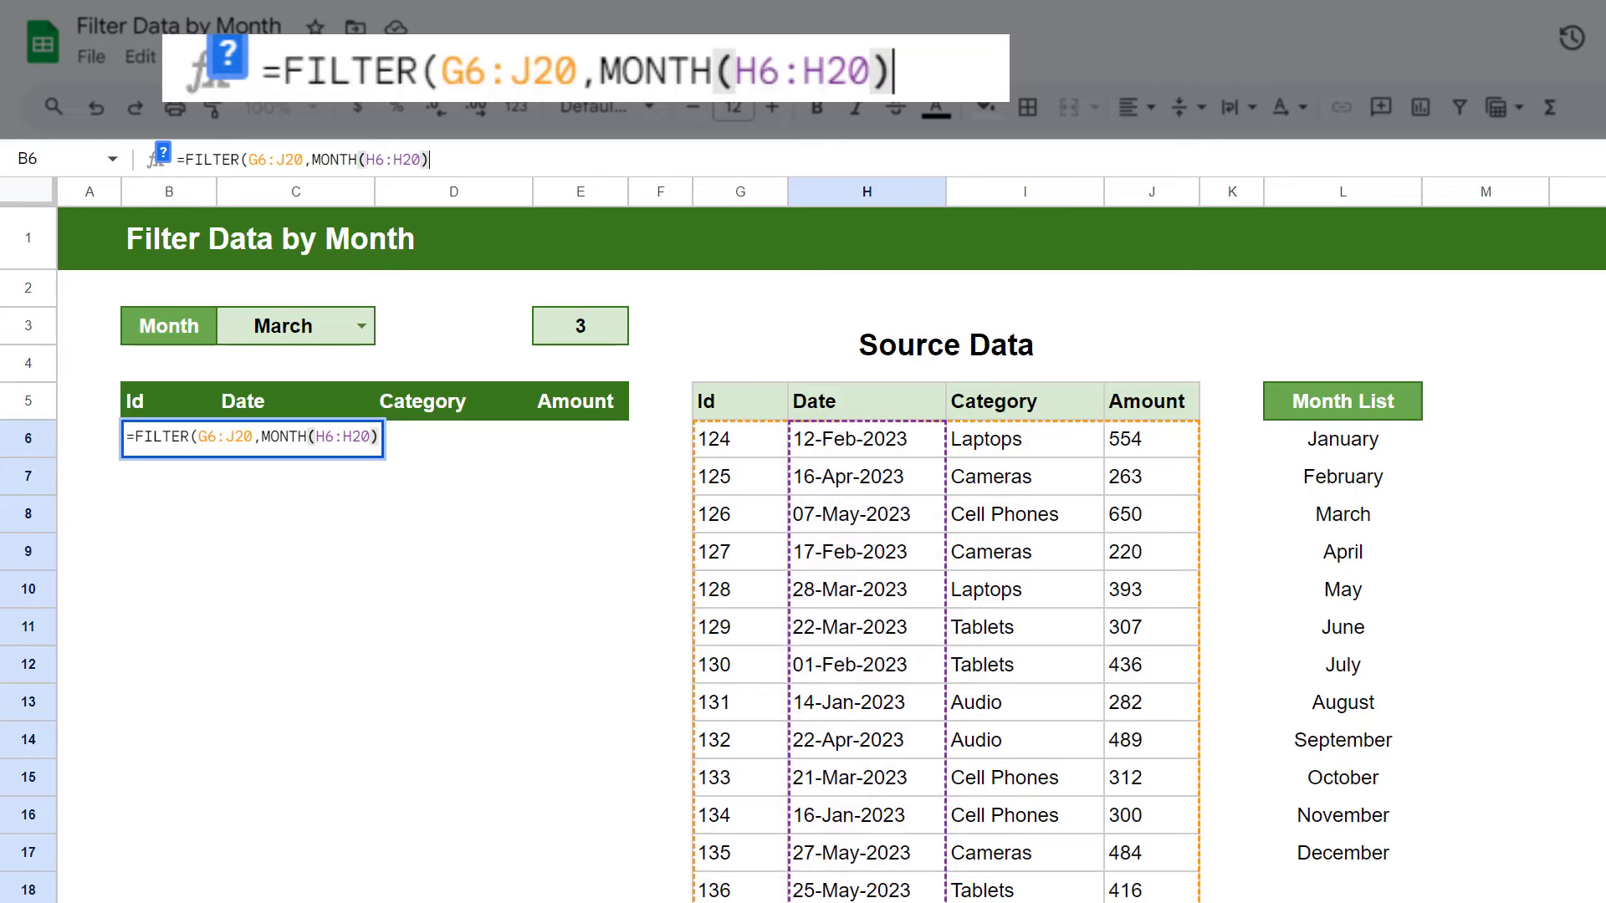
{"action": "type", "text": "="}
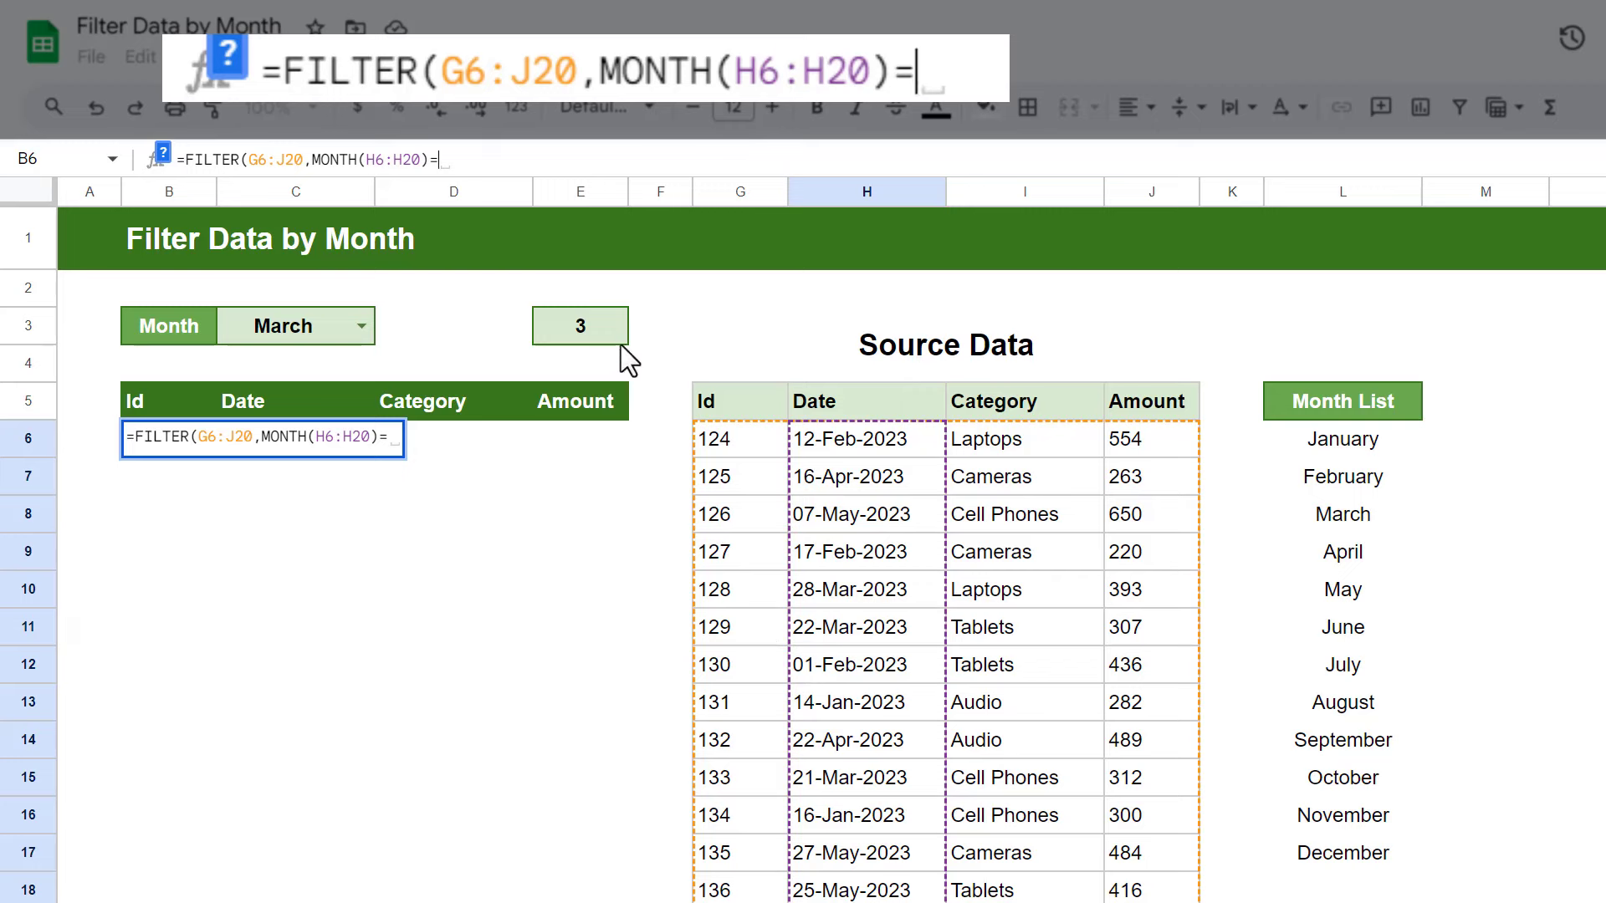
{"action": "left_click", "coordinate": [580, 326]}
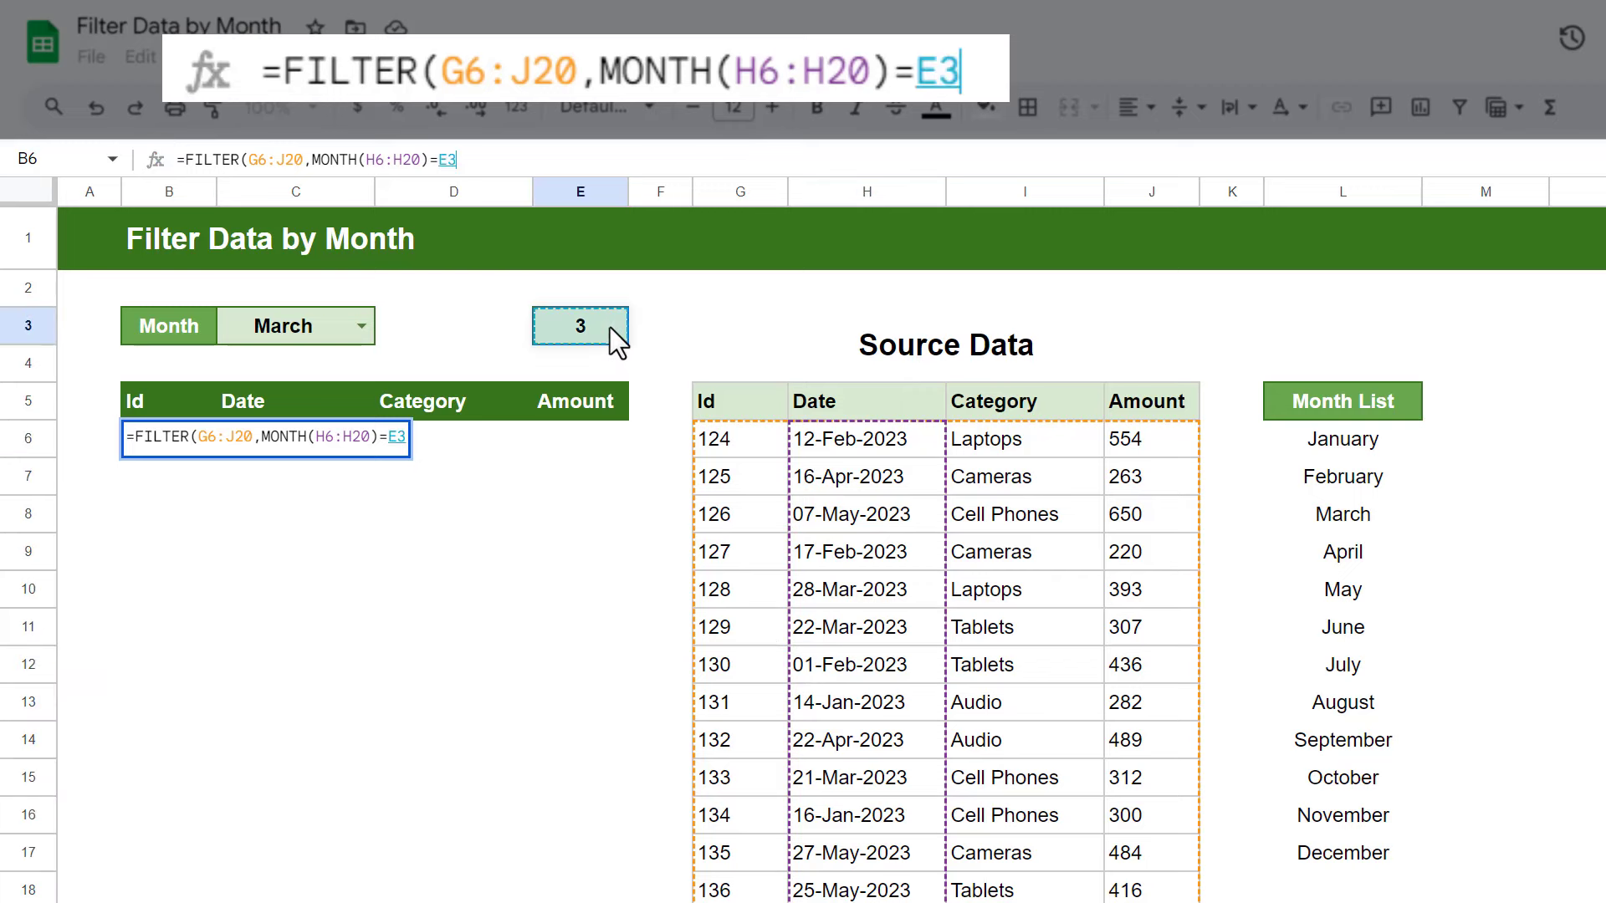
{"action": "type", "text": ")"}
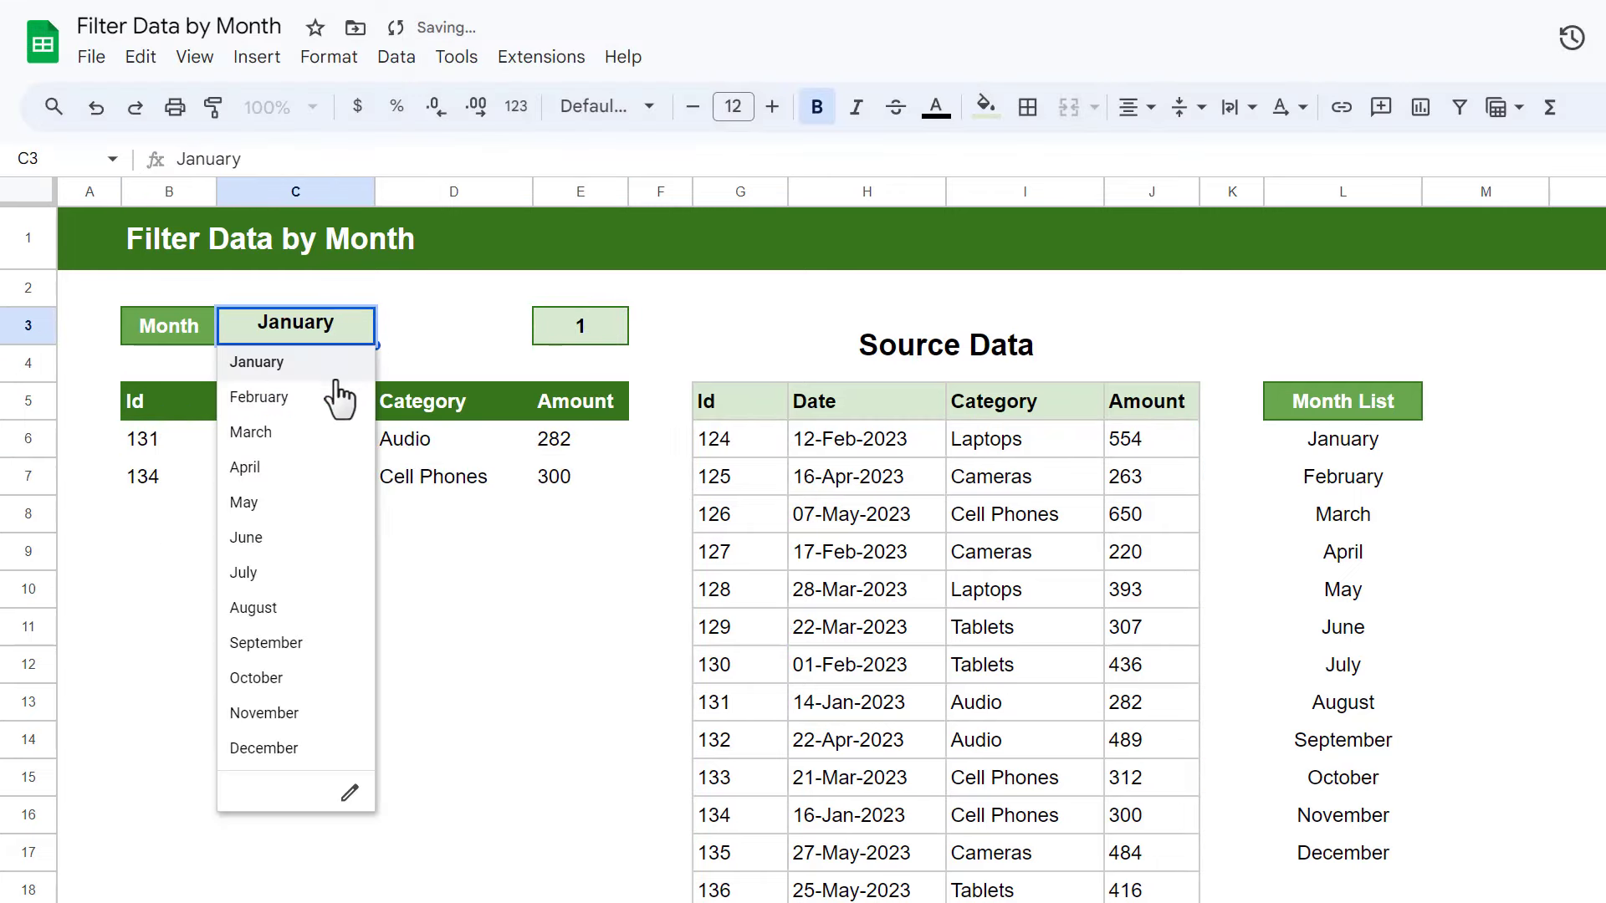
- Choose January, then April, in C3 to watch the filtered rows update
{"action": "left_click", "coordinate": [250, 431]}
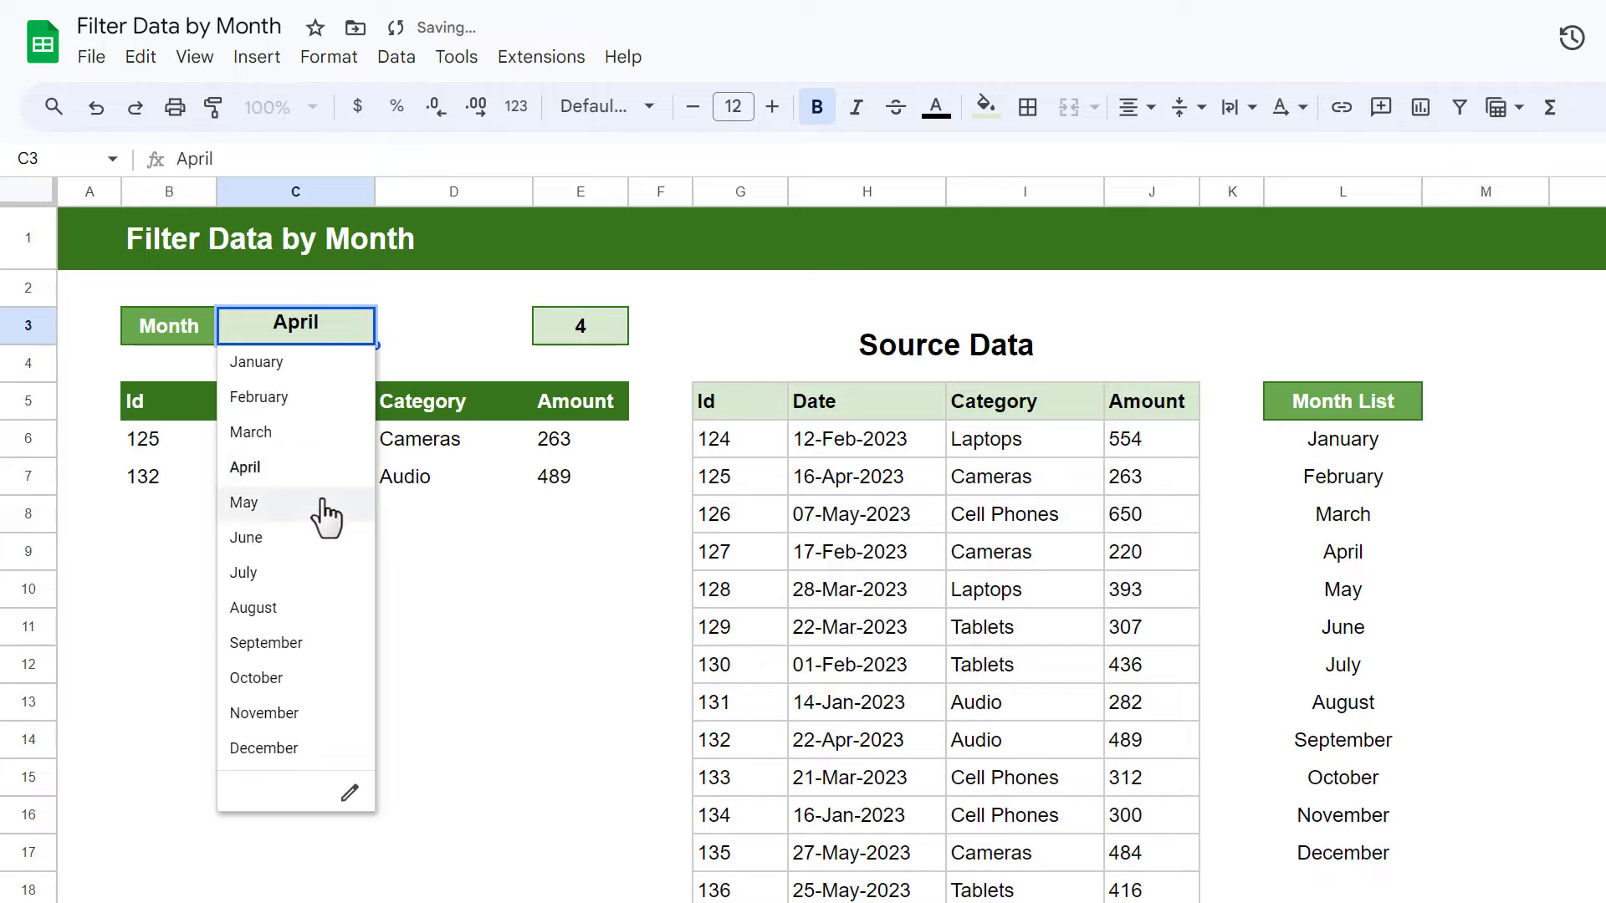
{"action": "left_click", "coordinate": [249, 431]}
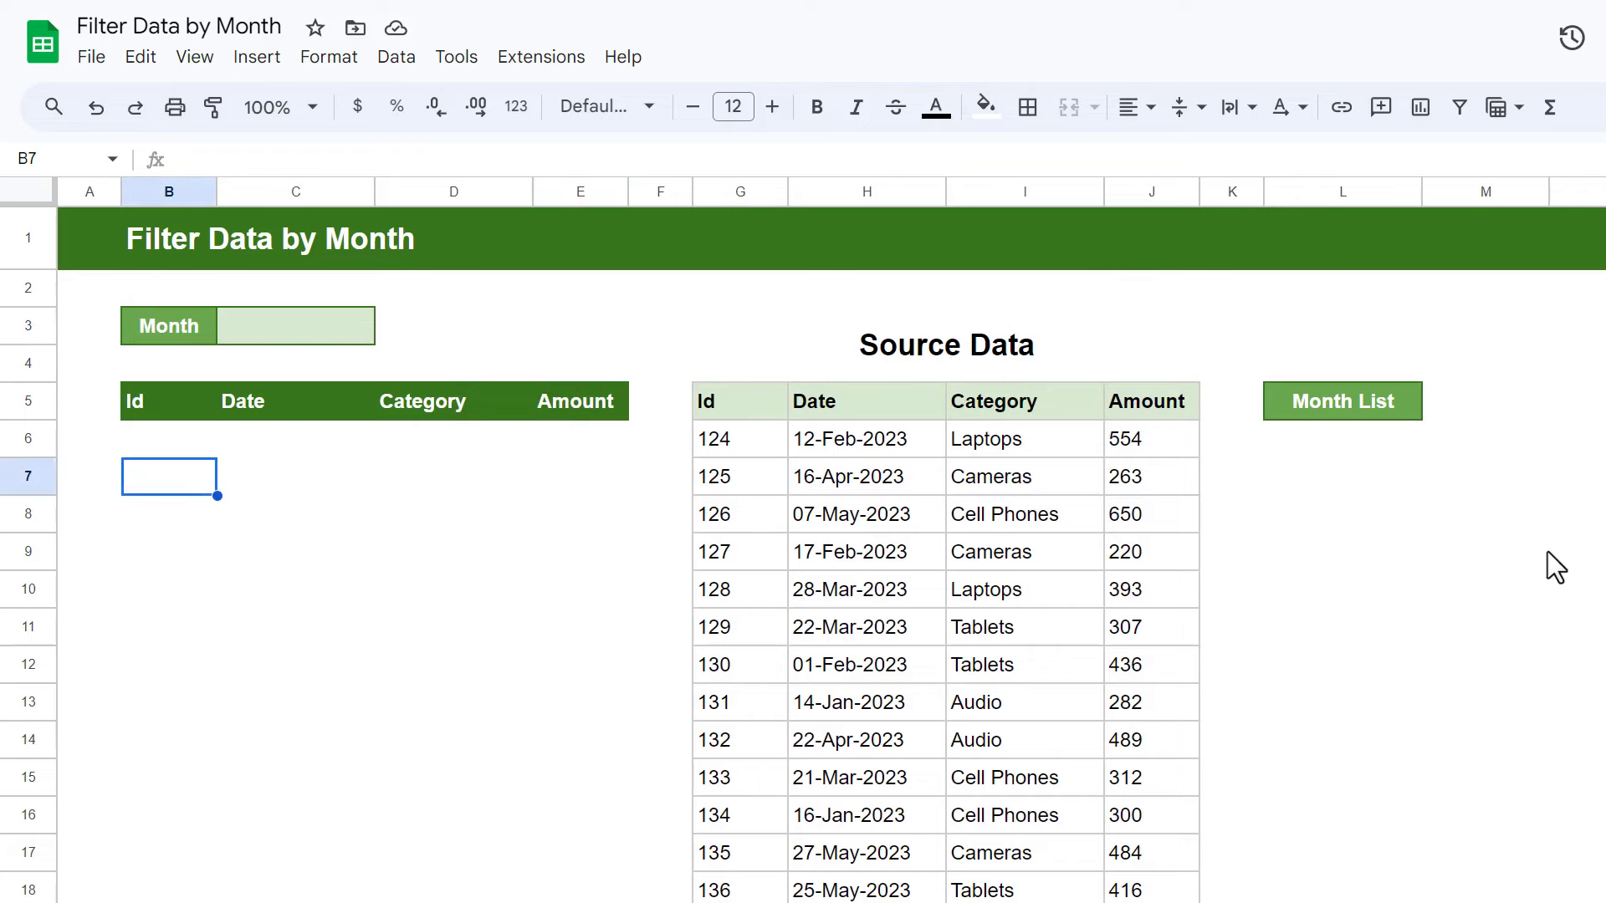
{"action": "mouse_move", "coordinate": [1393, 458]}
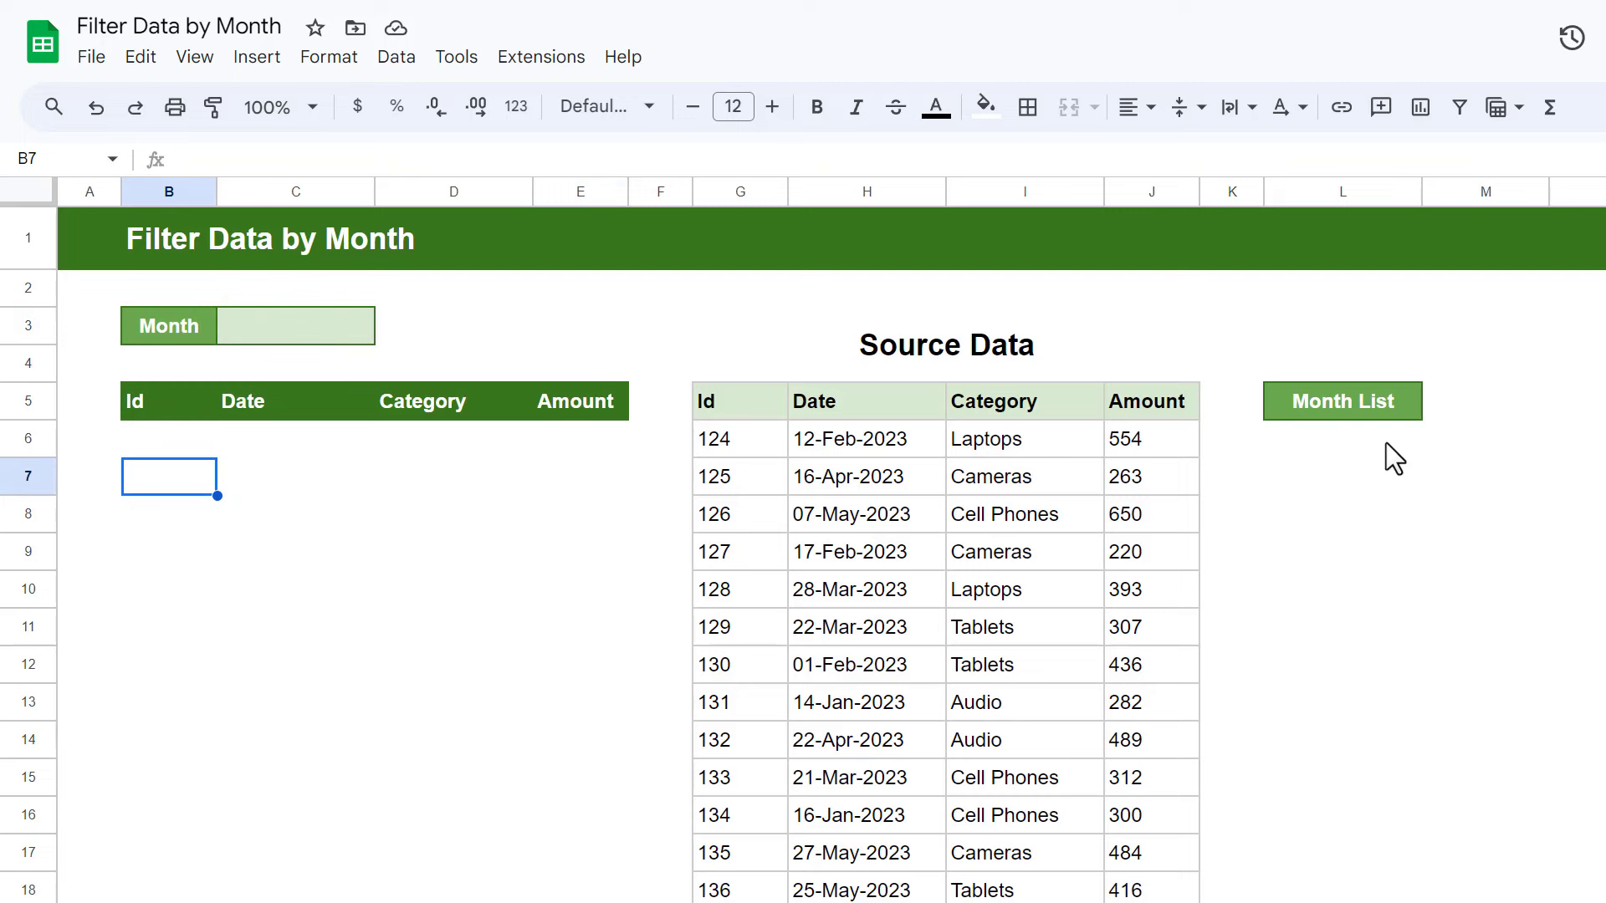
- Fill the second sheet's Month List from January down to December in L6:L17
{"action": "type", "text": "January"}
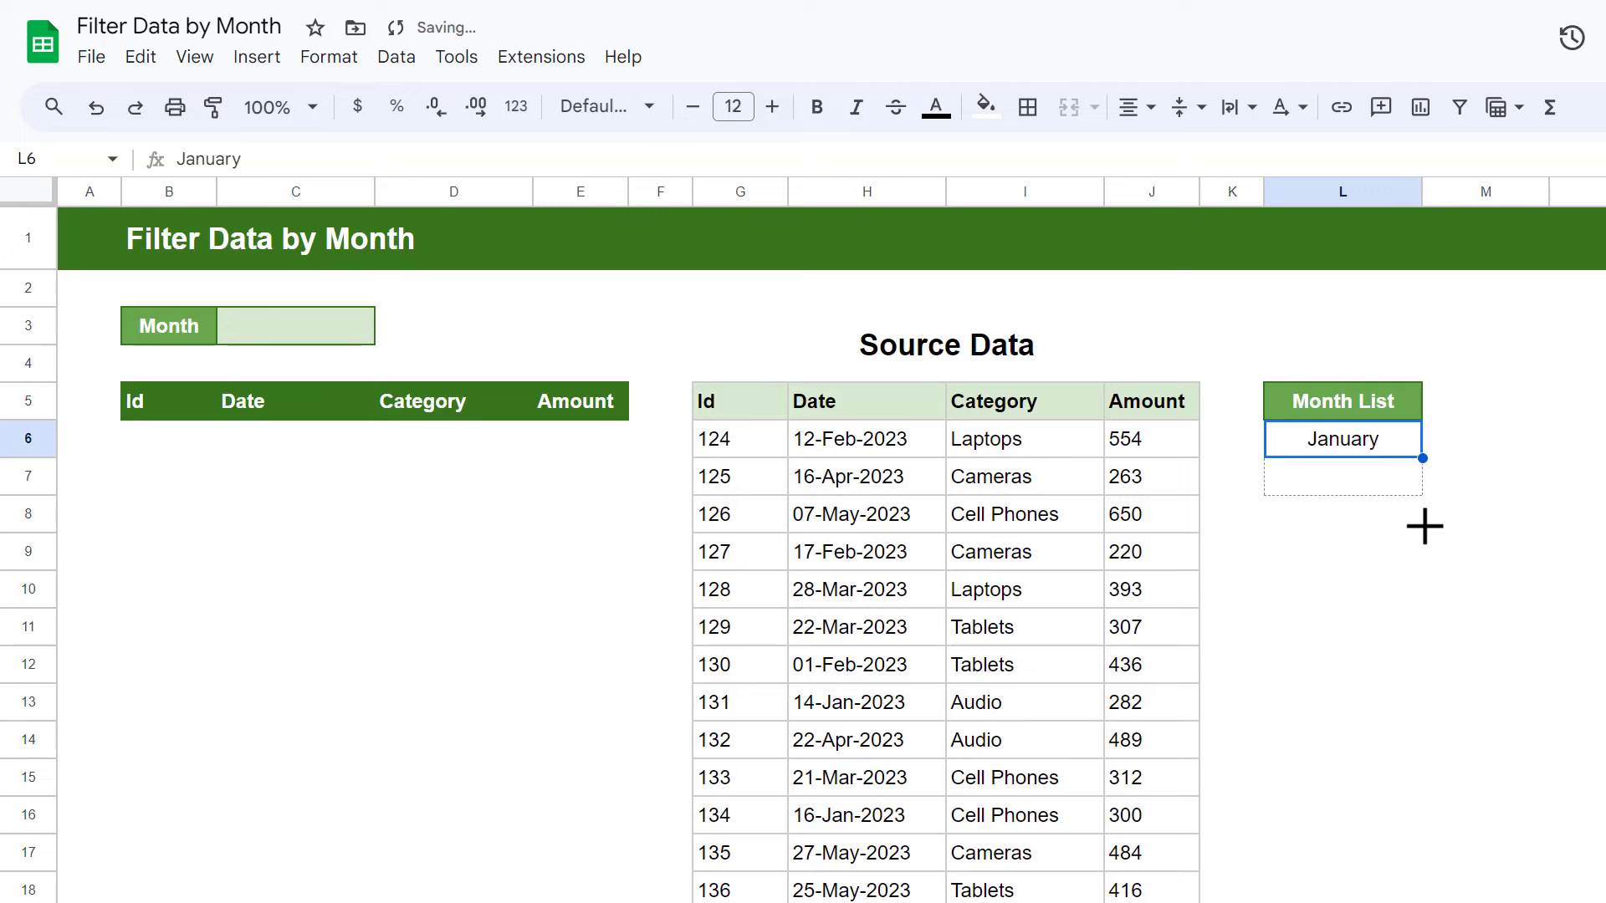
{"action": "left_click_drag", "start_coordinate": [1416, 455], "coordinate": [1416, 851]}
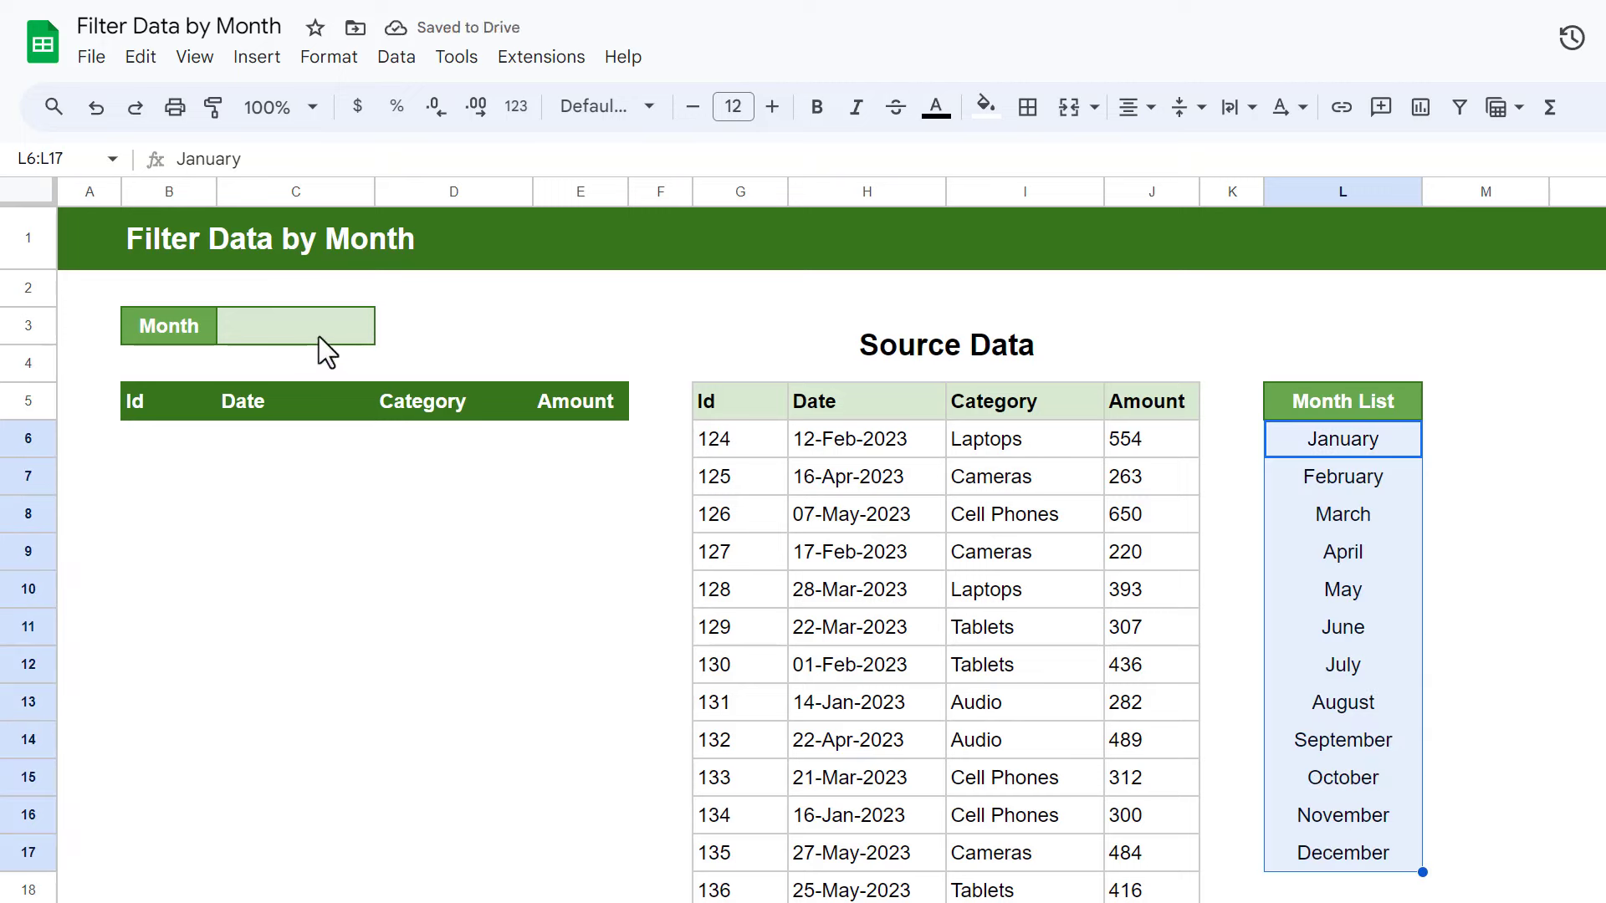
{"action": "left_click", "coordinate": [394, 57]}
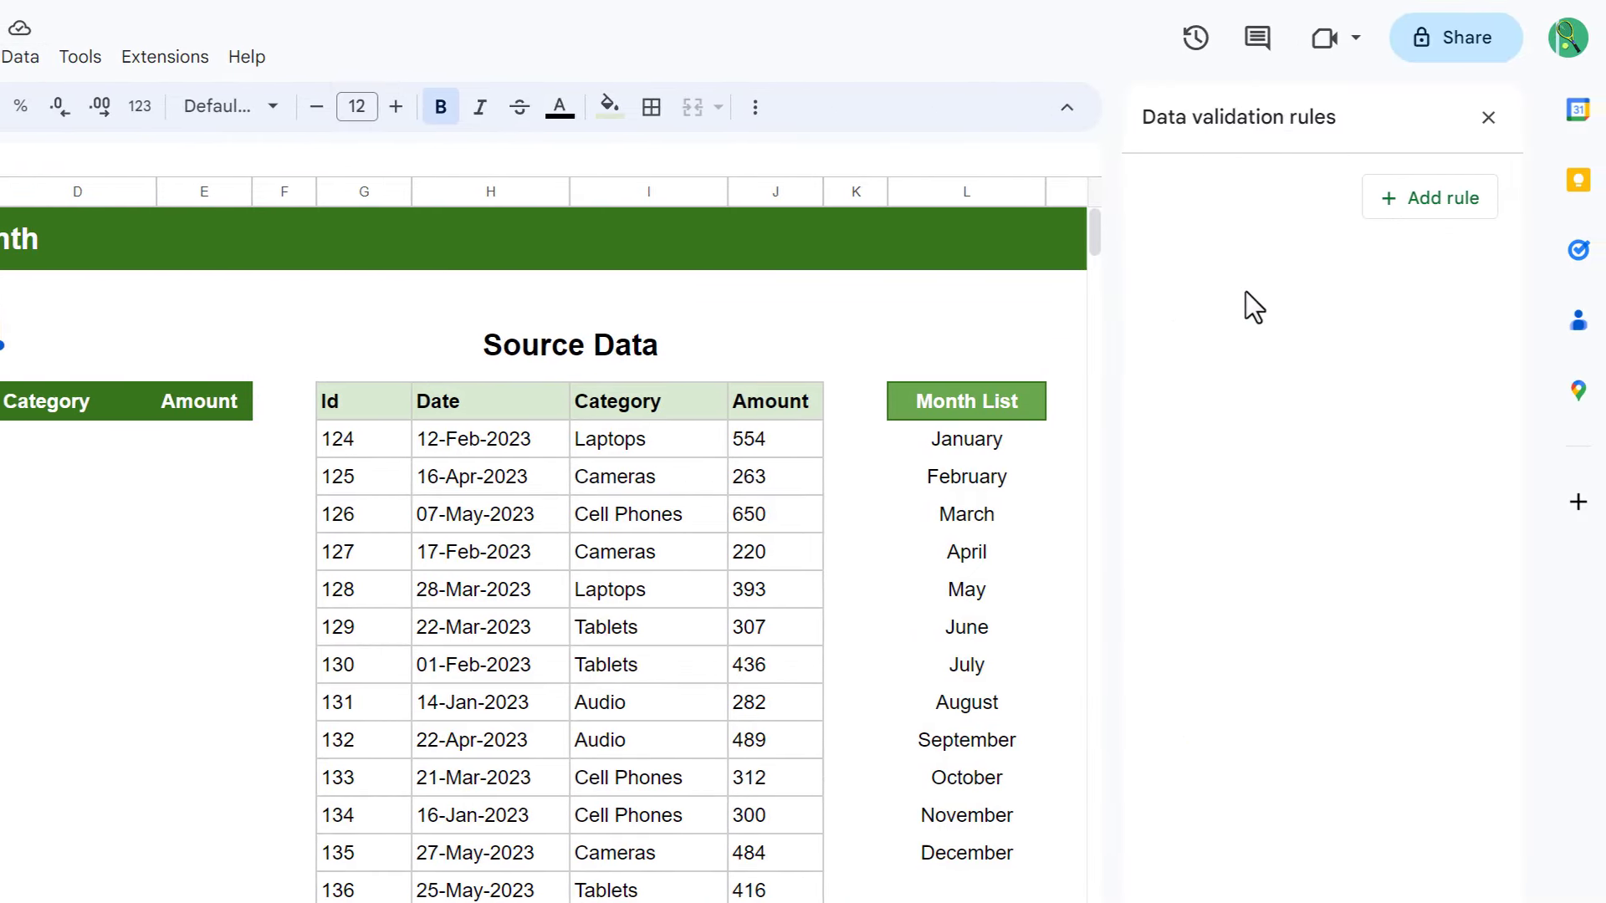
- Add a Dropdown (from a range) rule on C3 using L6:L17 and close the panel
{"action": "left_click", "coordinate": [1433, 335]}
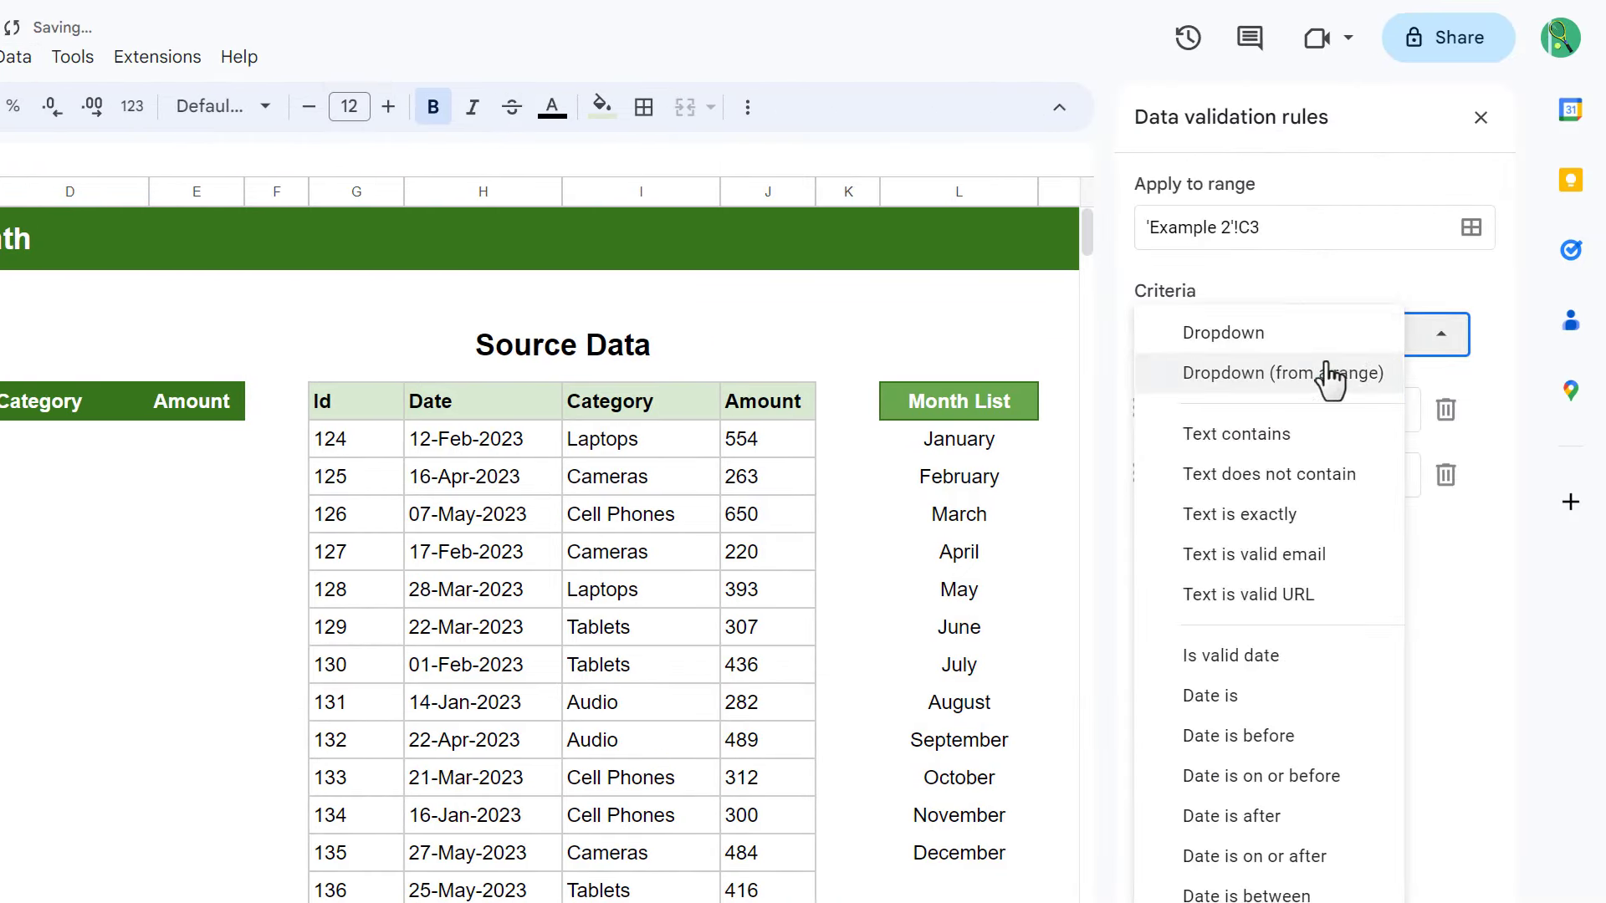
{"action": "left_click", "coordinate": [1278, 373]}
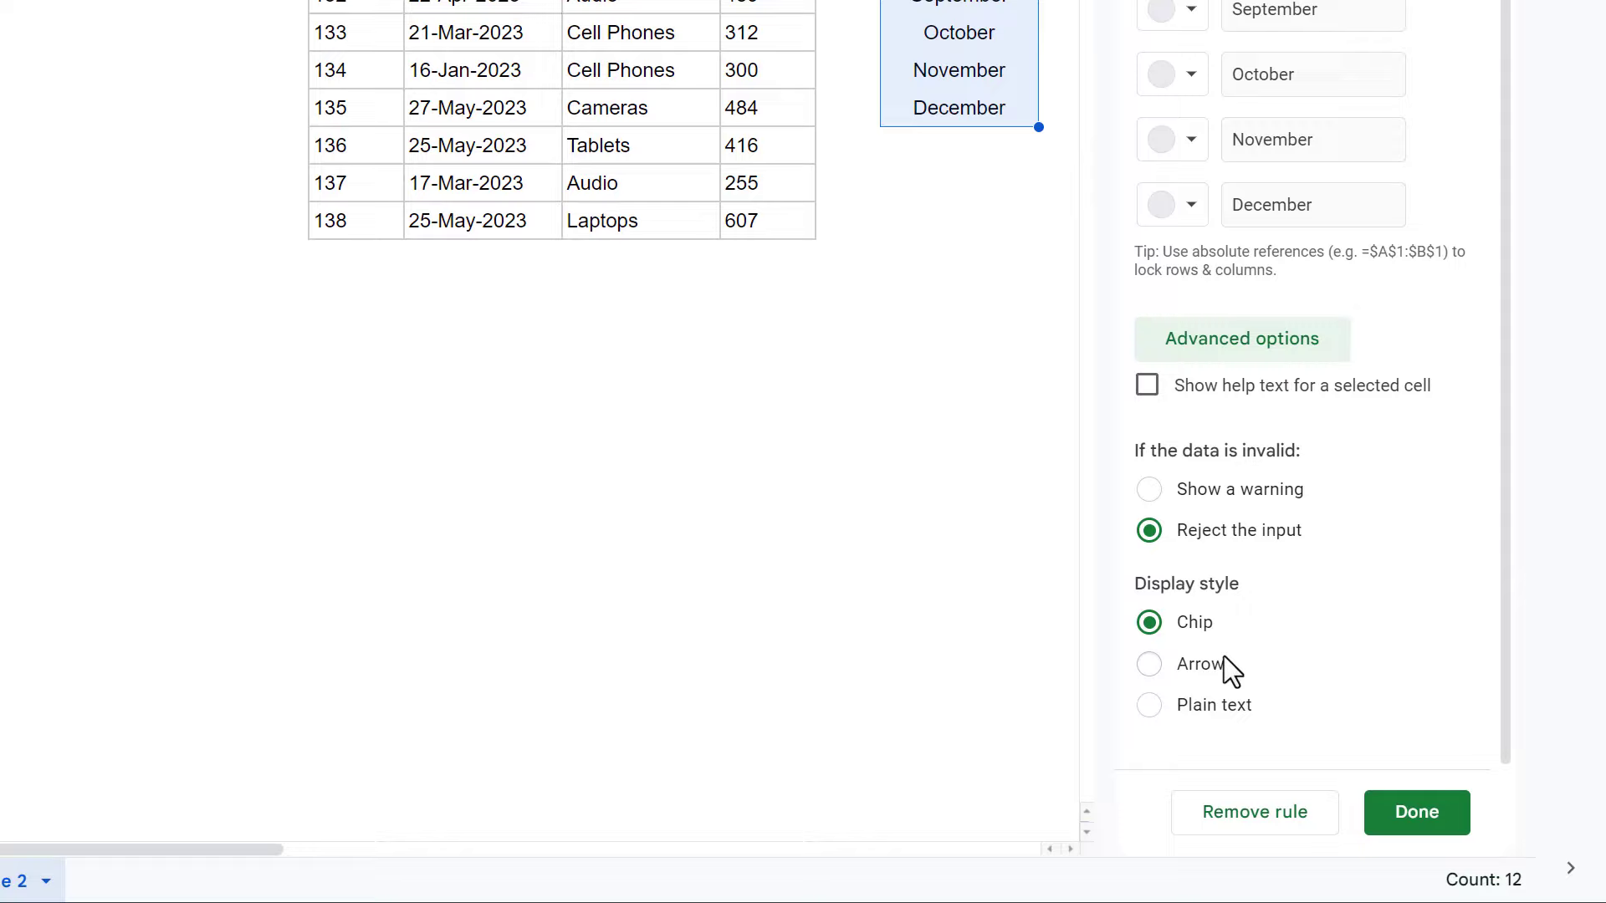
{"action": "left_click", "coordinate": [1415, 813]}
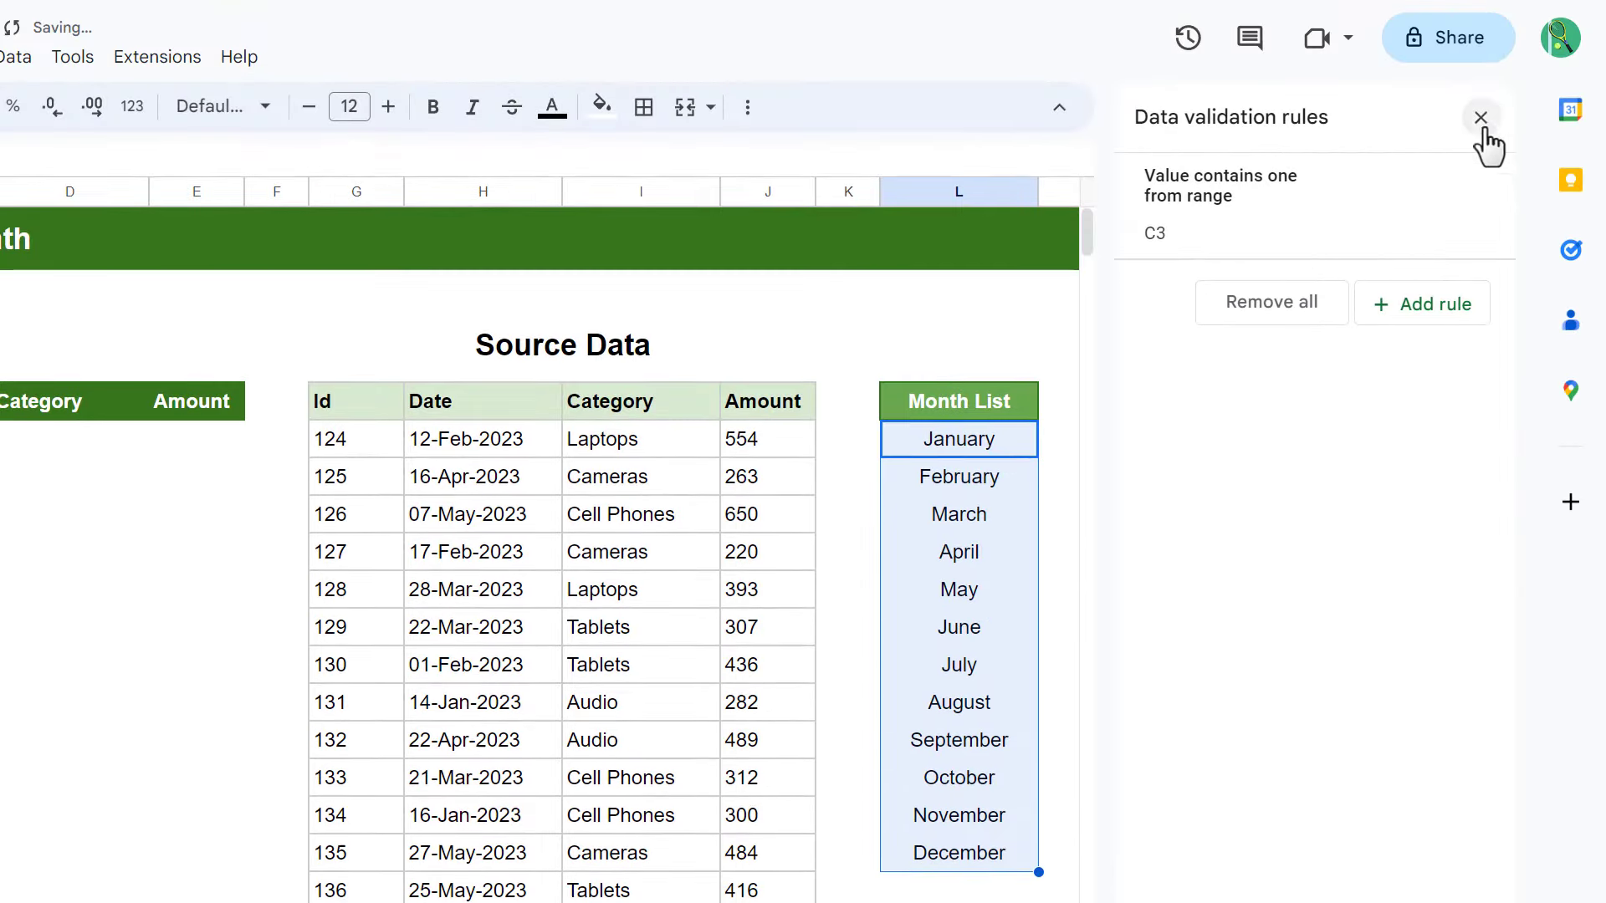
{"action": "left_click", "coordinate": [1481, 117]}
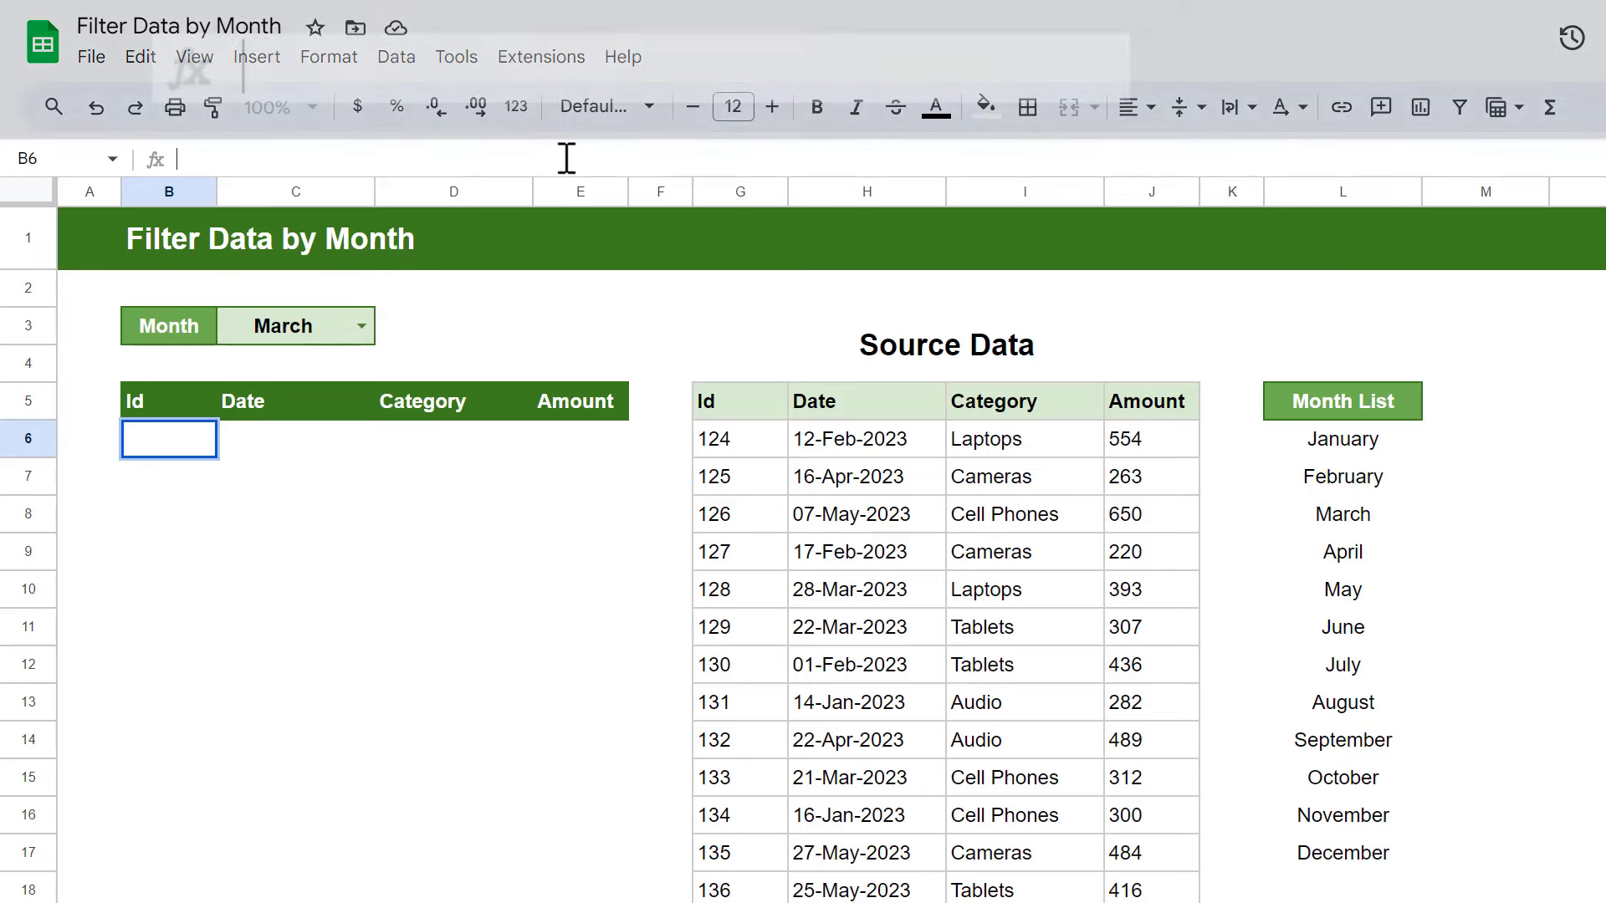
- Enter =FILTER(G6:J20,TEXT(H6:H20,"MMMM")= in B6 and reference the chosen month in C3
{"action": "type", "text": "=FILTER(G6:J20"}
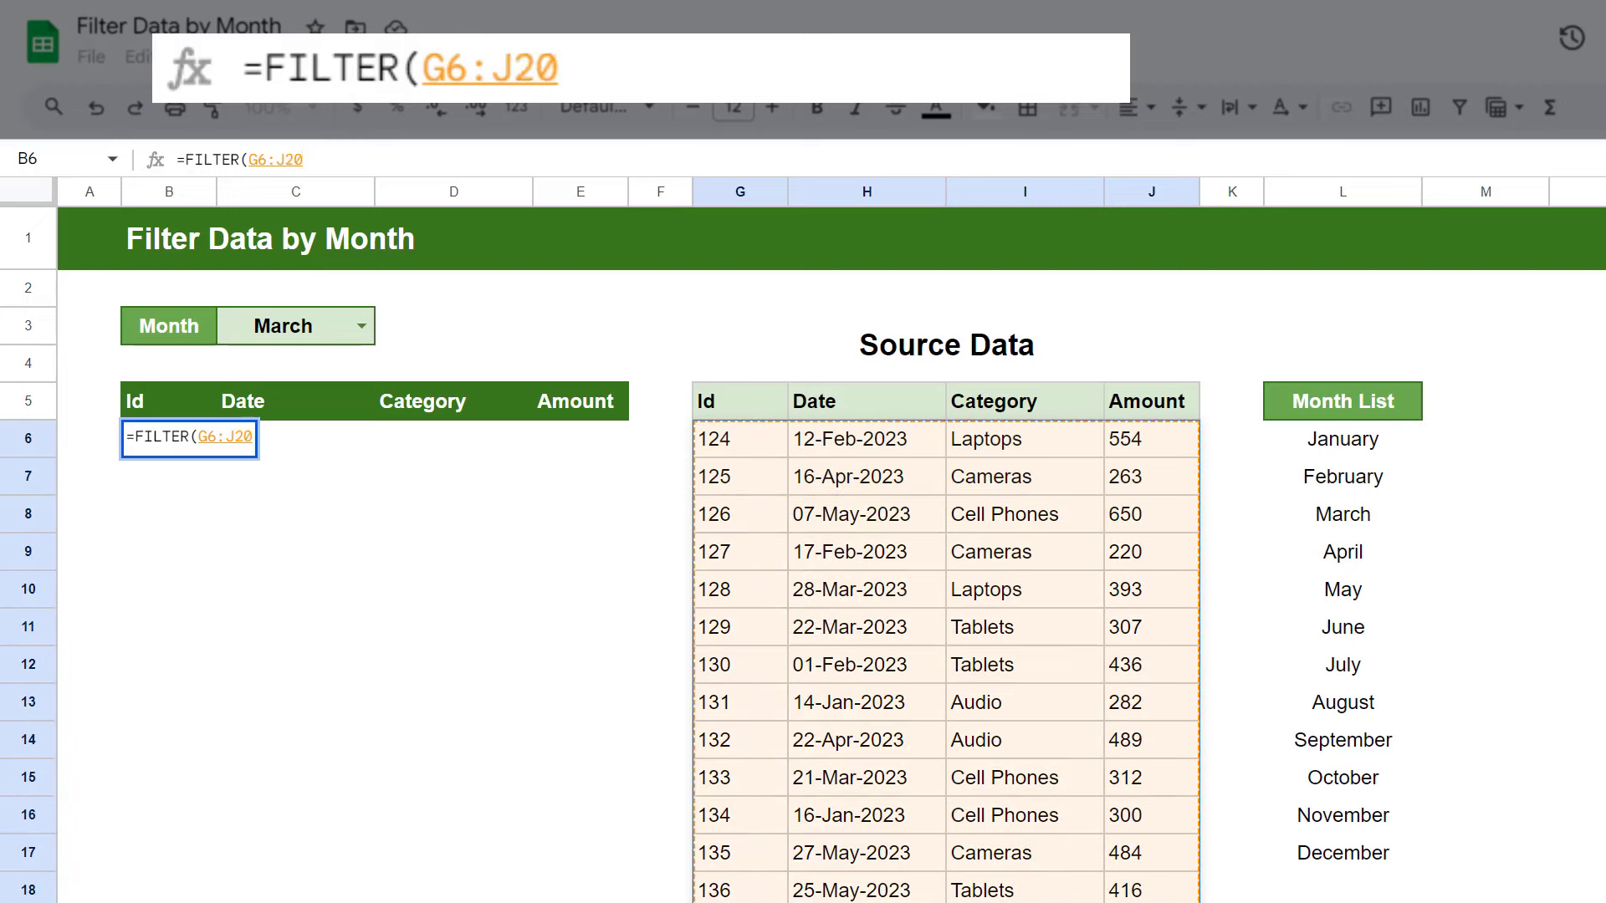
{"action": "type", "text": ",tex"}
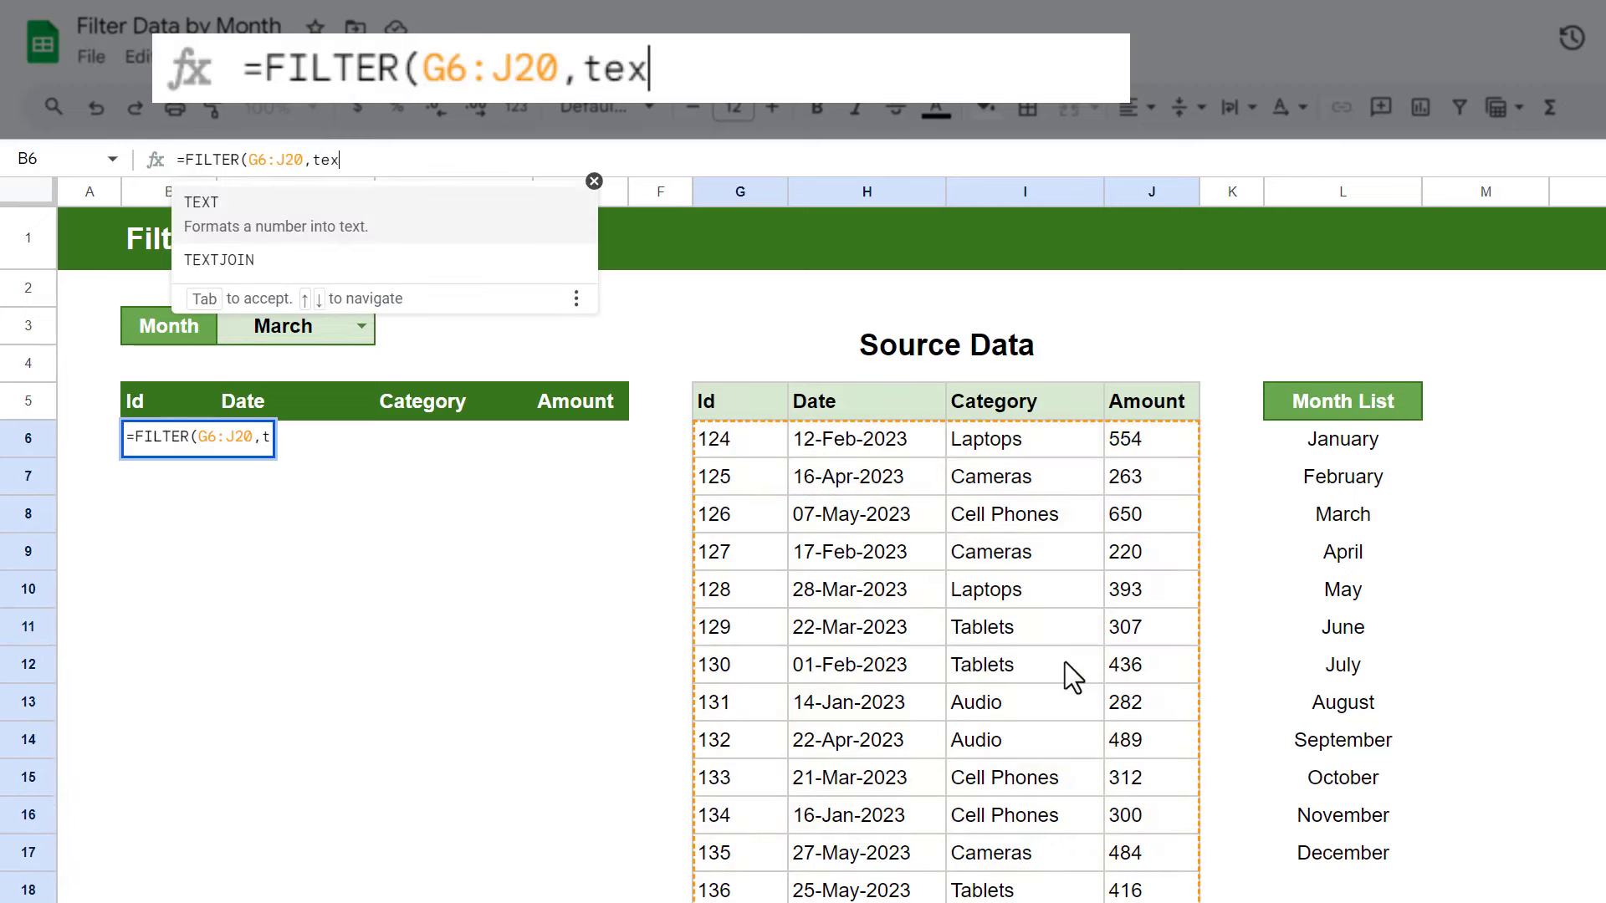
{"action": "key", "text": "Tab"}
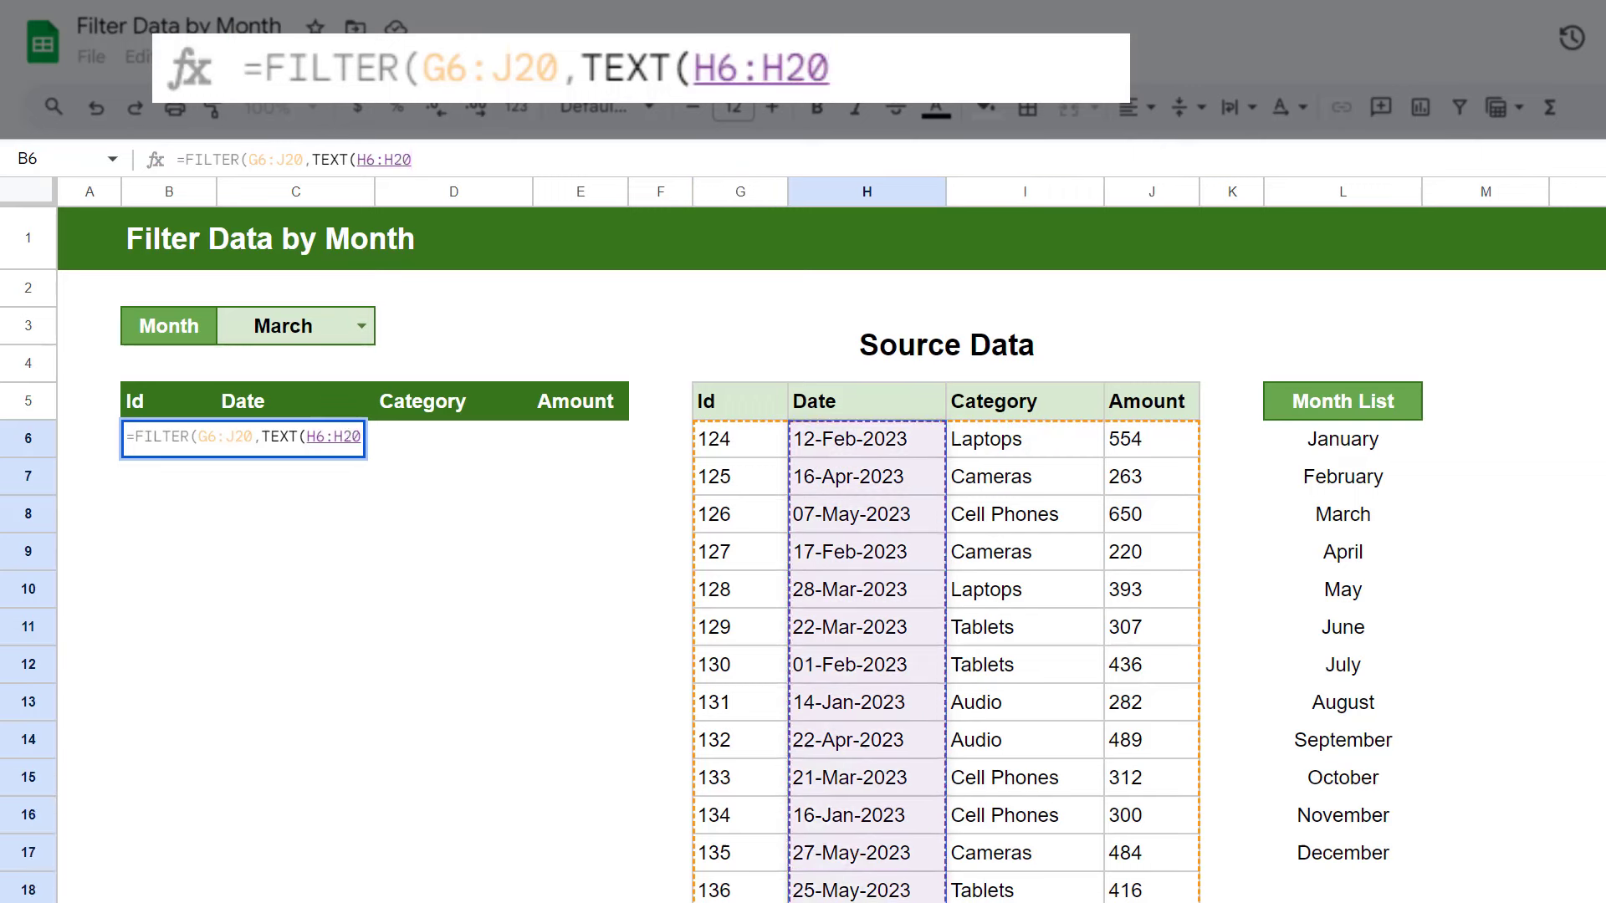
{"action": "type", "text": ","}
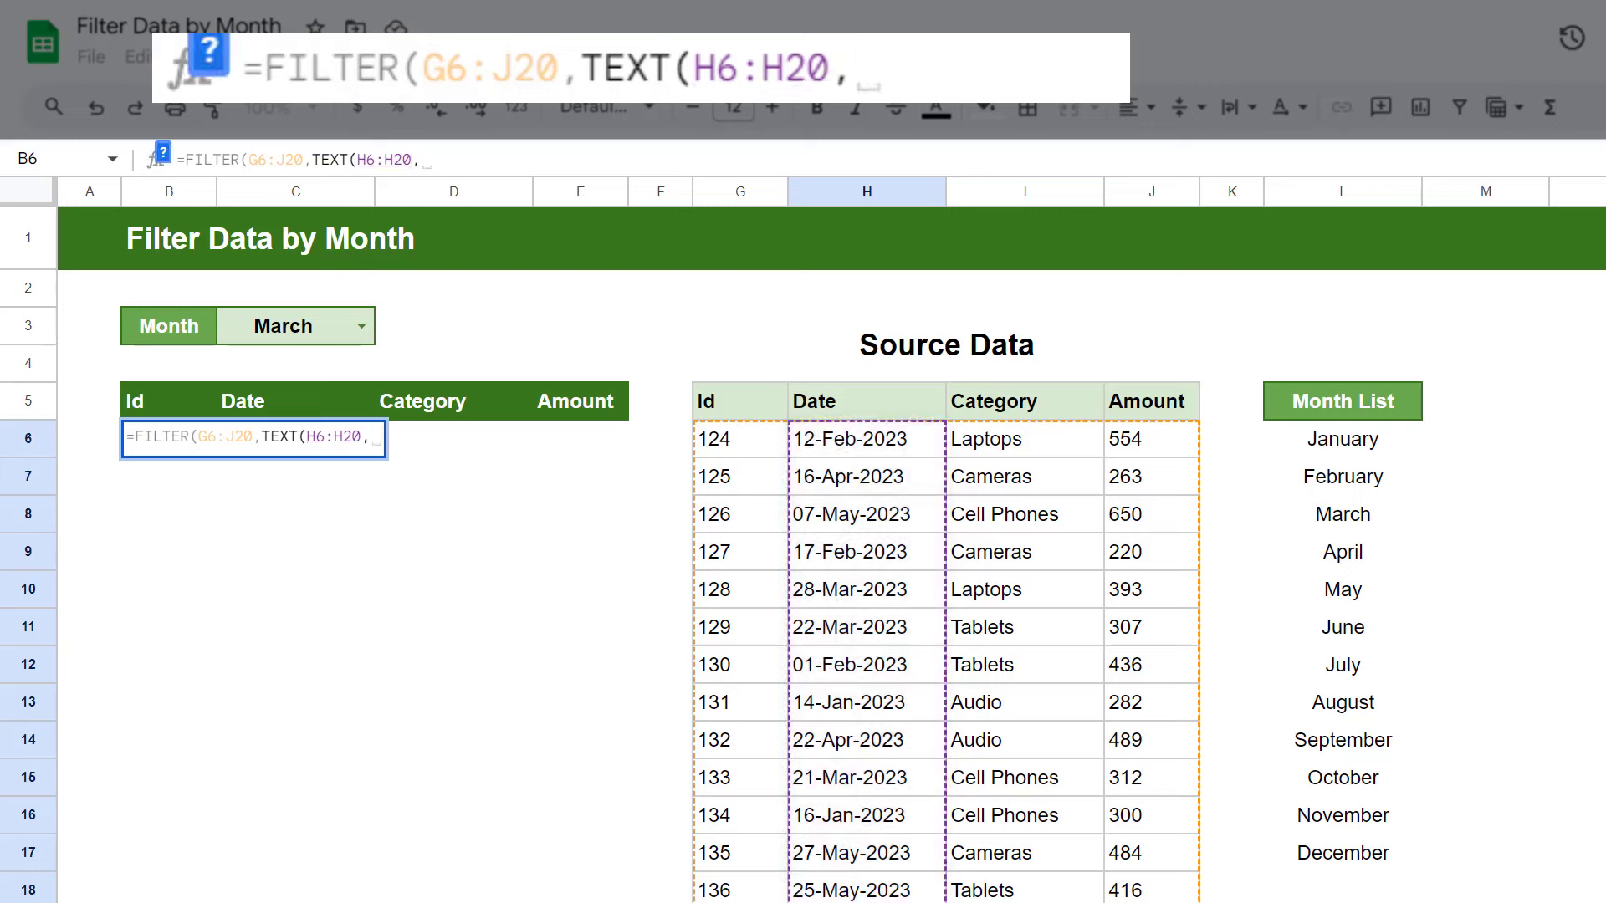
{"action": "type", "text": "\""}
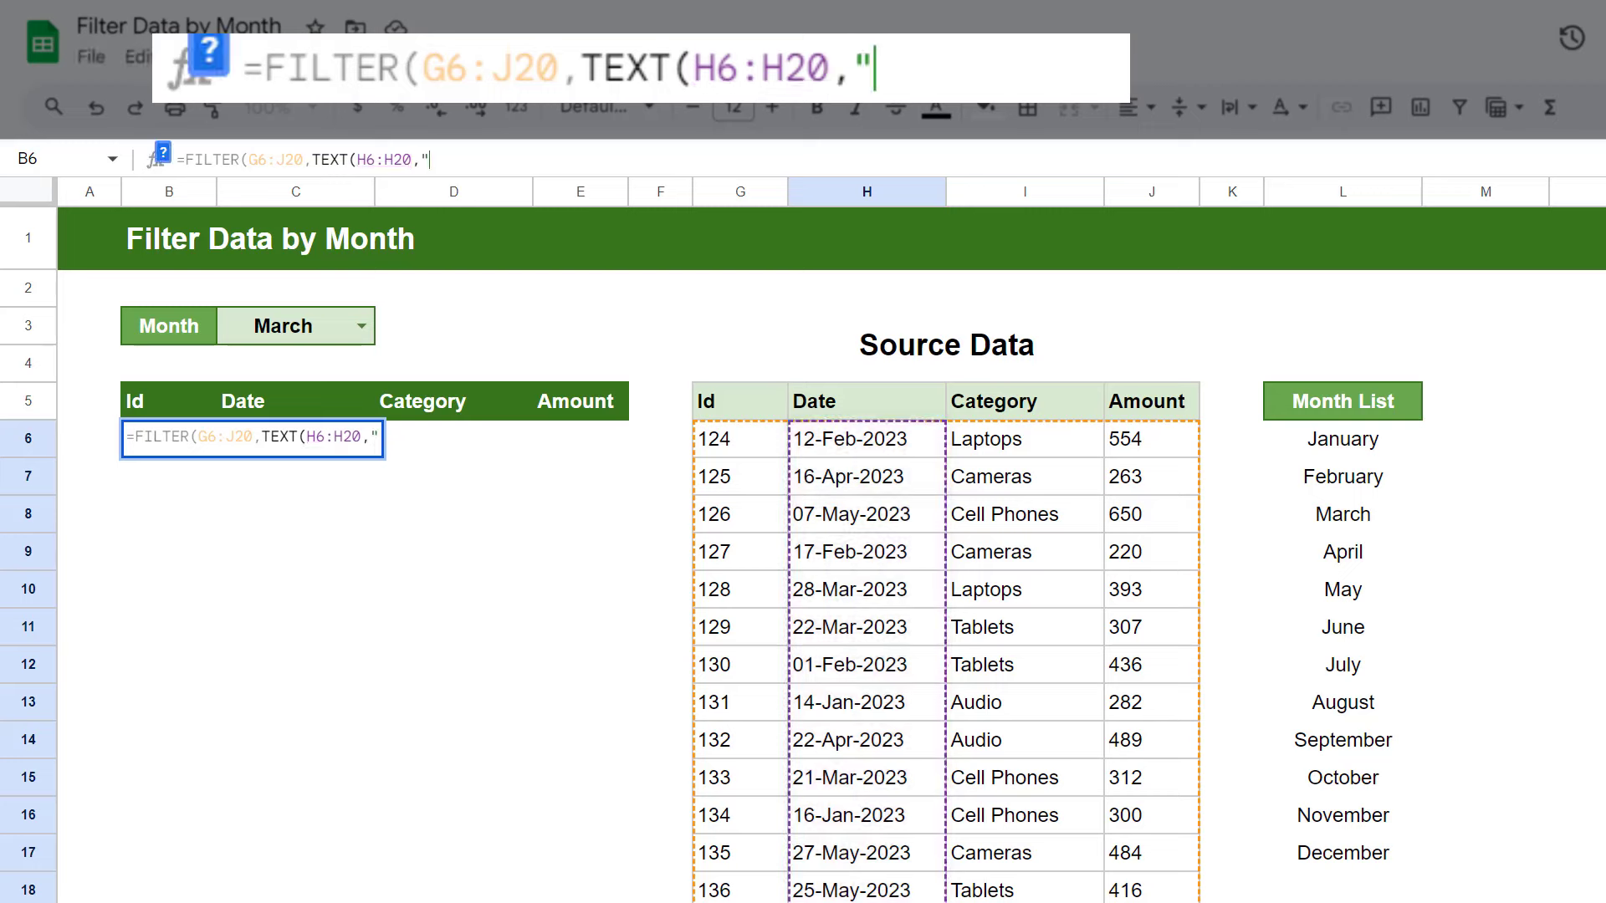
{"action": "type", "text": "MMMM"}
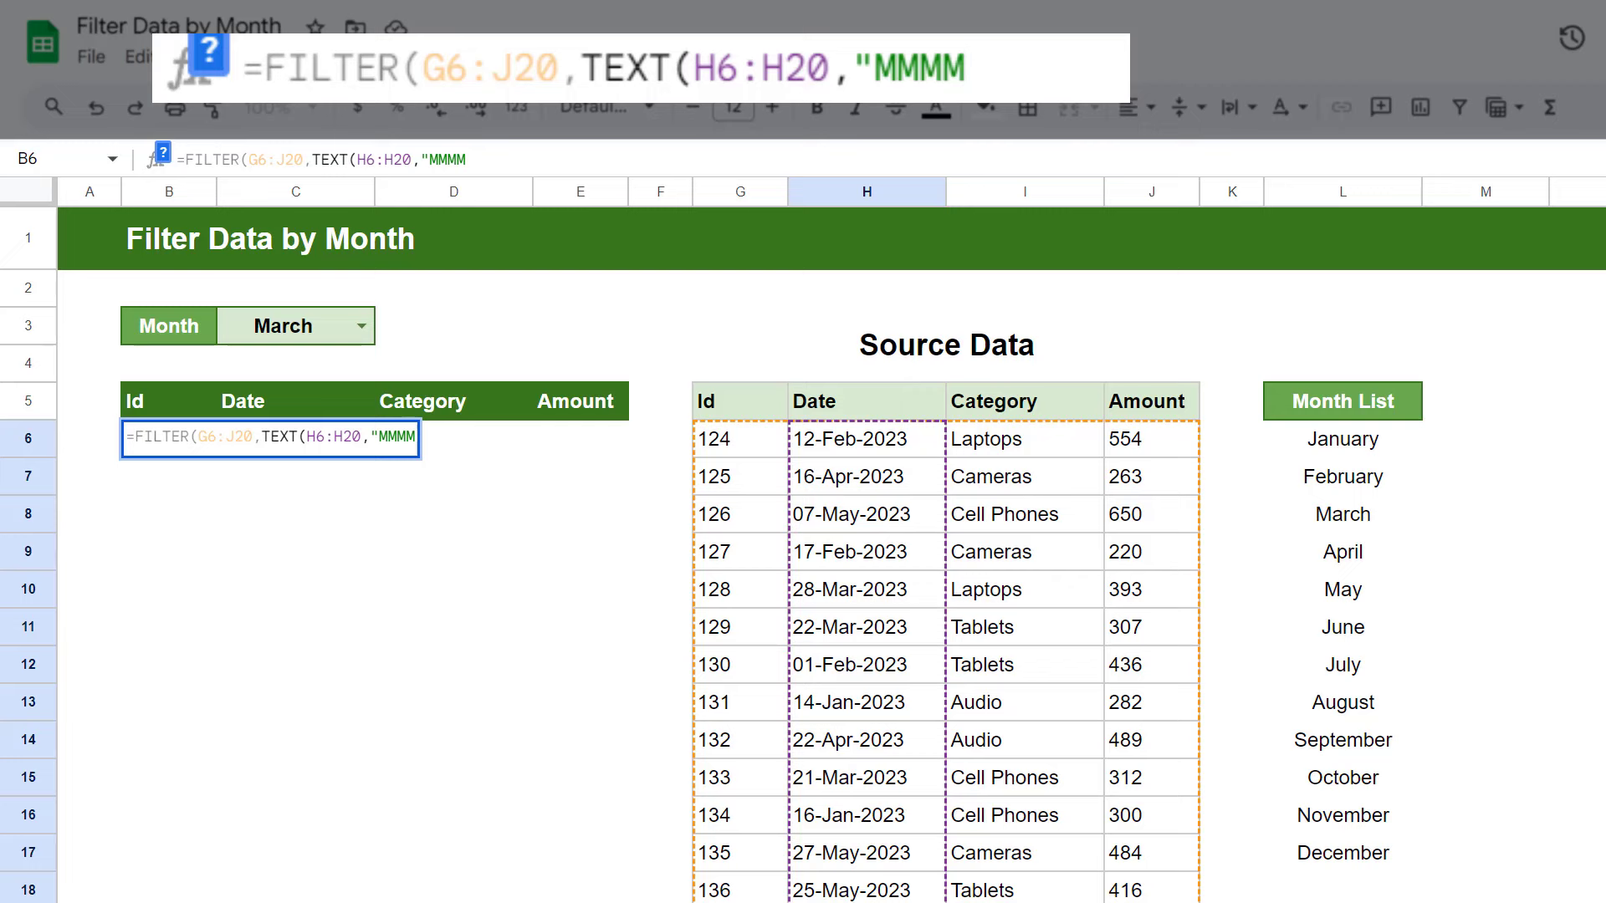
{"action": "type", "text": "\")"}
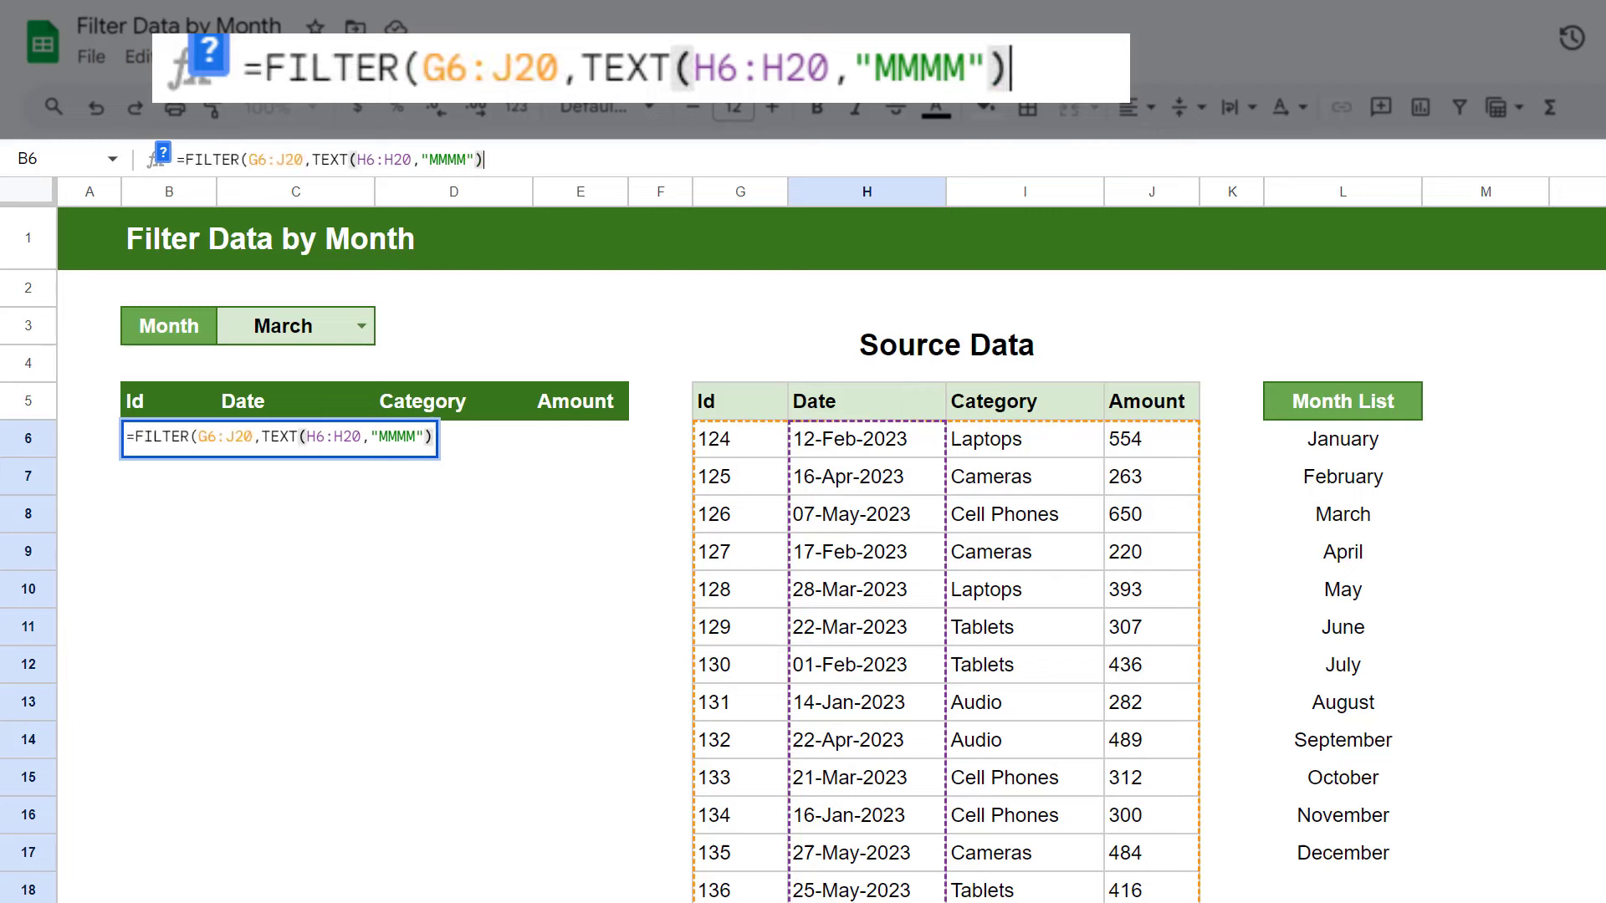
{"action": "type", "text": "="}
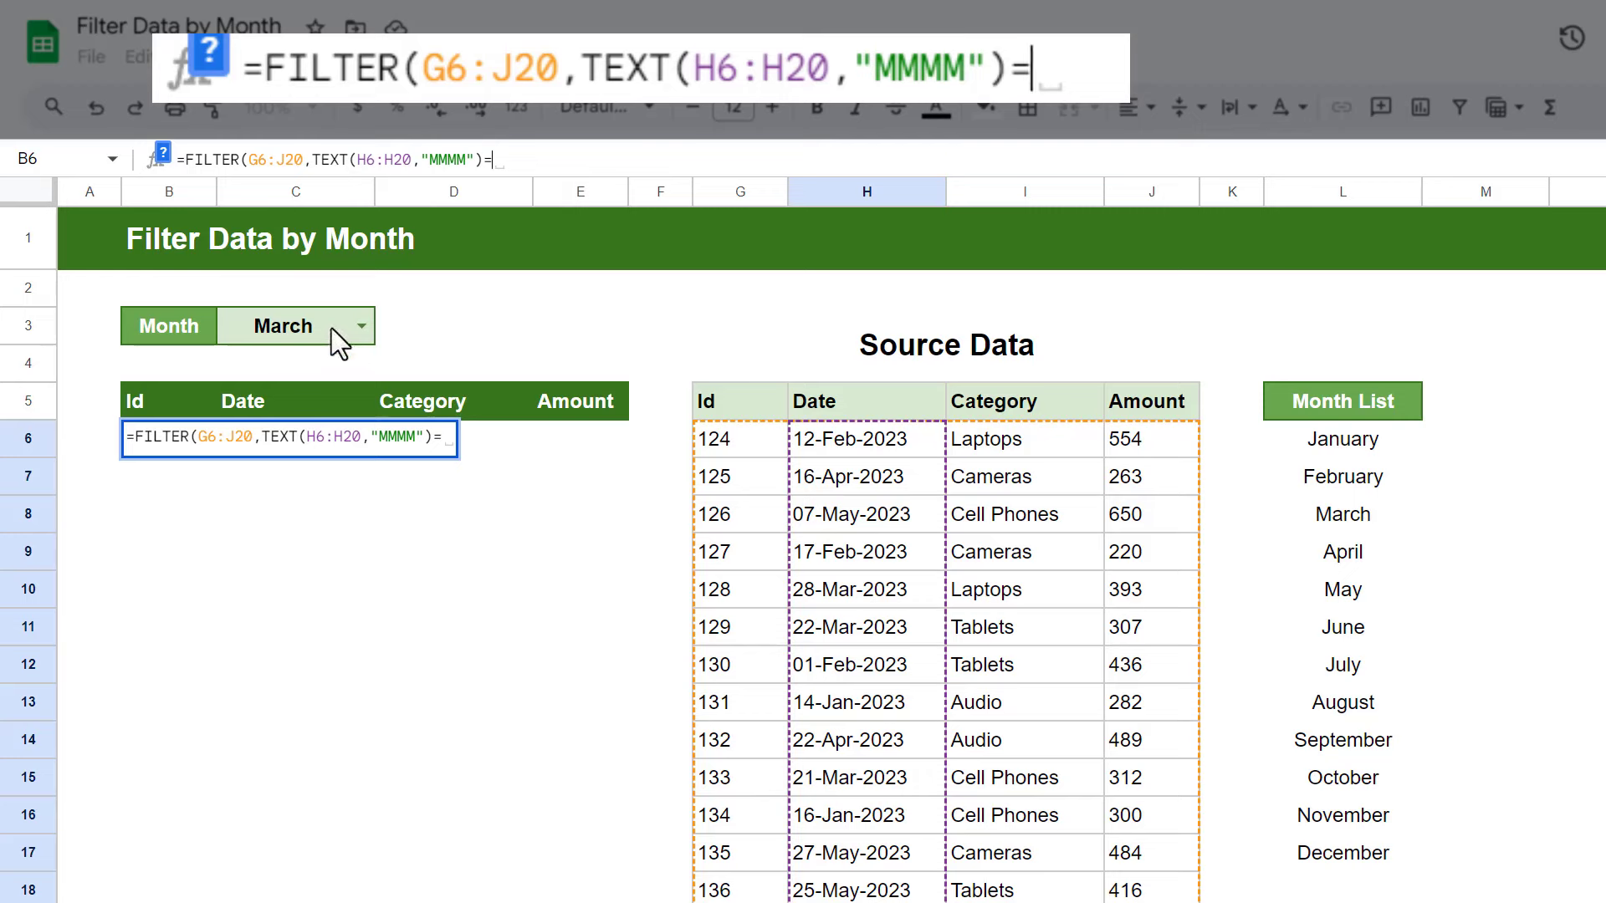
{"action": "left_click", "coordinate": [294, 326]}
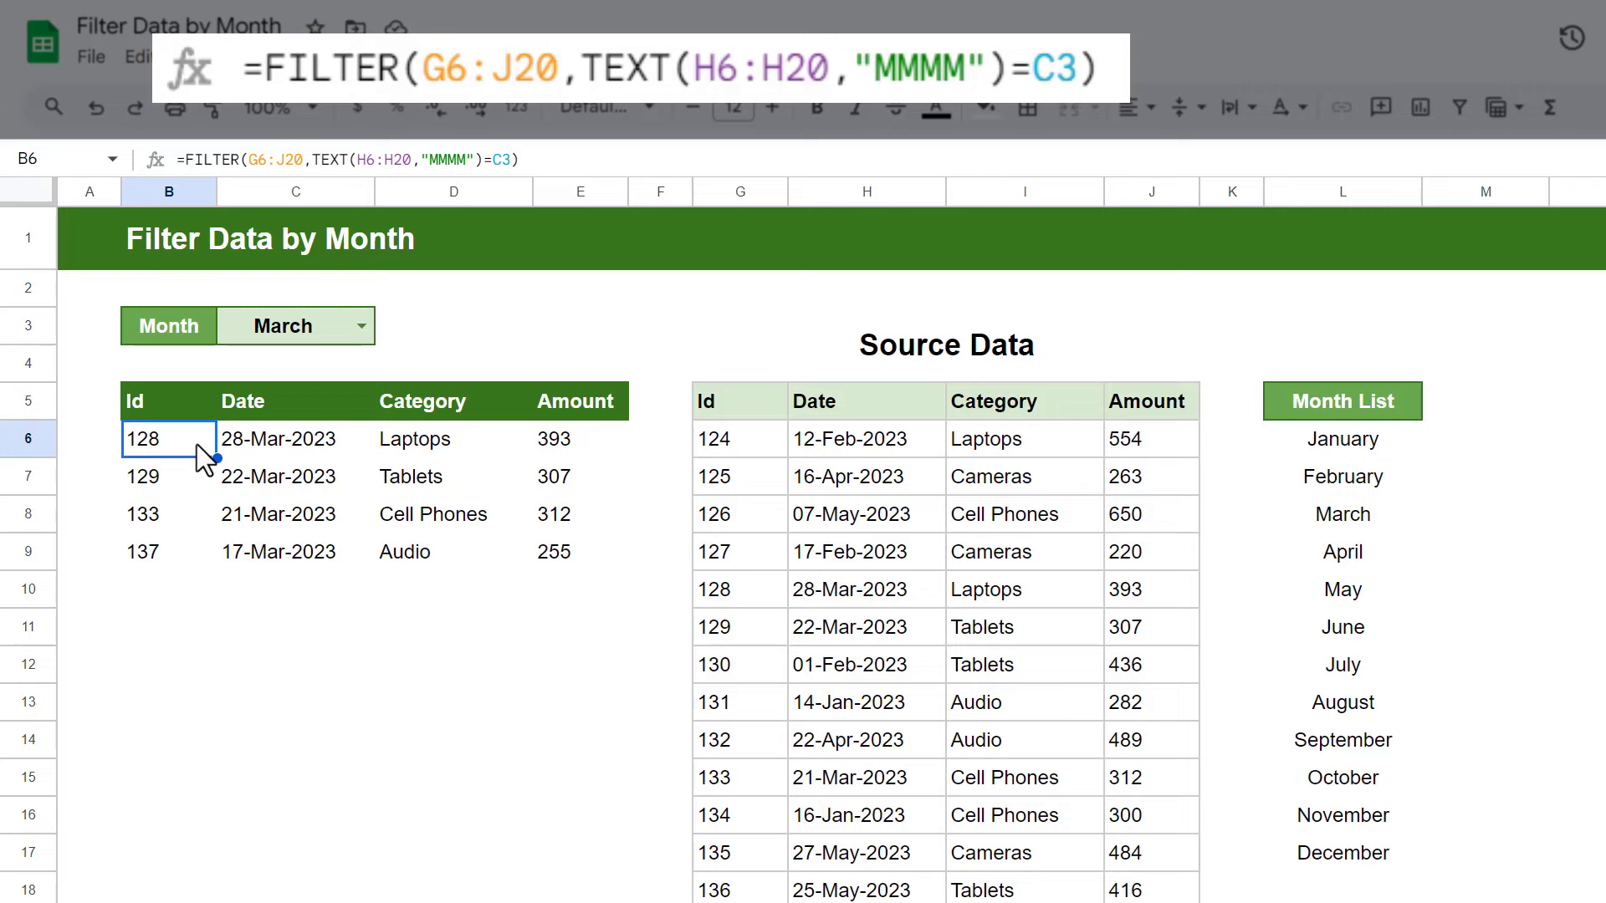
{"action": "mouse_move", "coordinate": [359, 368]}
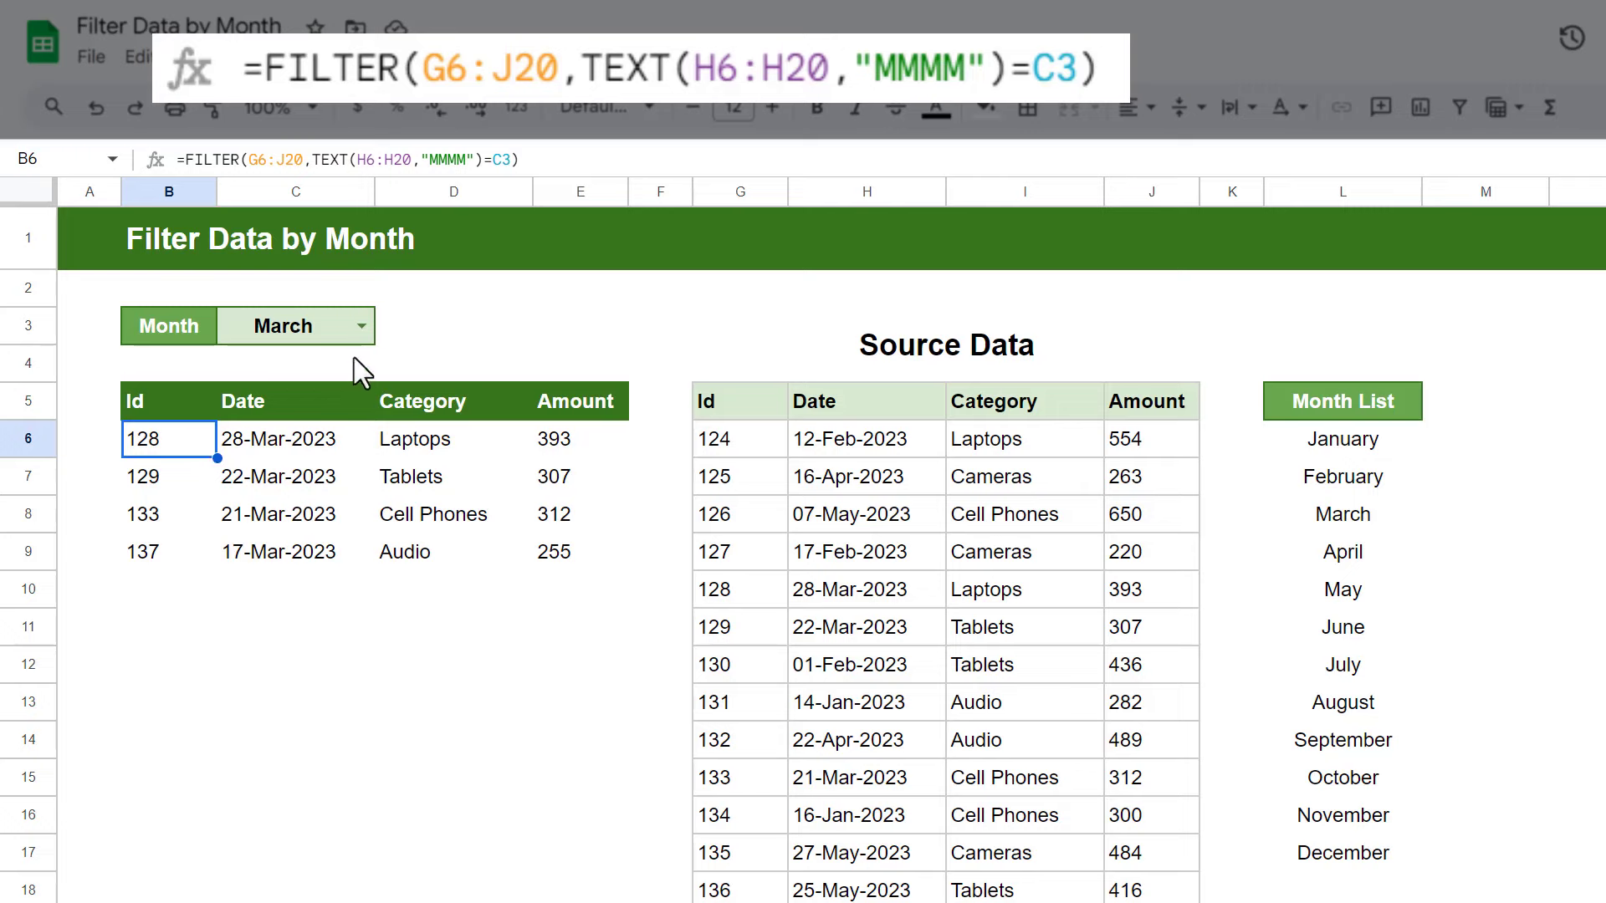
{"action": "left_click", "coordinate": [284, 326]}
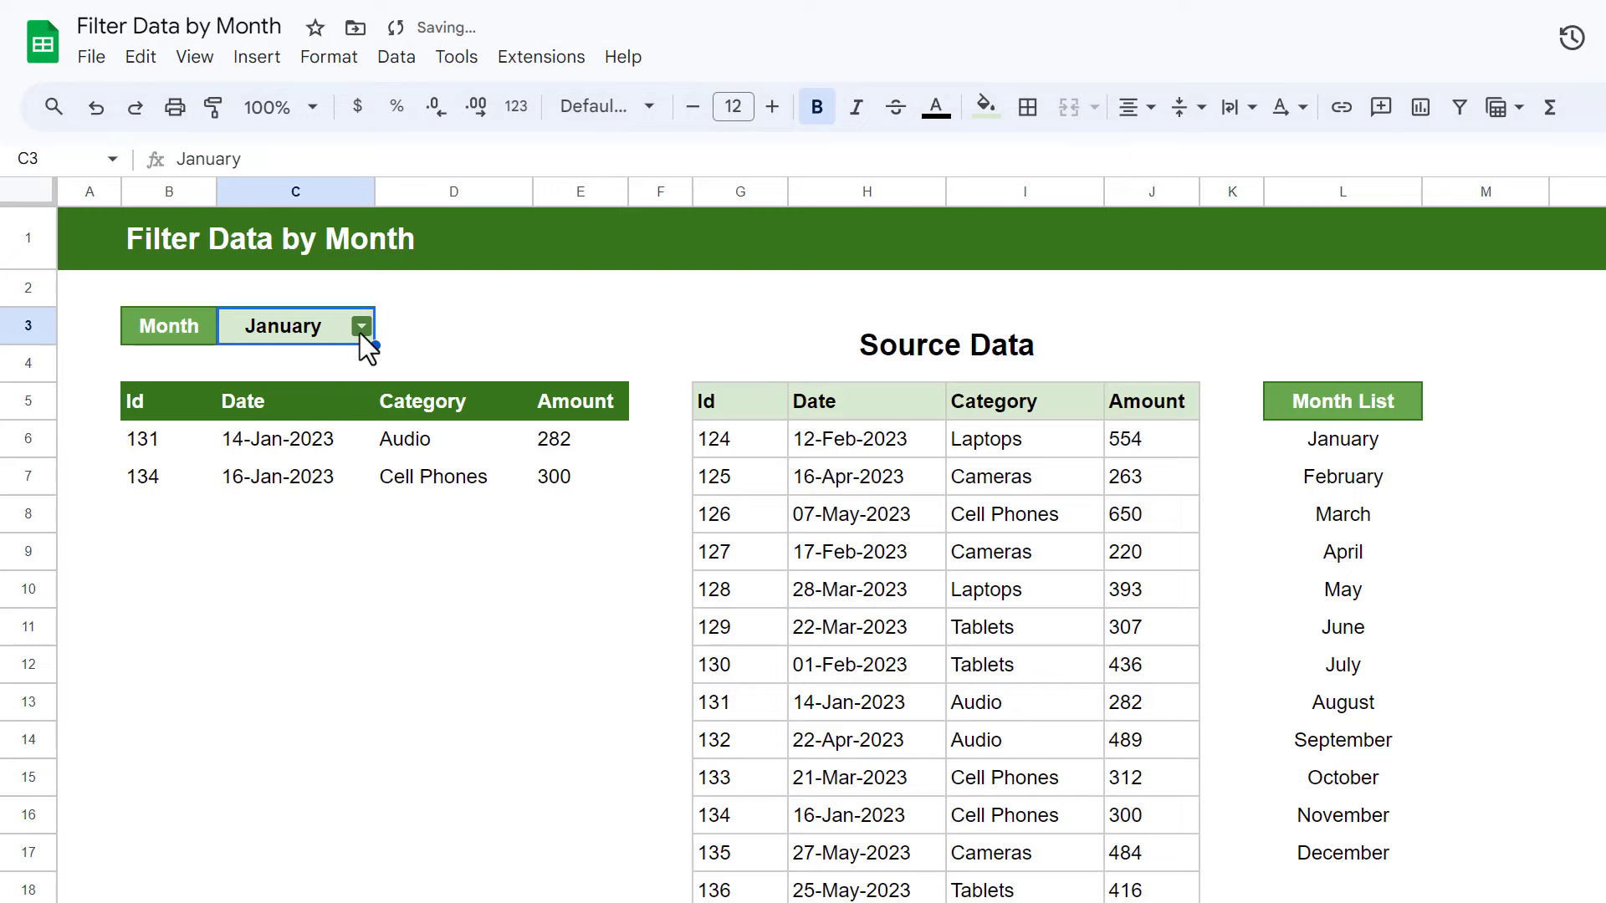
{"action": "left_click", "coordinate": [259, 398]}
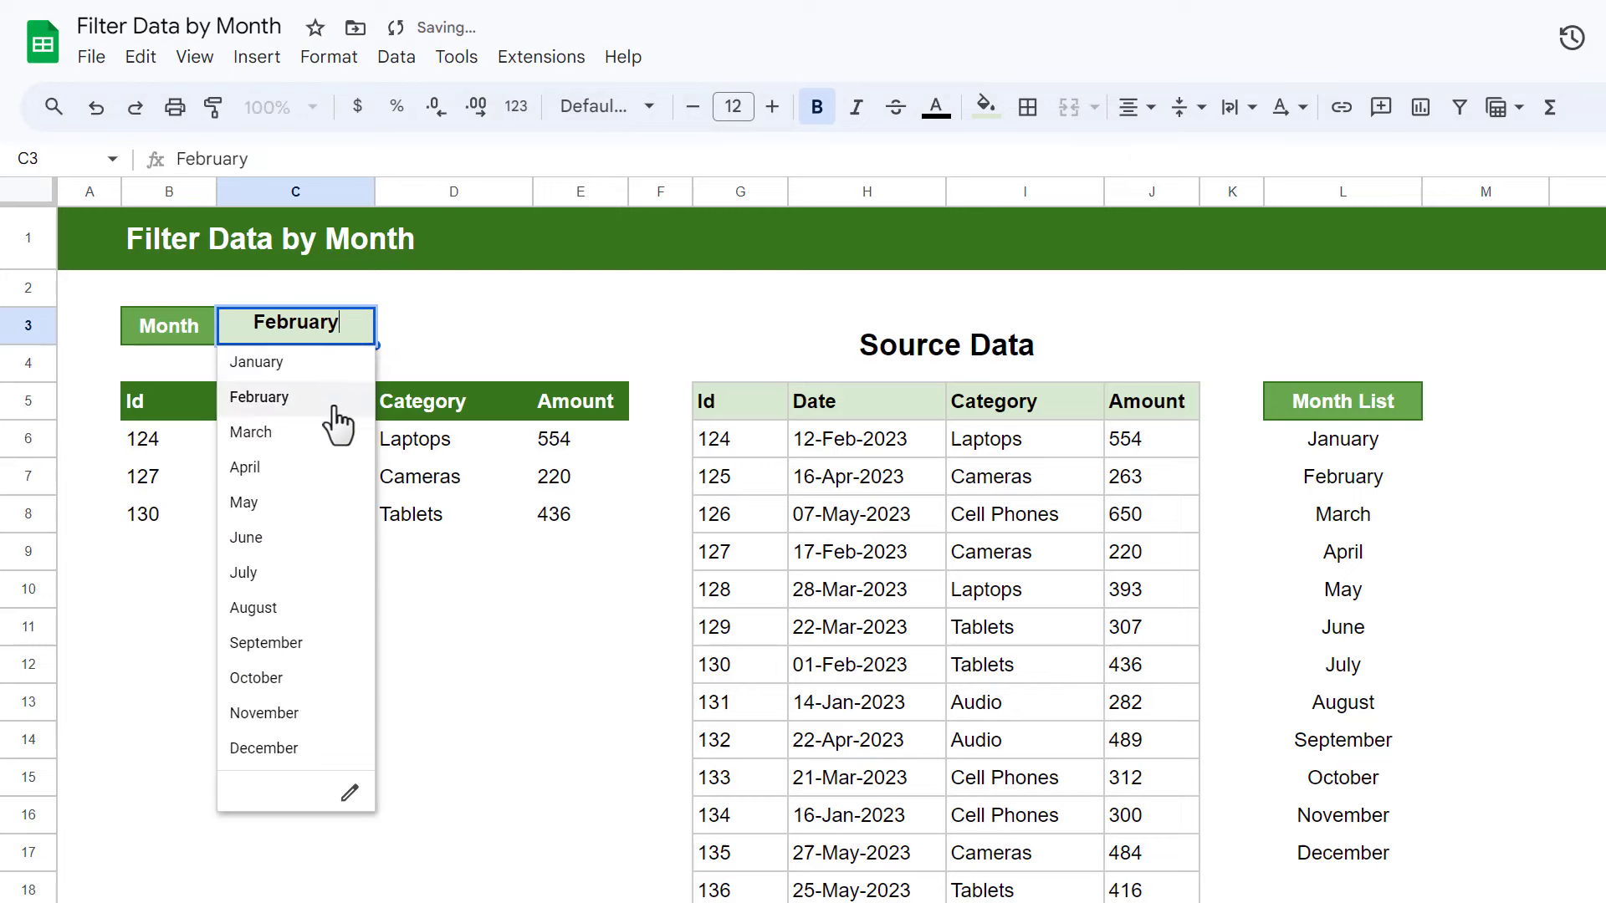
{"action": "left_click", "coordinate": [249, 432]}
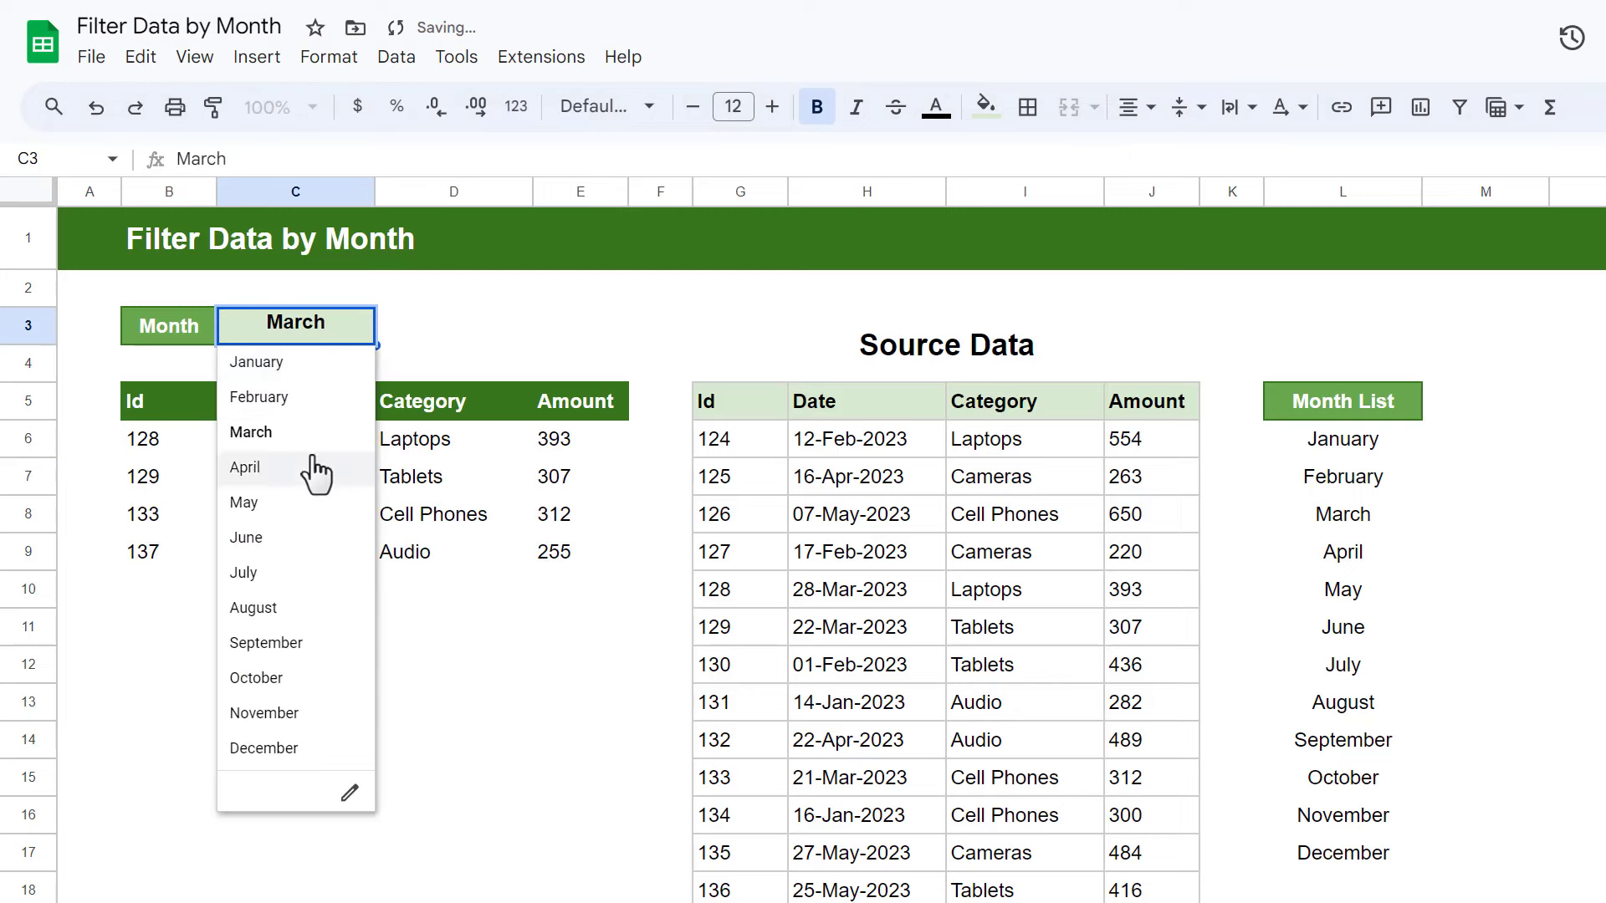
{"action": "left_click", "coordinate": [244, 502]}
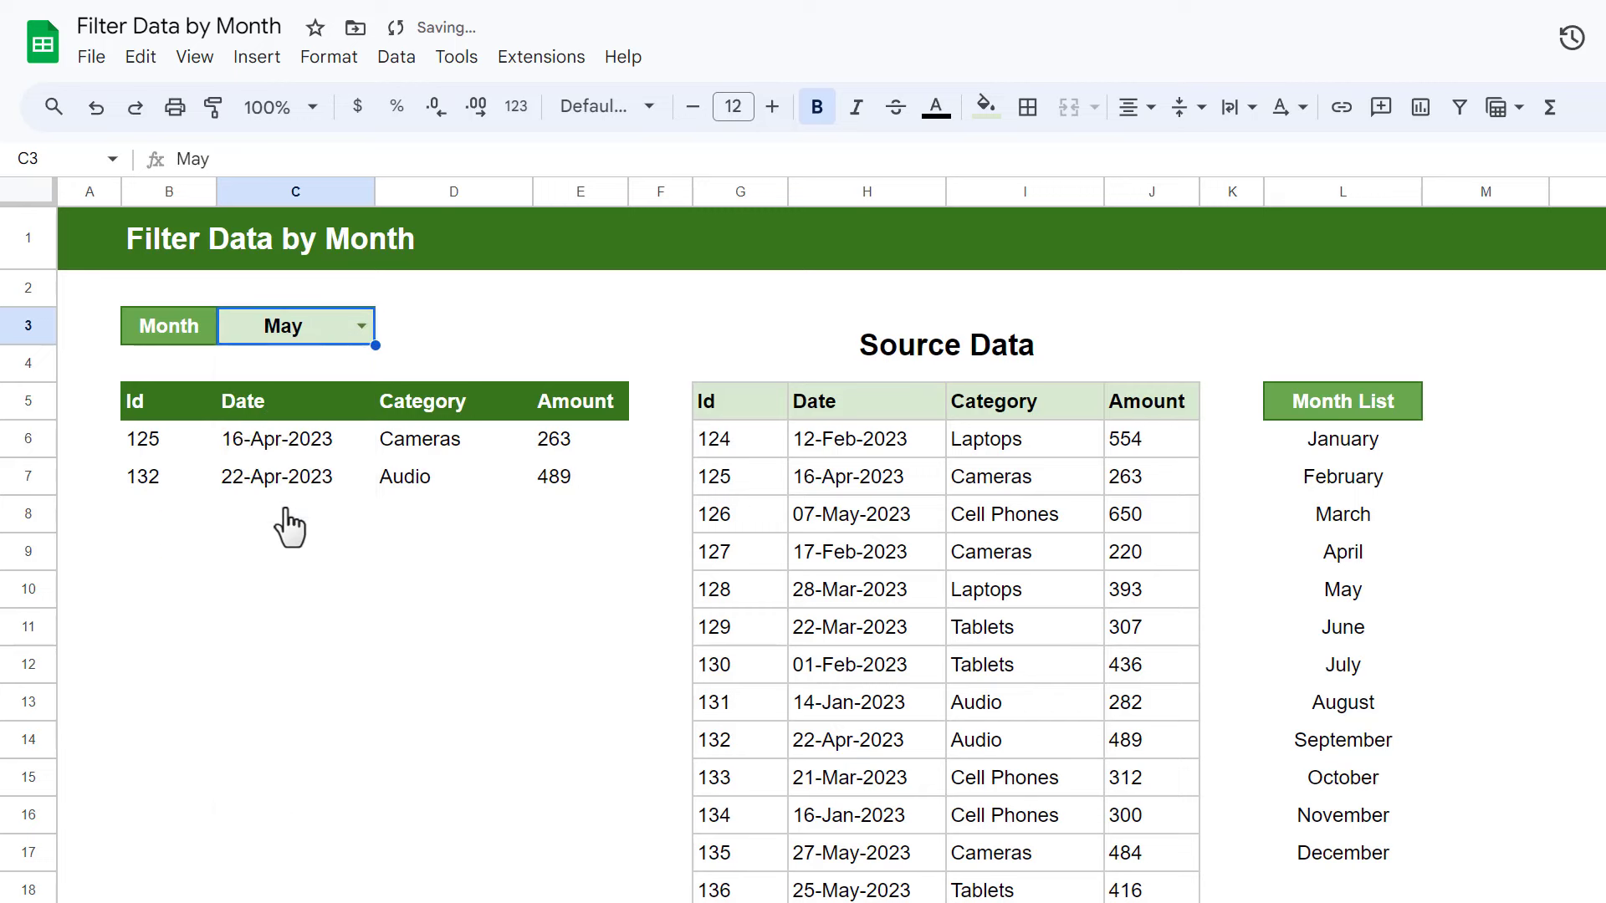
{"action": "left_click", "coordinate": [297, 326]}
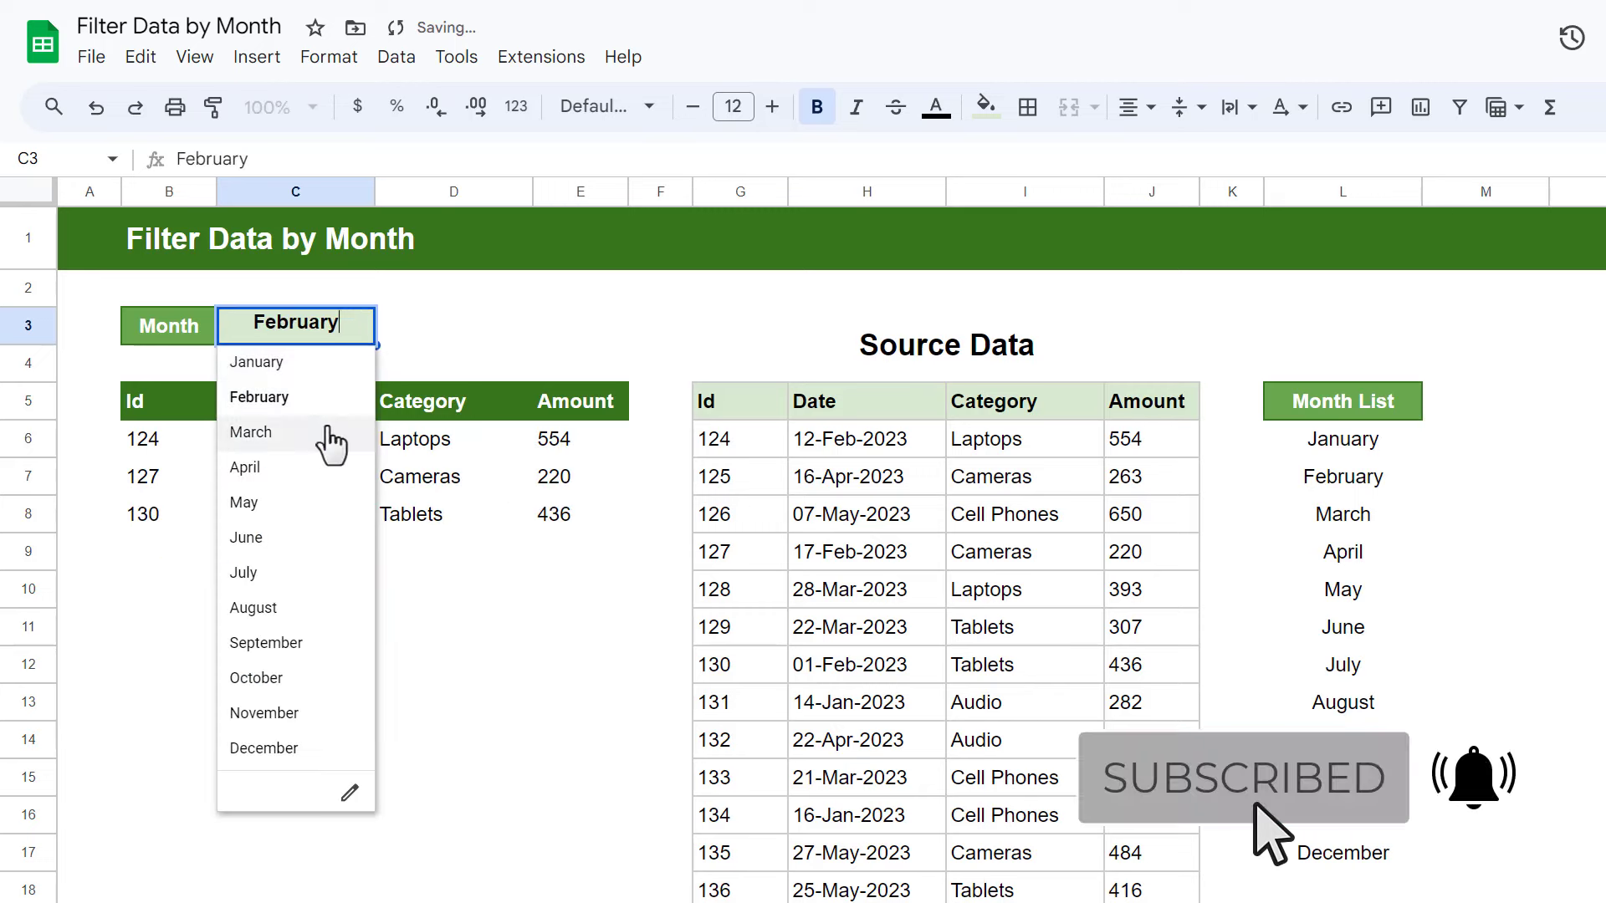
{"action": "left_click", "coordinate": [249, 431]}
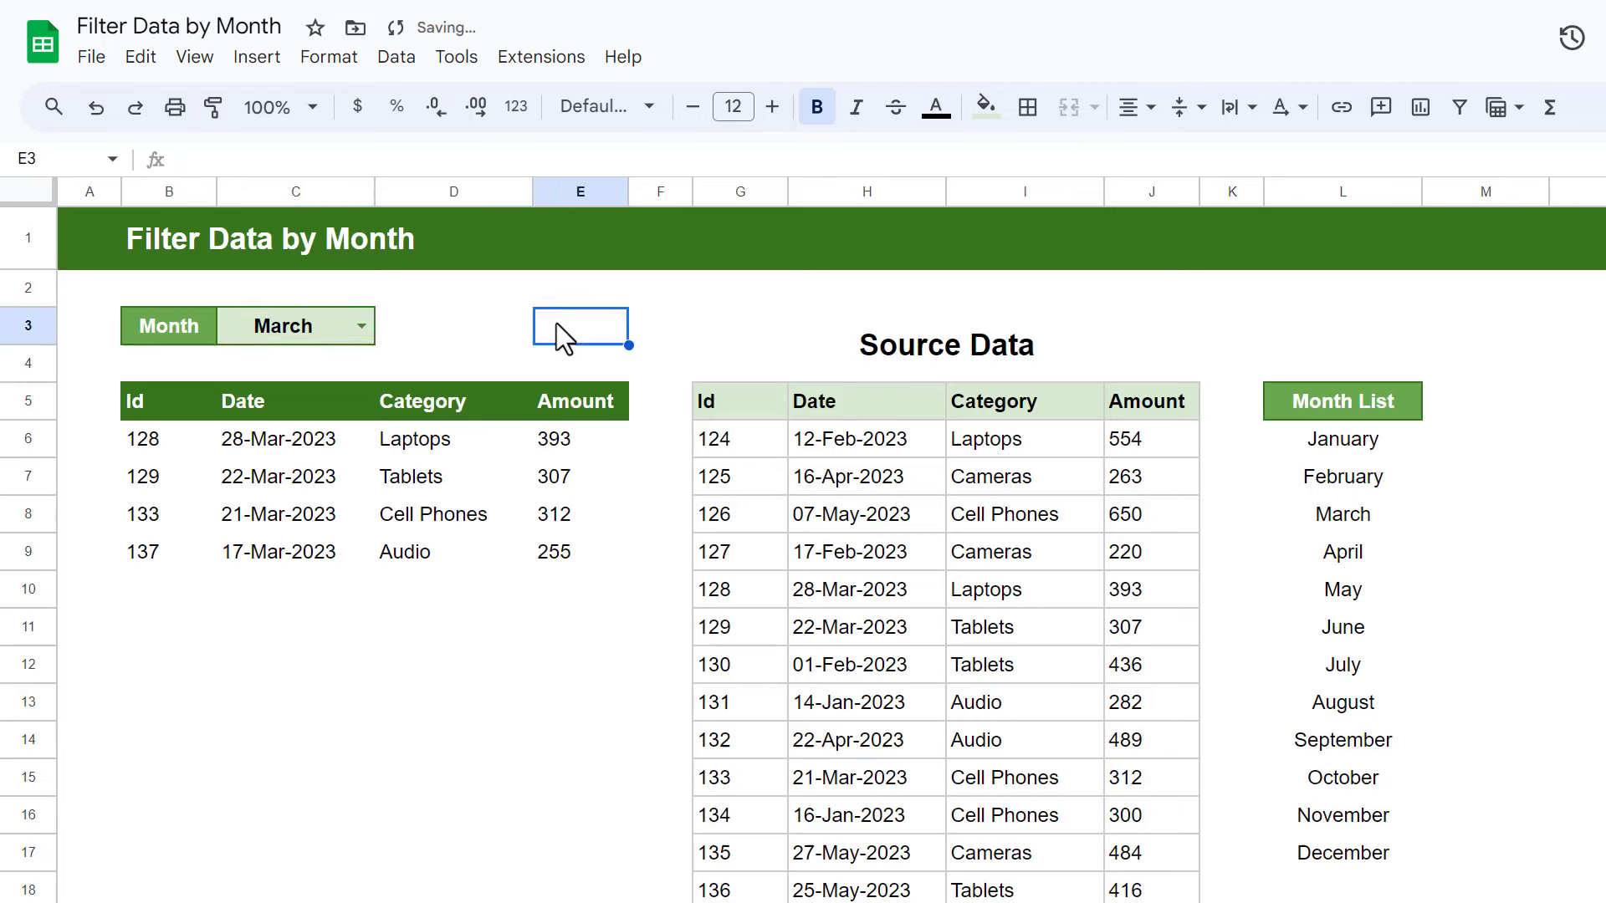